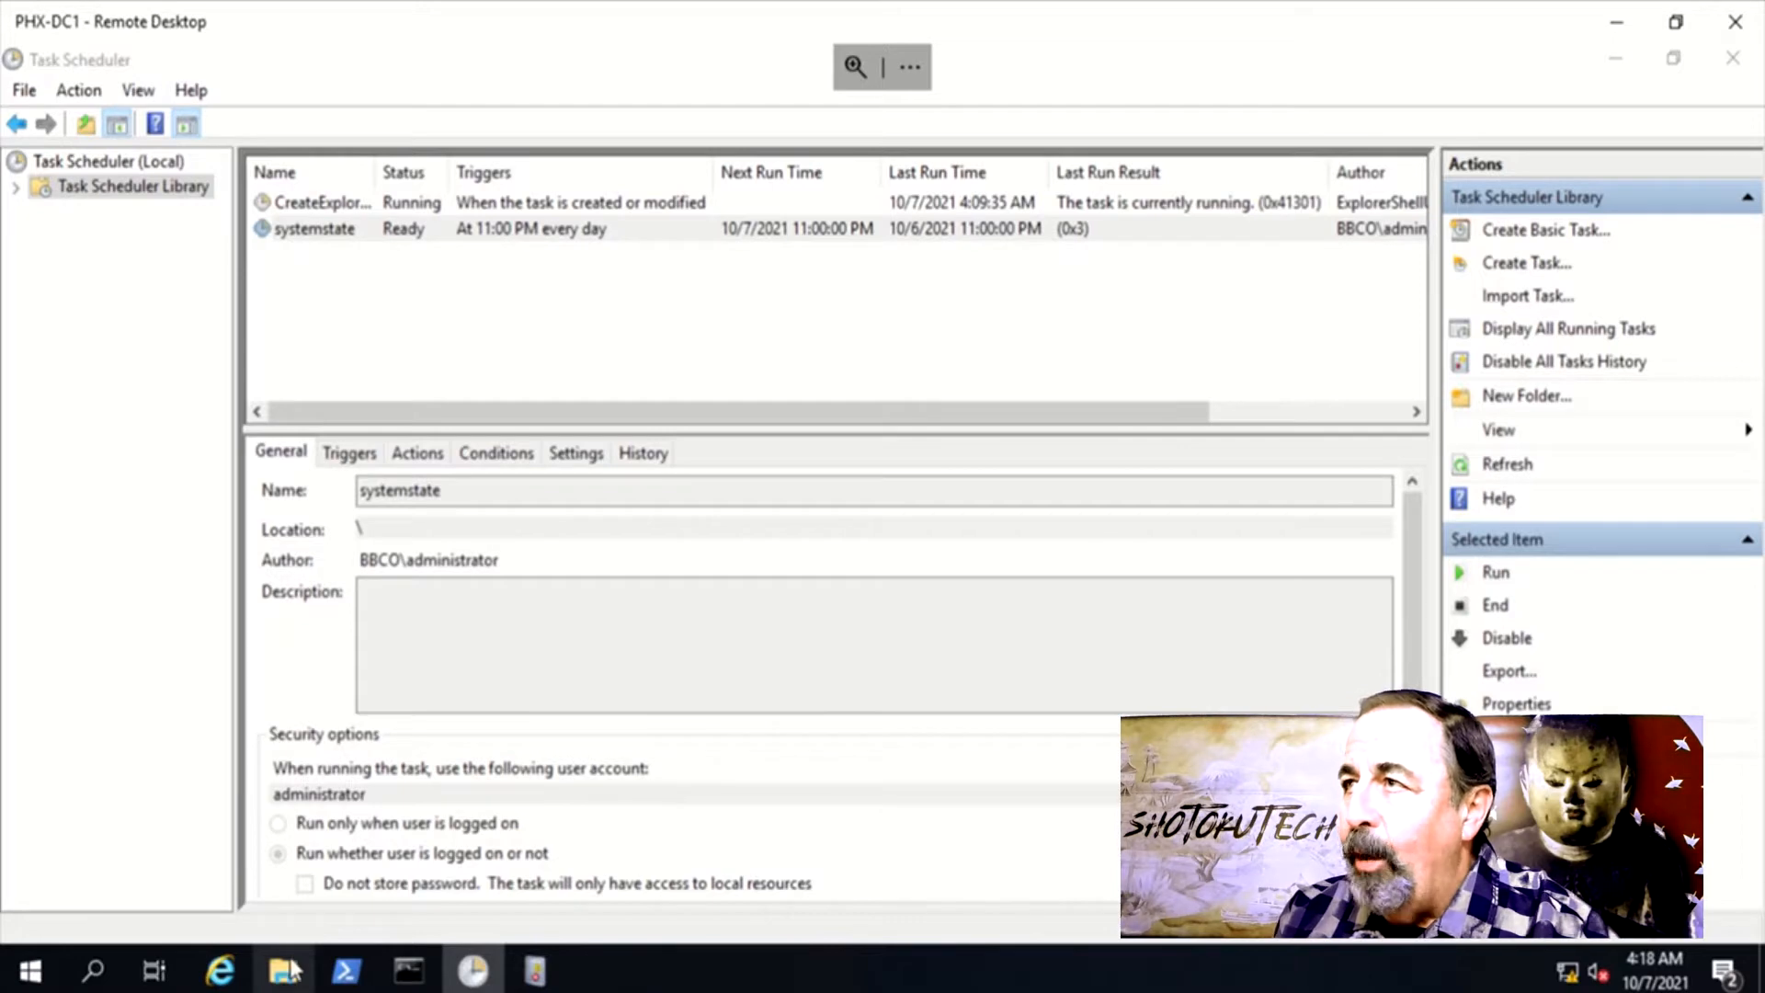
- Open C:\Temp\systemstate batch file in Notepad and highlight the WBADMIN START SYSTEMSTATEBACKUP line
left_click(283, 969)
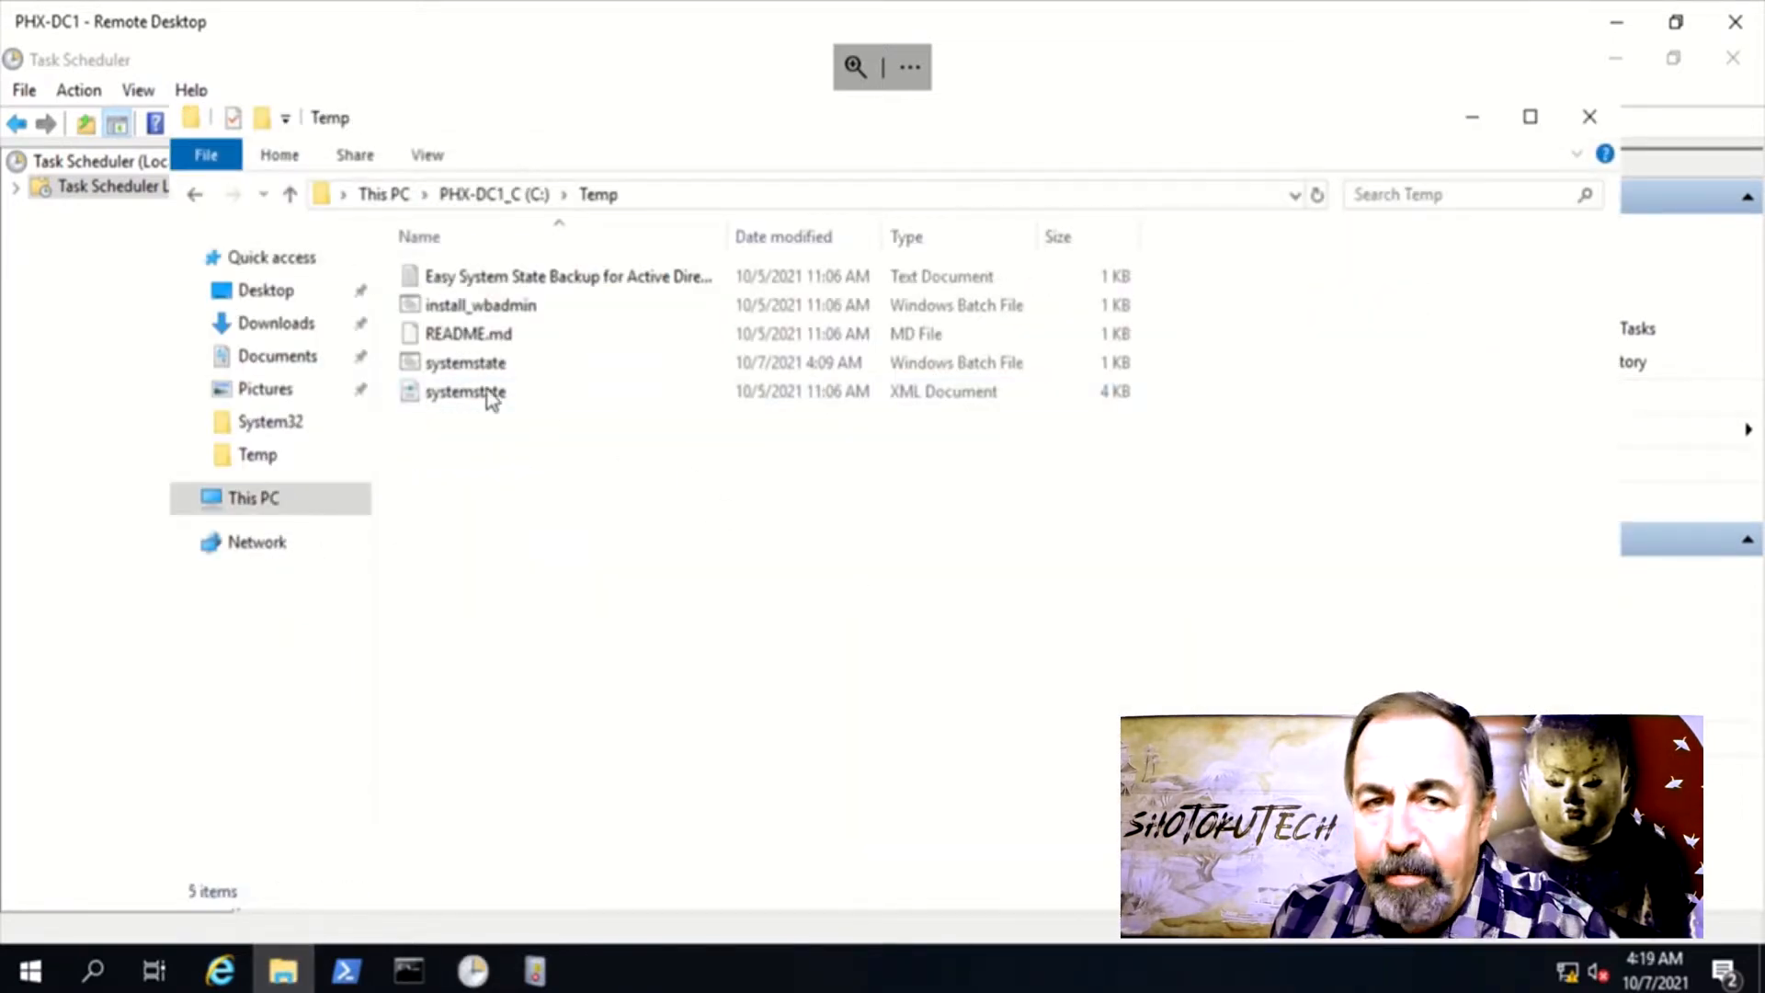
right_click(465, 362)
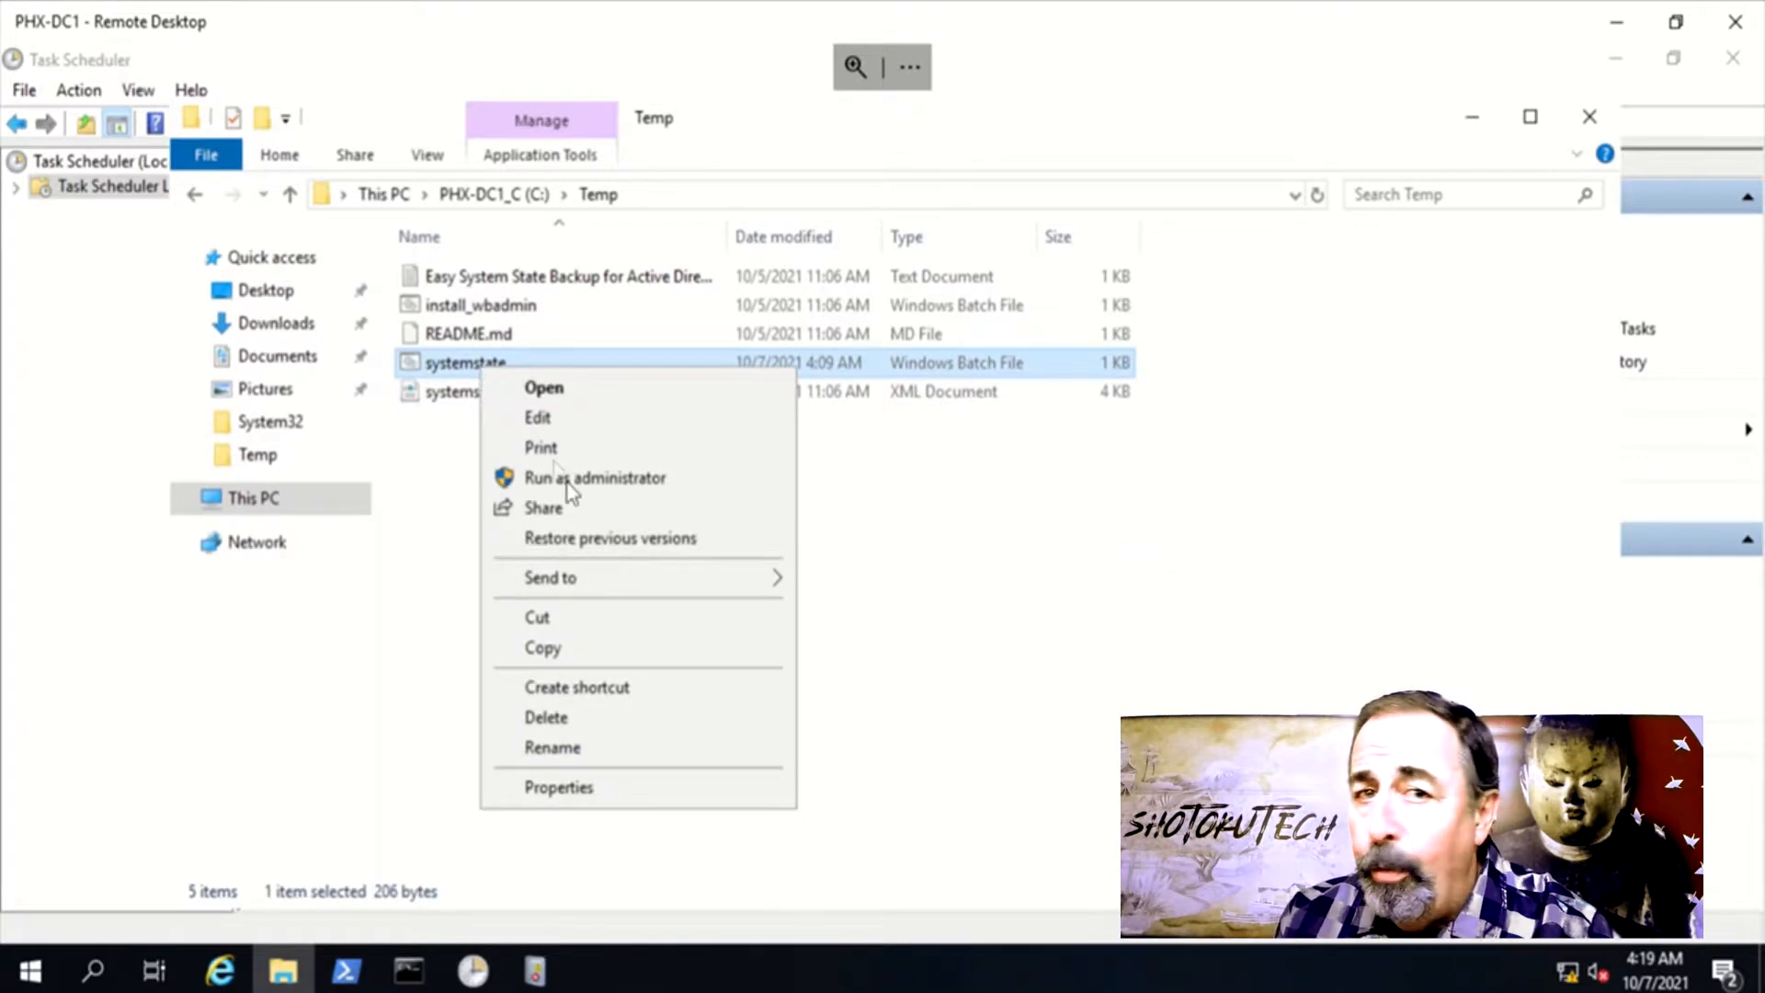
left_click(537, 417)
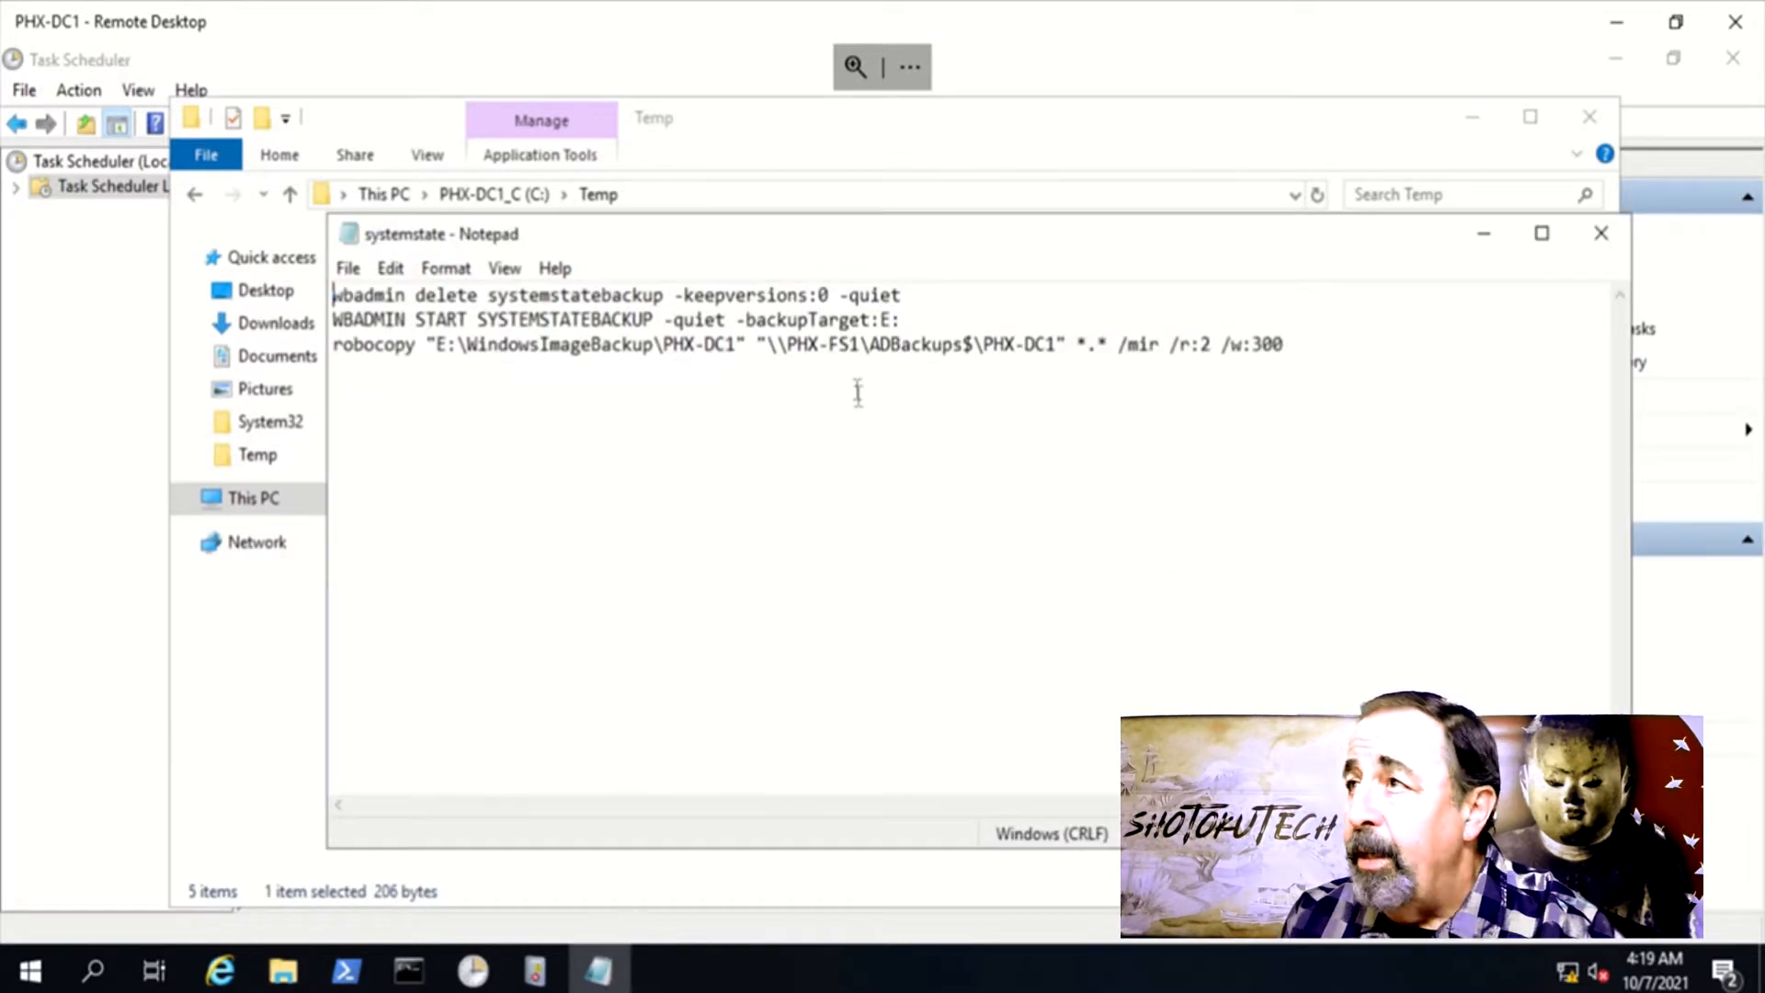
double_click(353, 344)
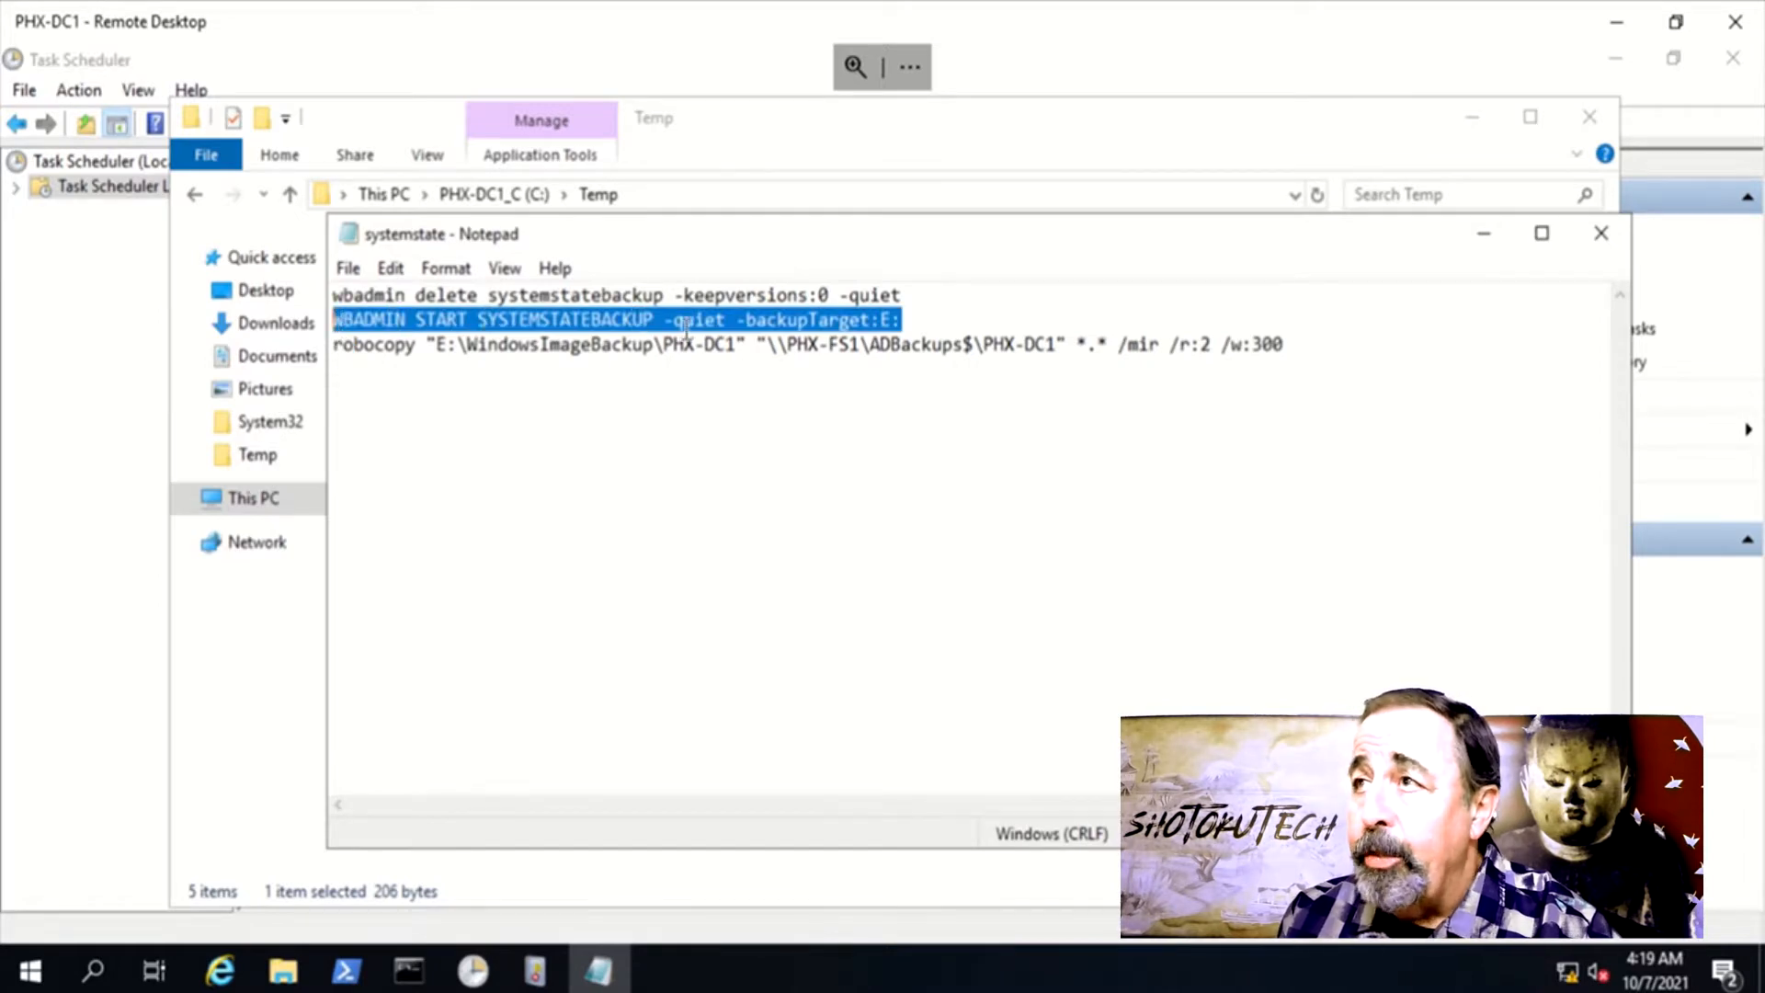
left_click(1599, 233)
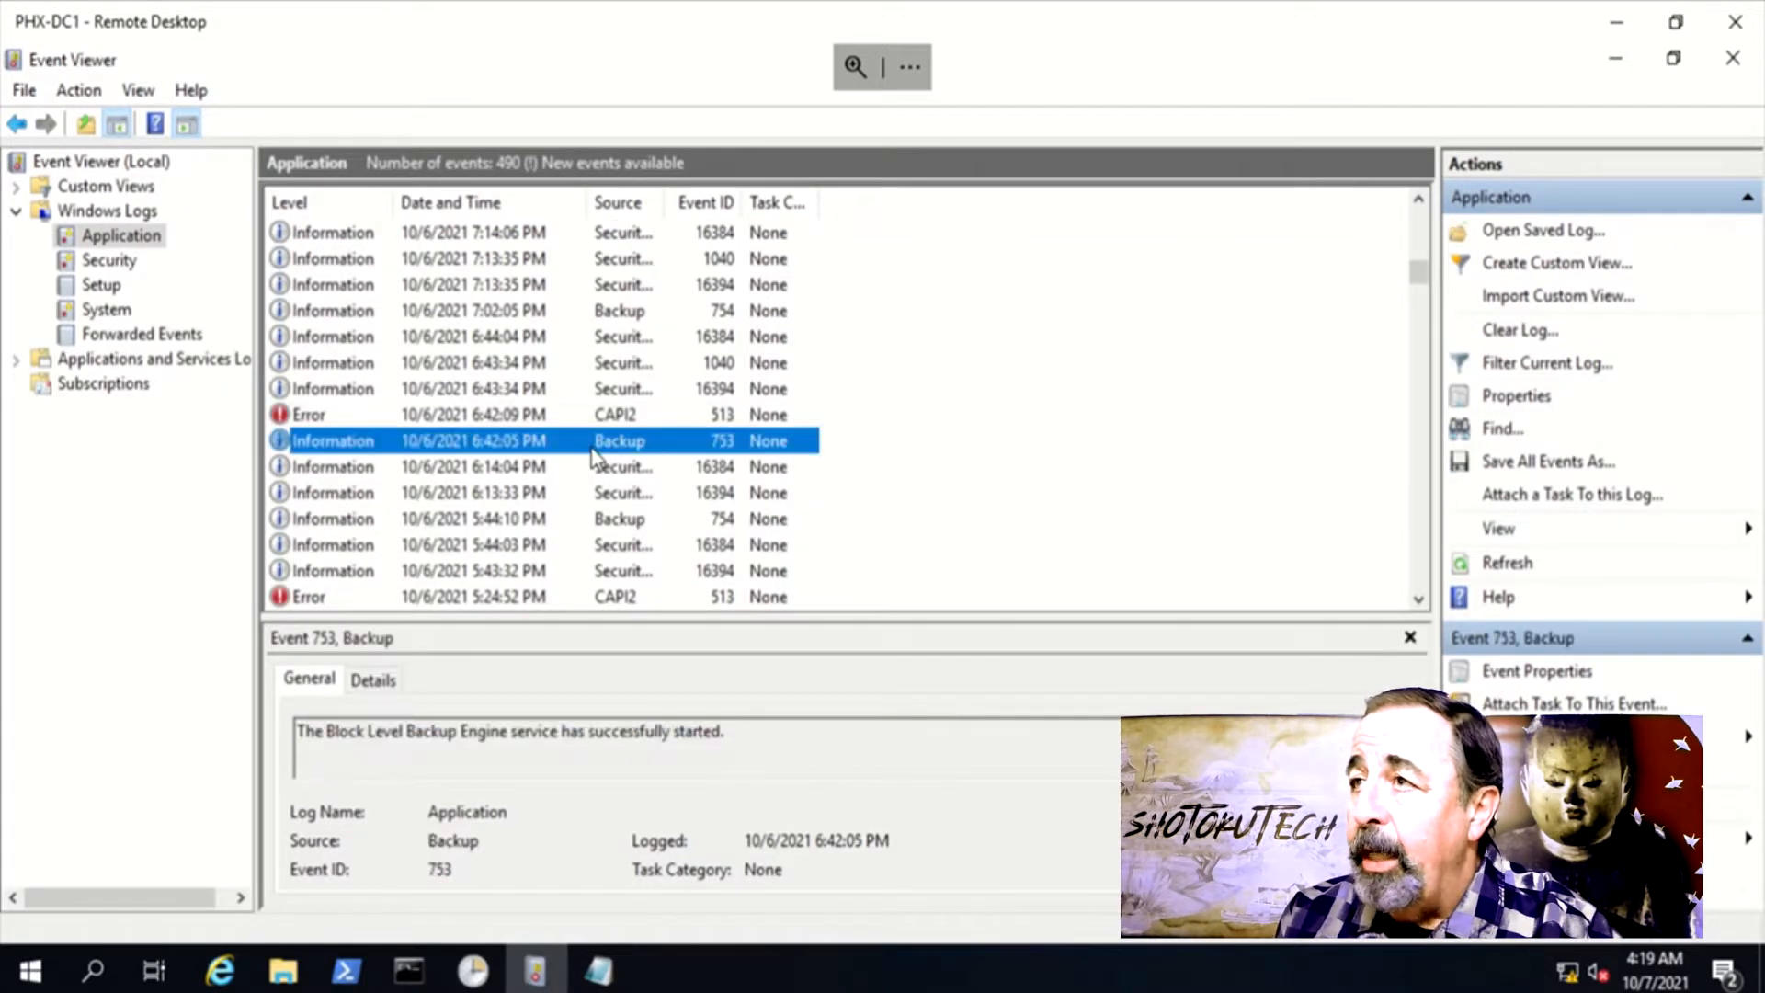
mouse_move(541, 423)
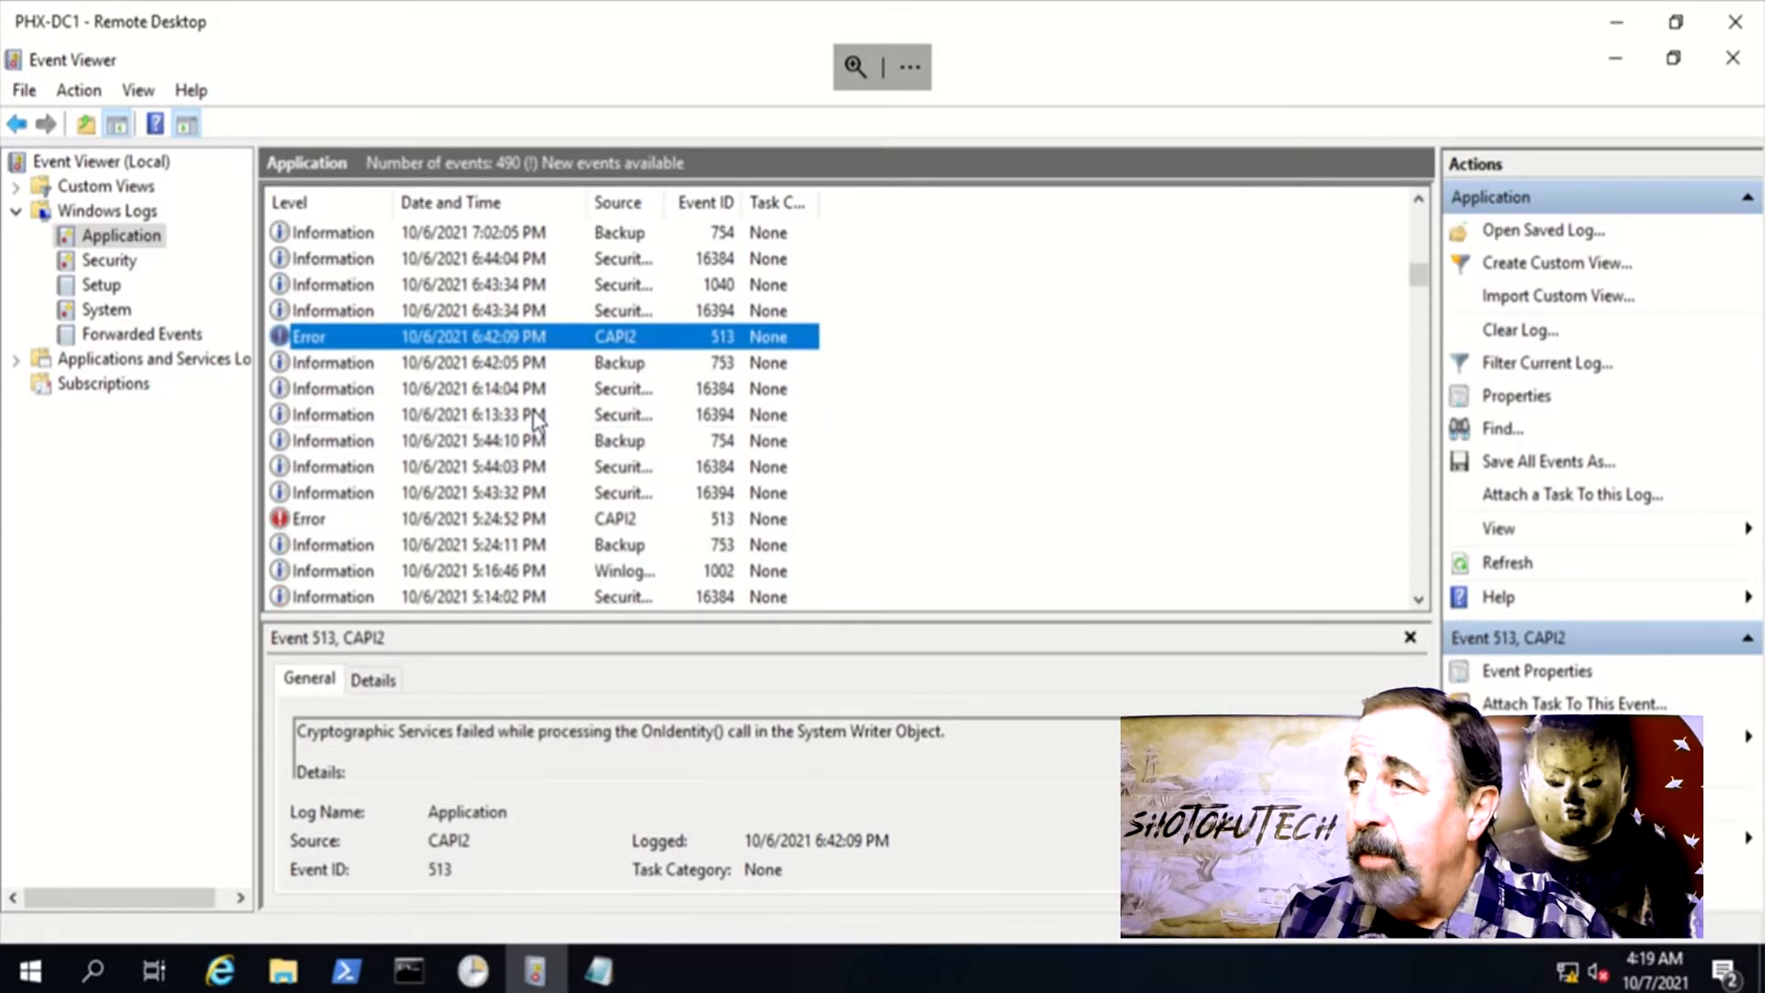
- Select the earlier CAPI2 Error 513 entry to read its System Writer Object failure details
left_click(620, 544)
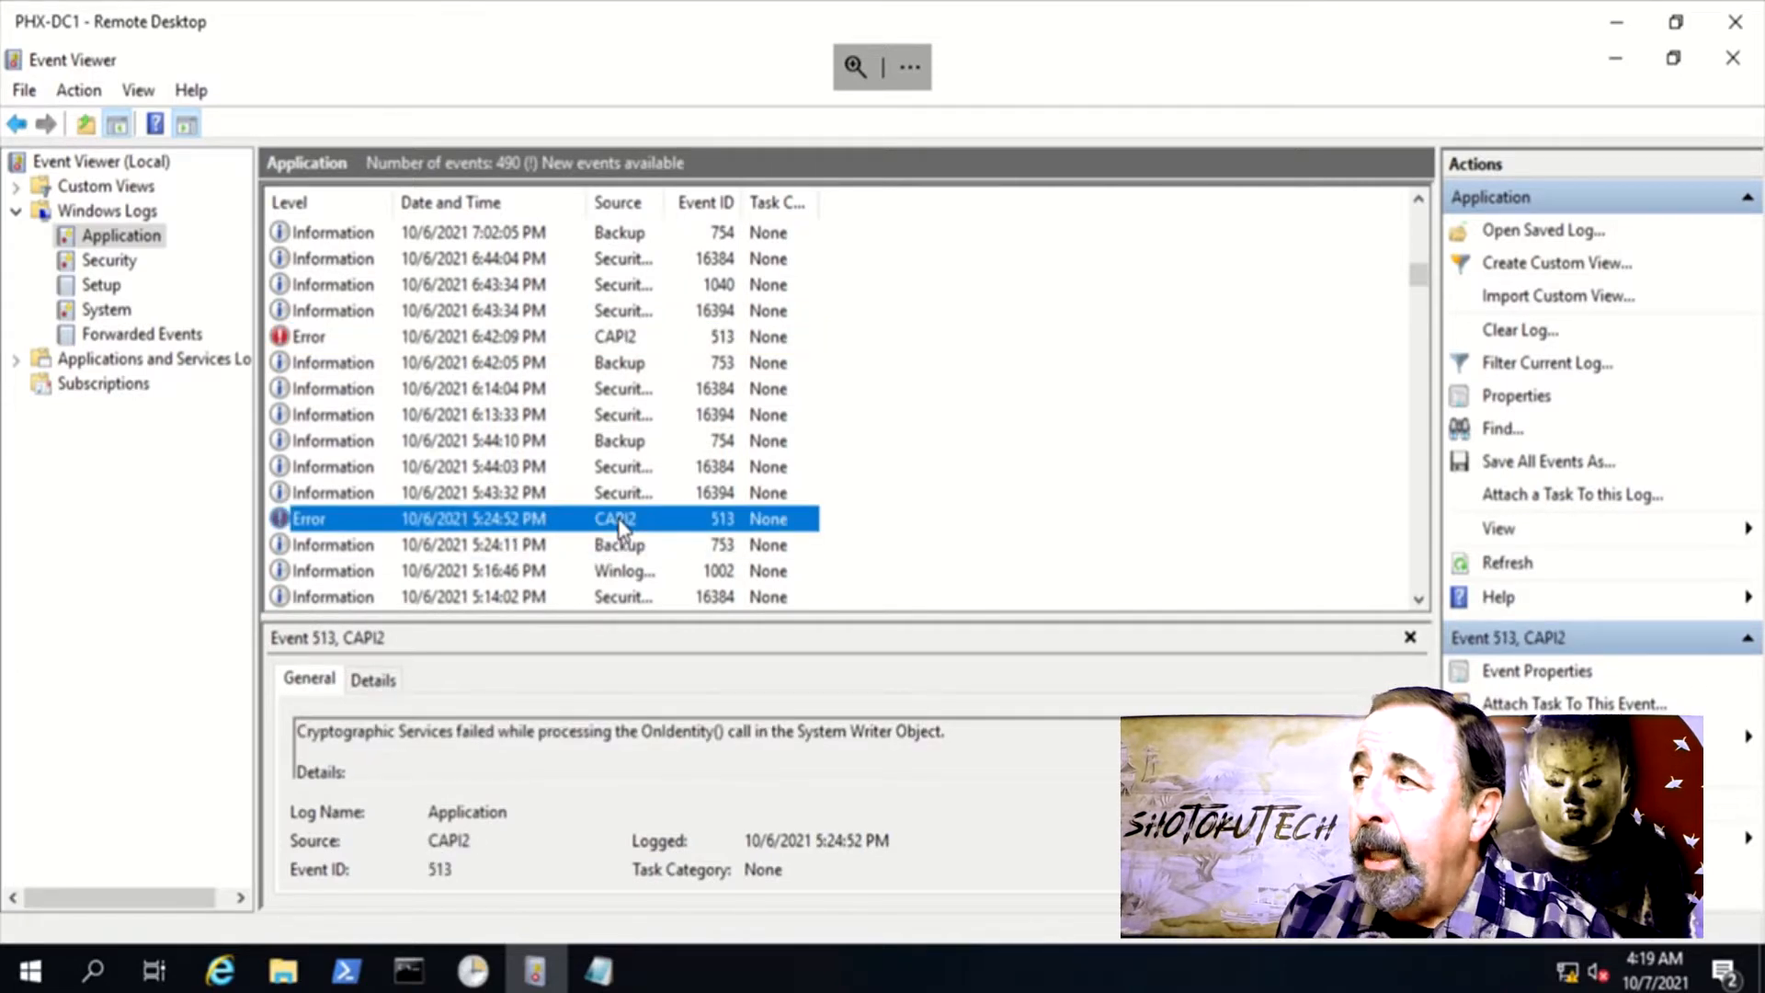
mouse_move(631, 493)
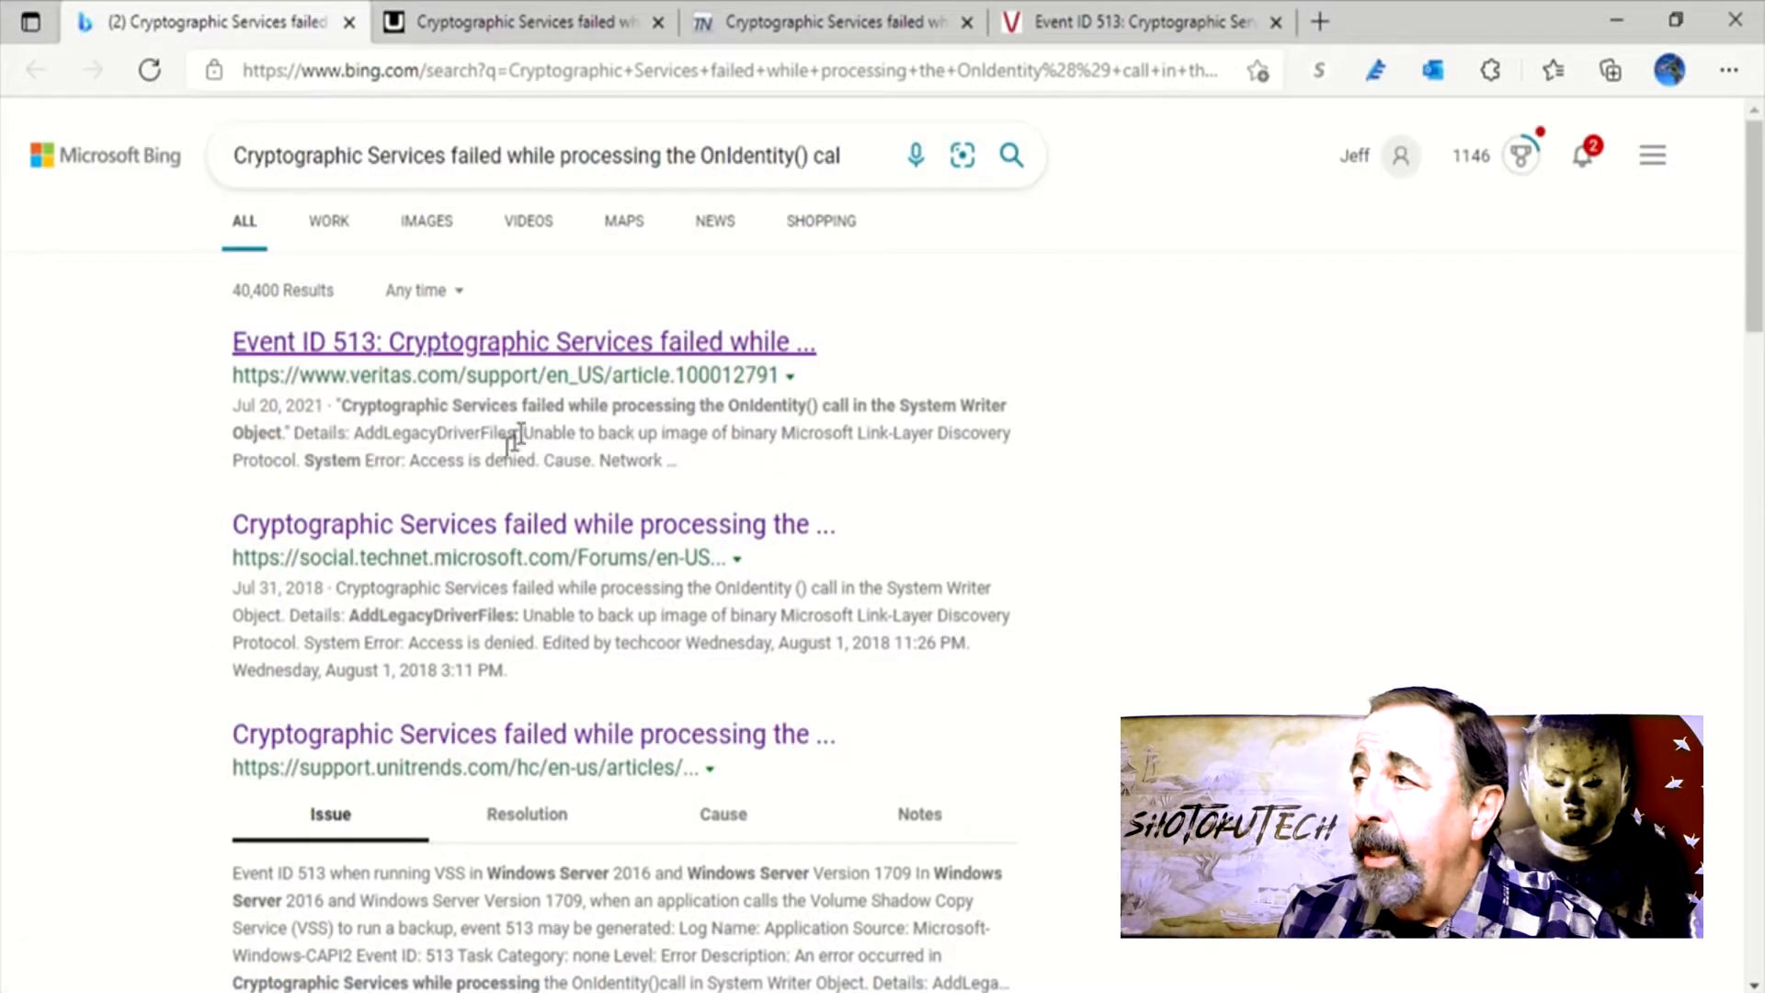
mouse_move(524, 22)
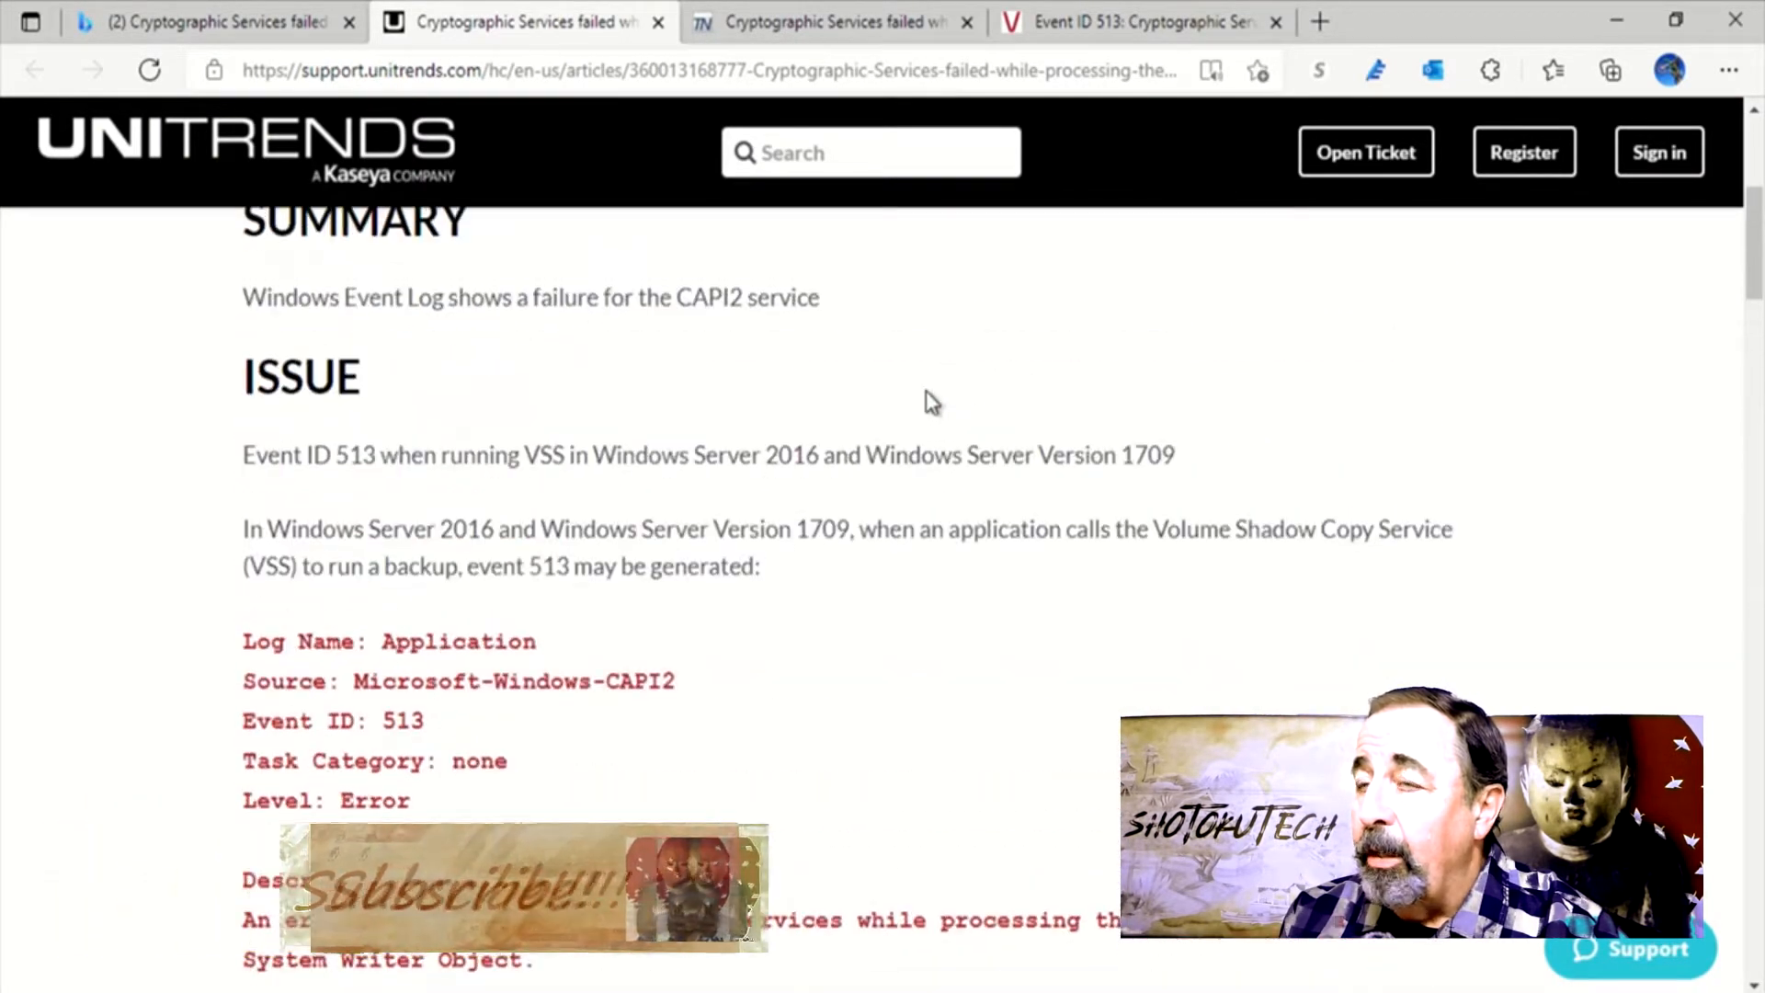
mouse_move(938, 486)
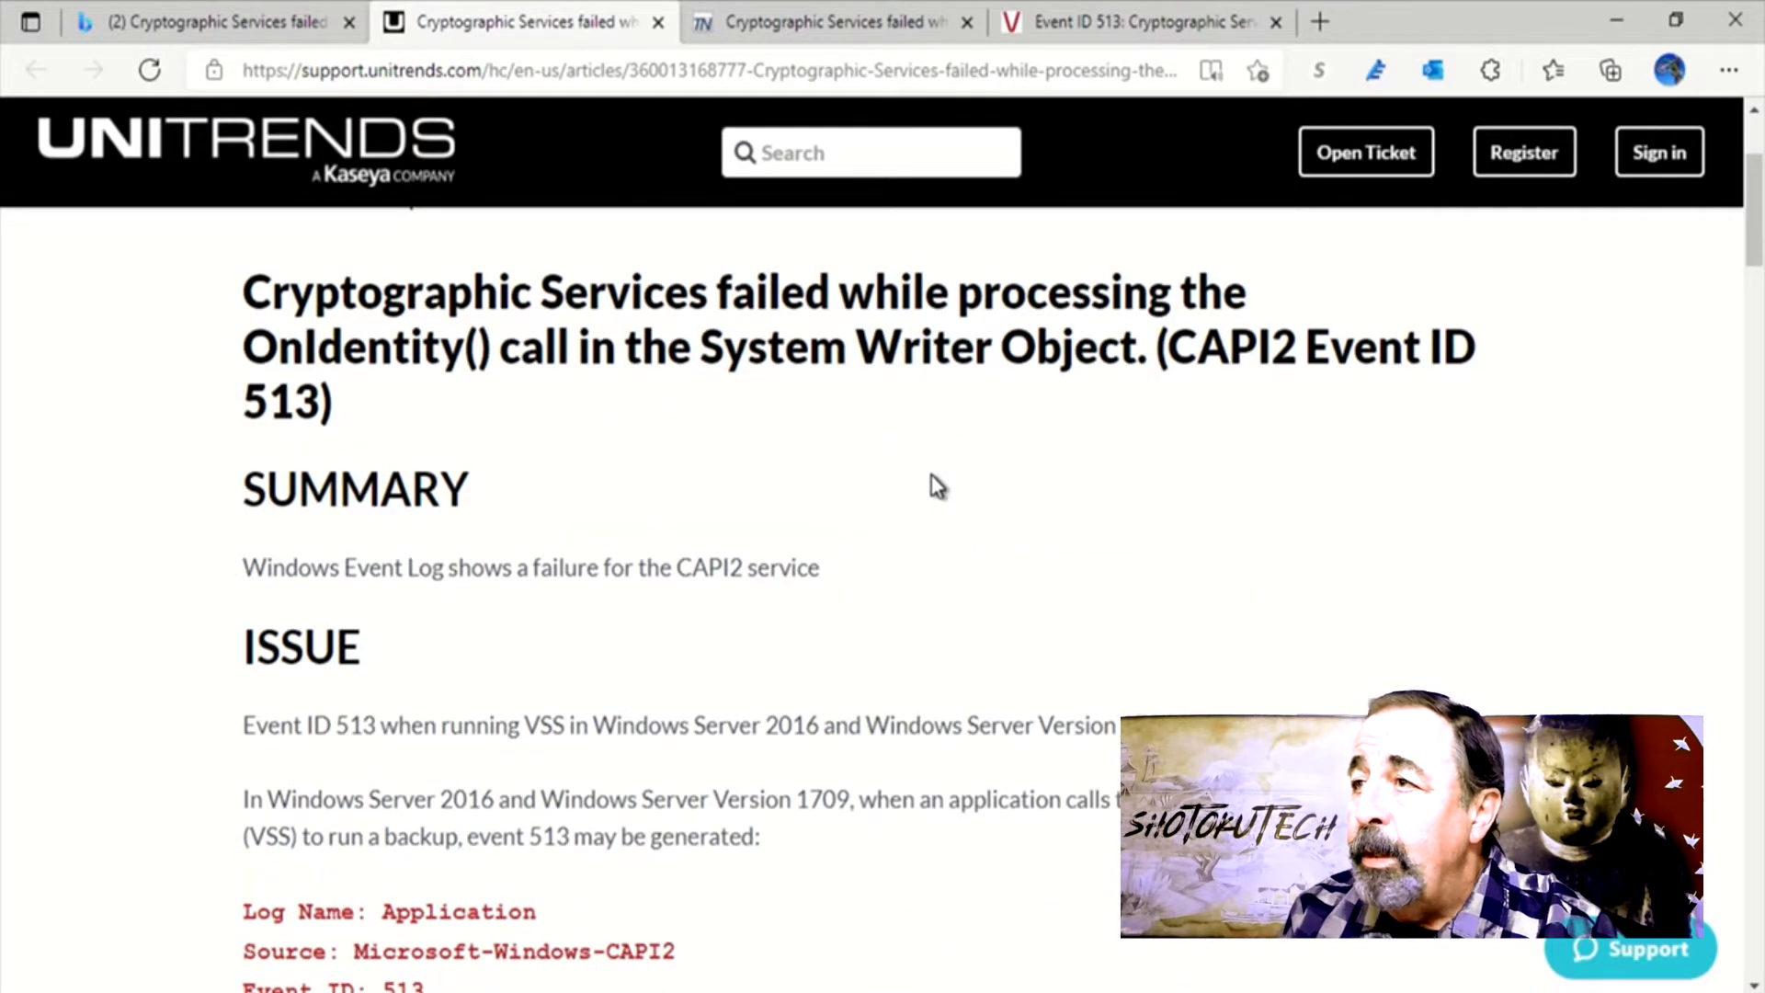
- Reach Microsoft KB 2009272 from the search results and scroll to its Takeown/icacls fix commands
scroll("down", 3)
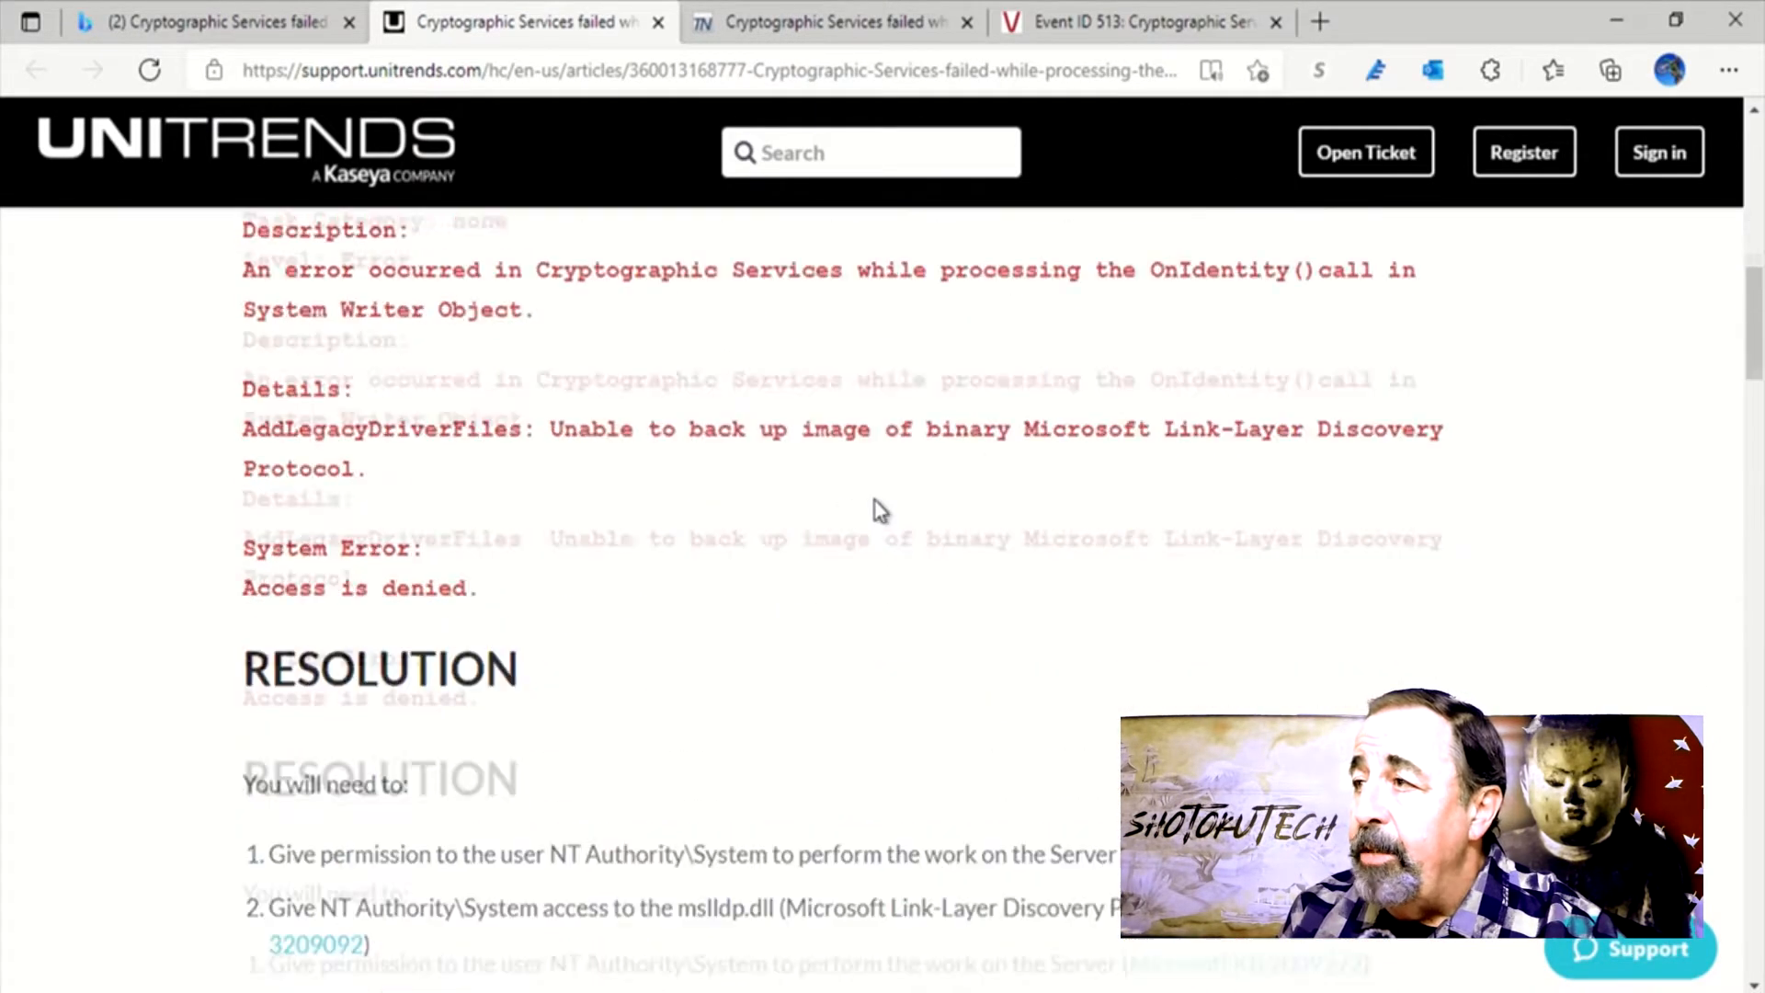
scroll("down", 3)
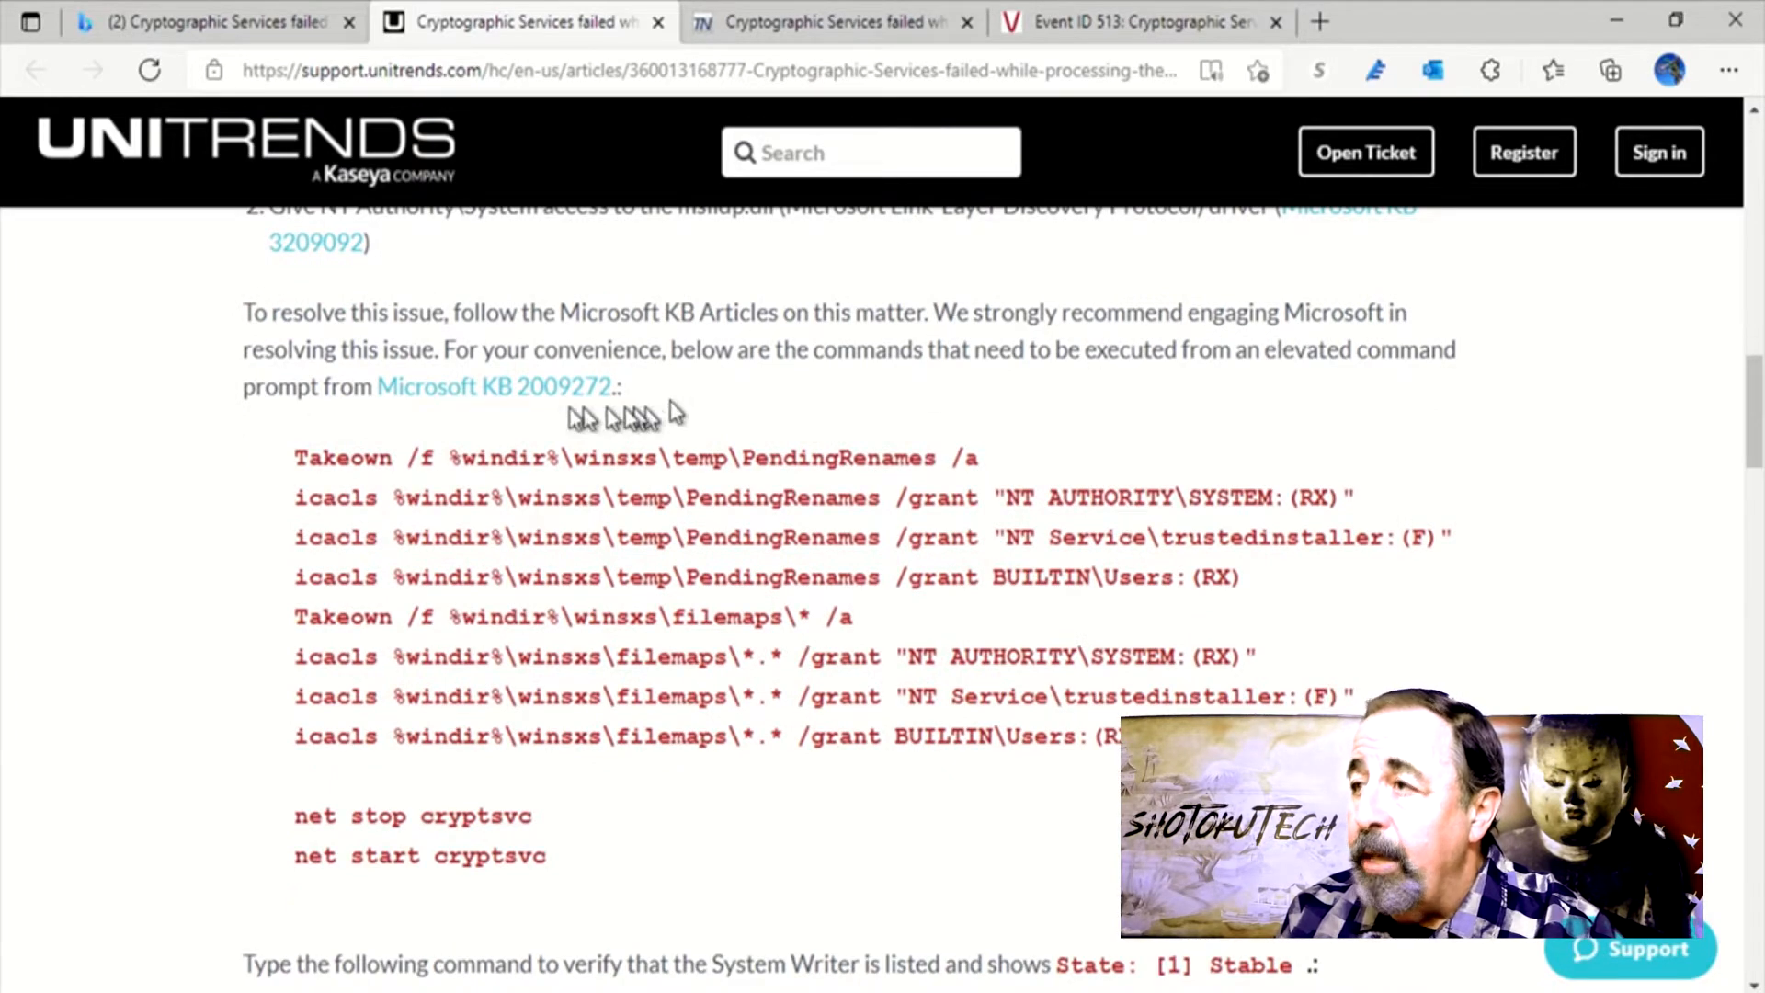
left_click(493, 386)
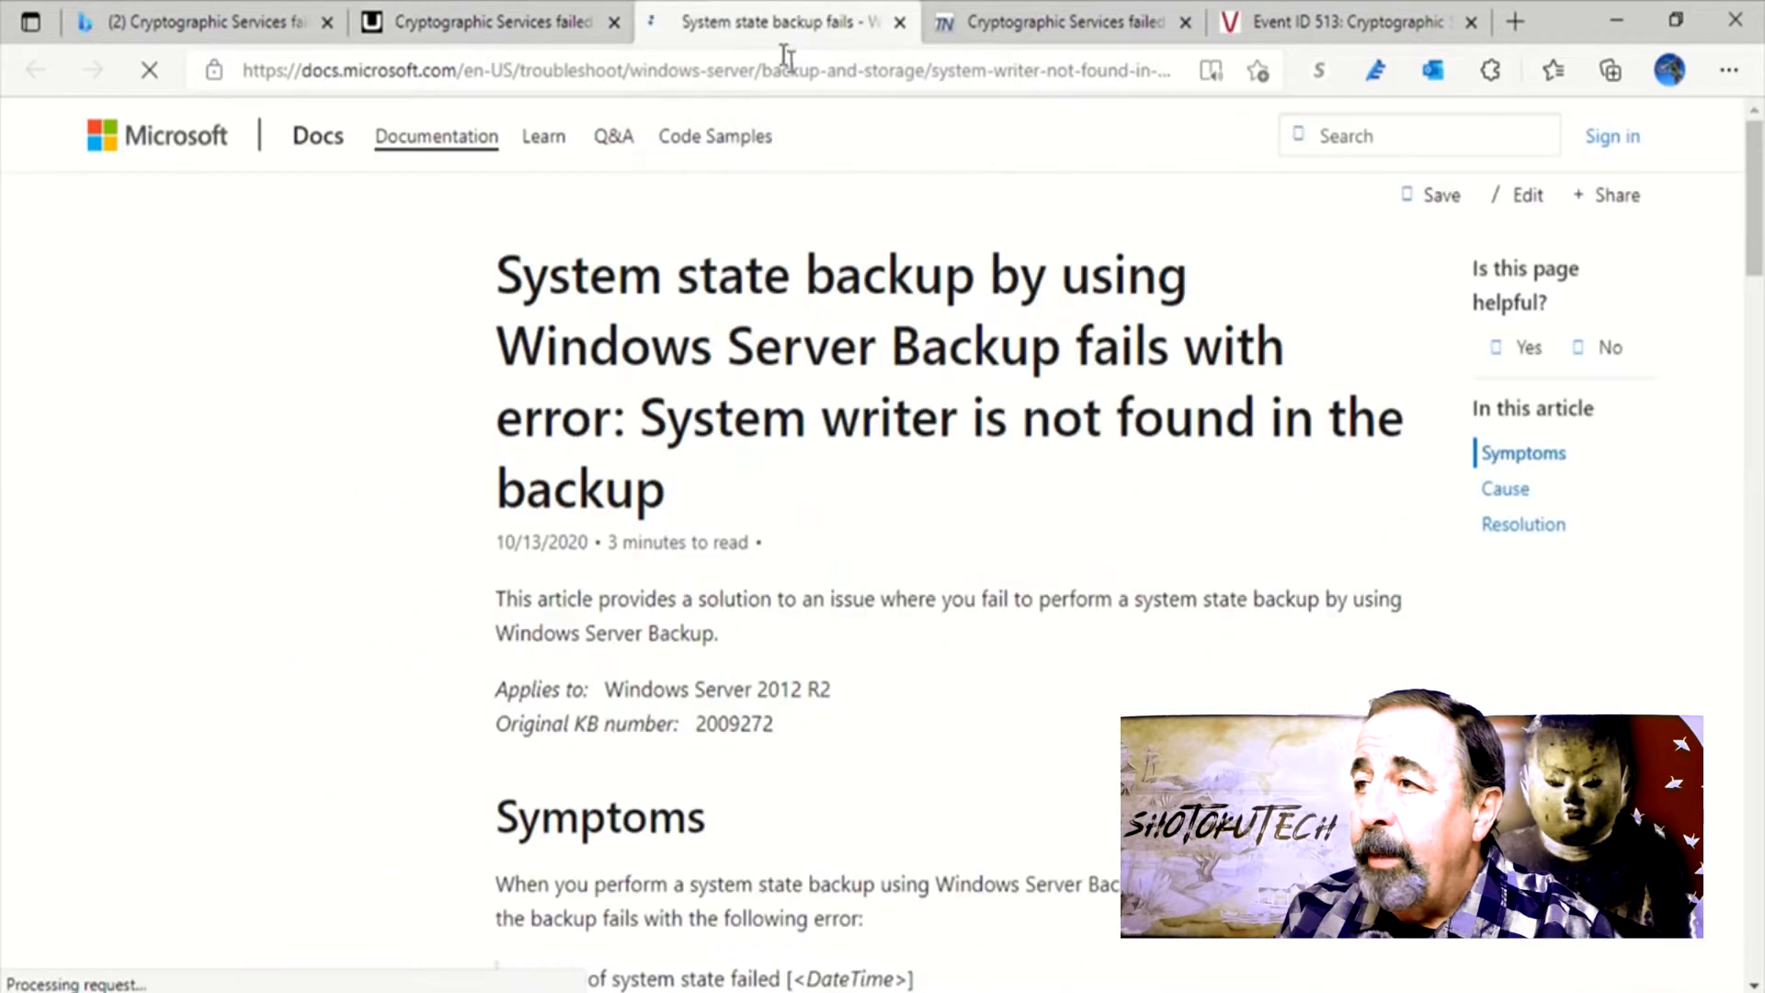
scroll("down", 3)
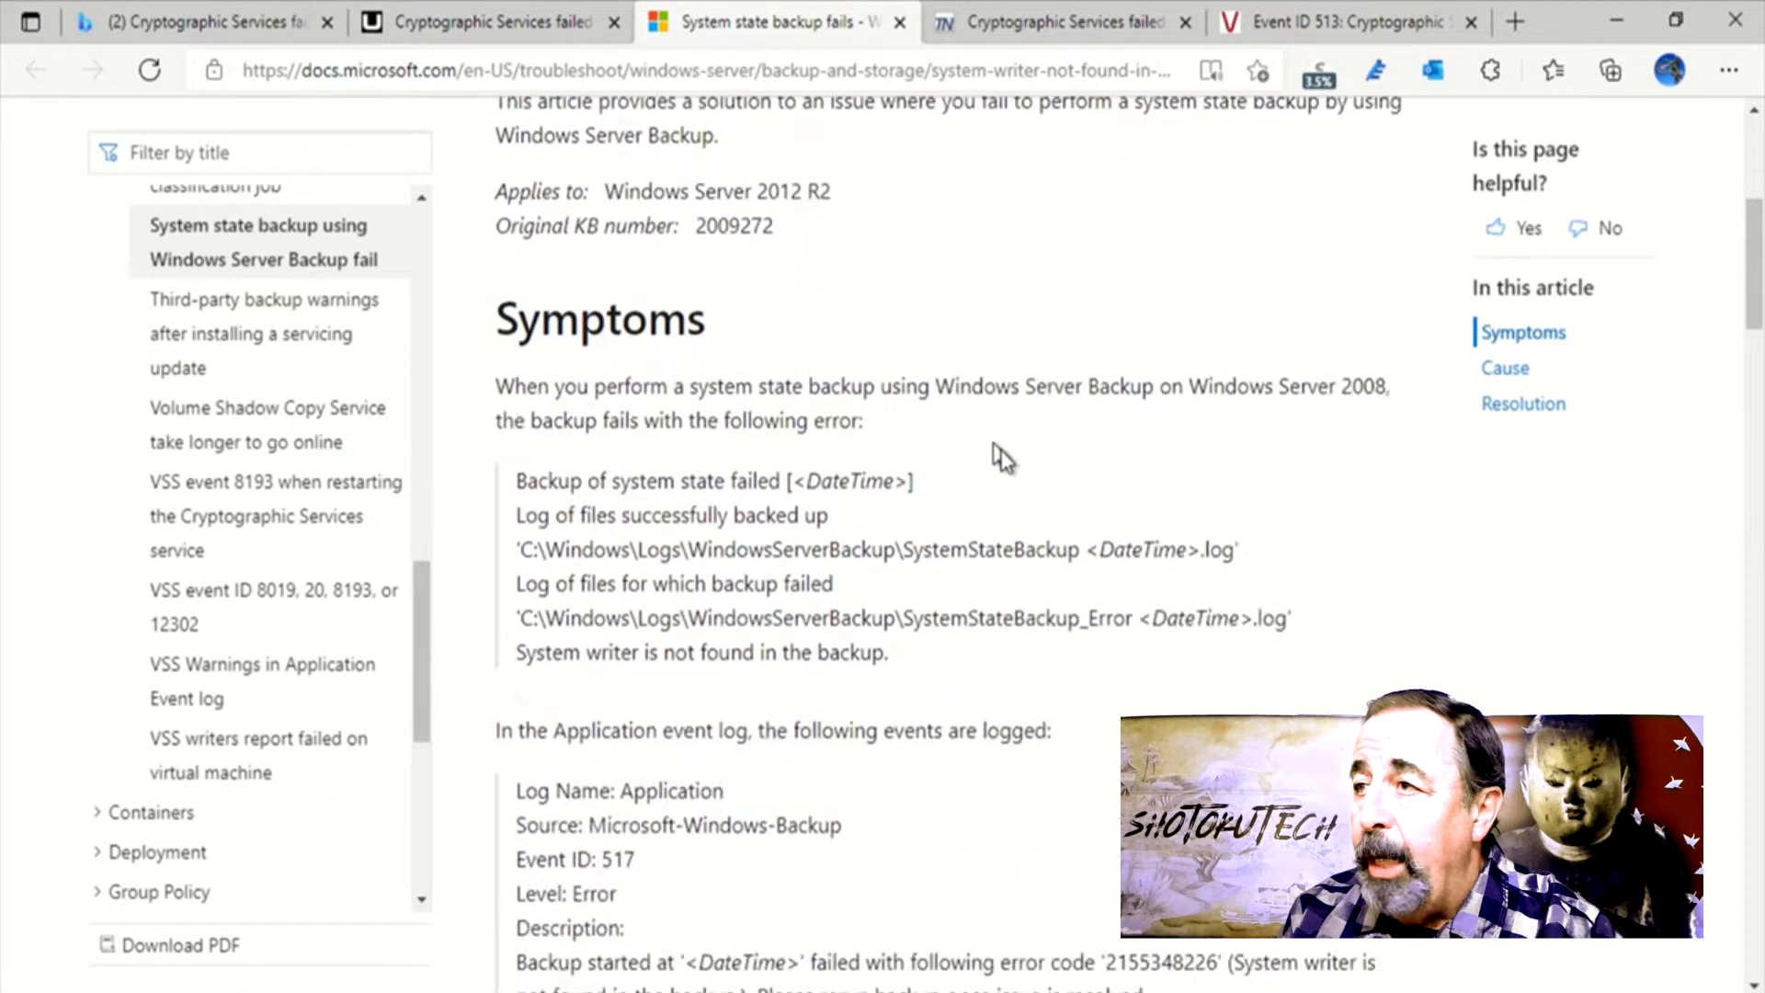
scroll("down", 3)
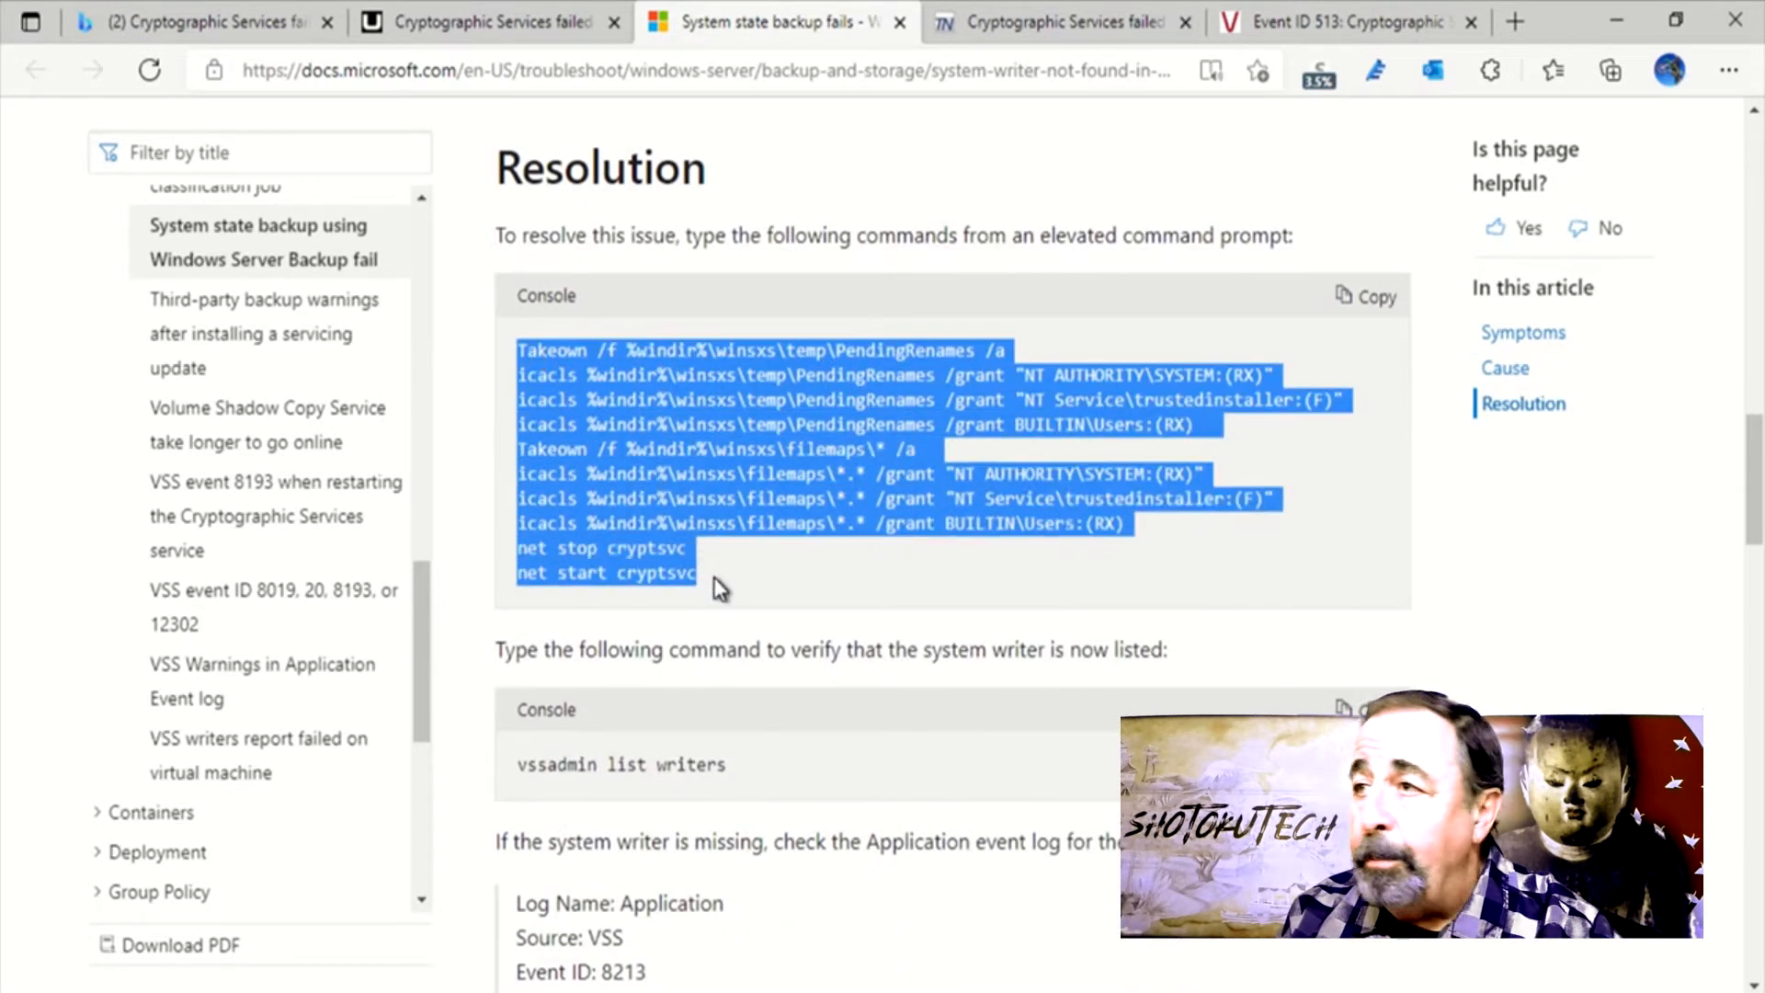
mouse_move(986, 831)
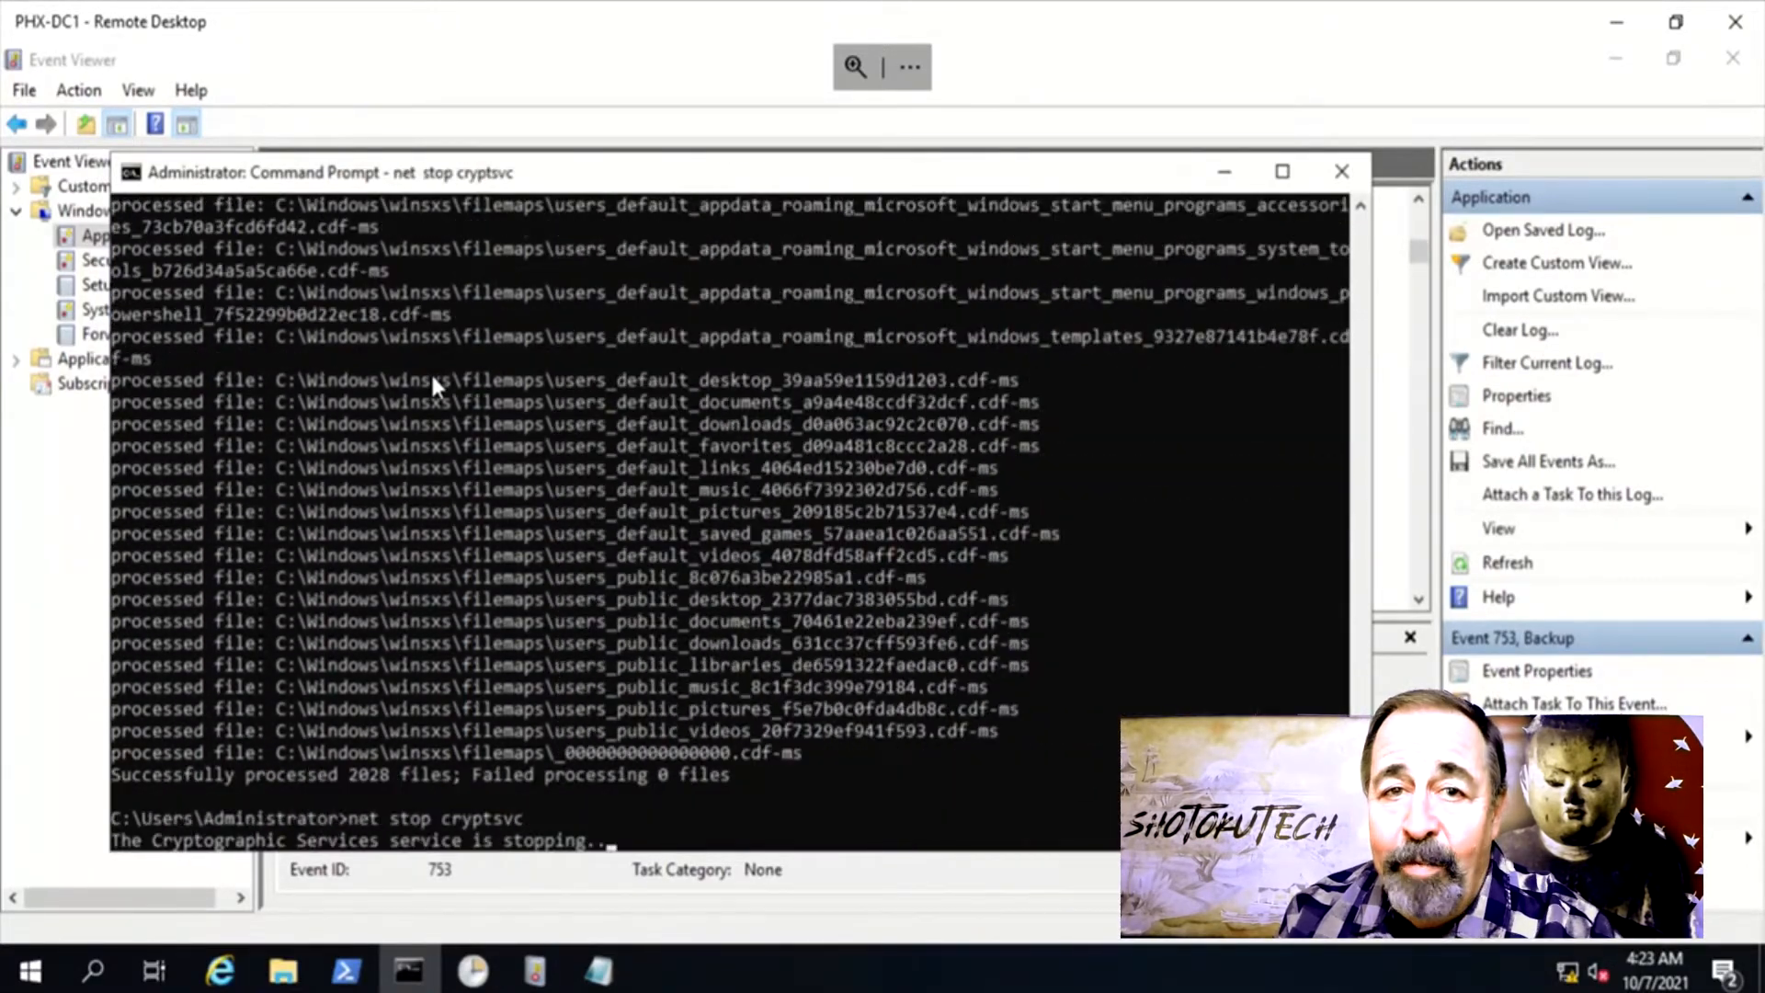
- Restart Cryptographic Services with net start cryptsvc in the elevated Command Prompt
type("net start cryptsvc")
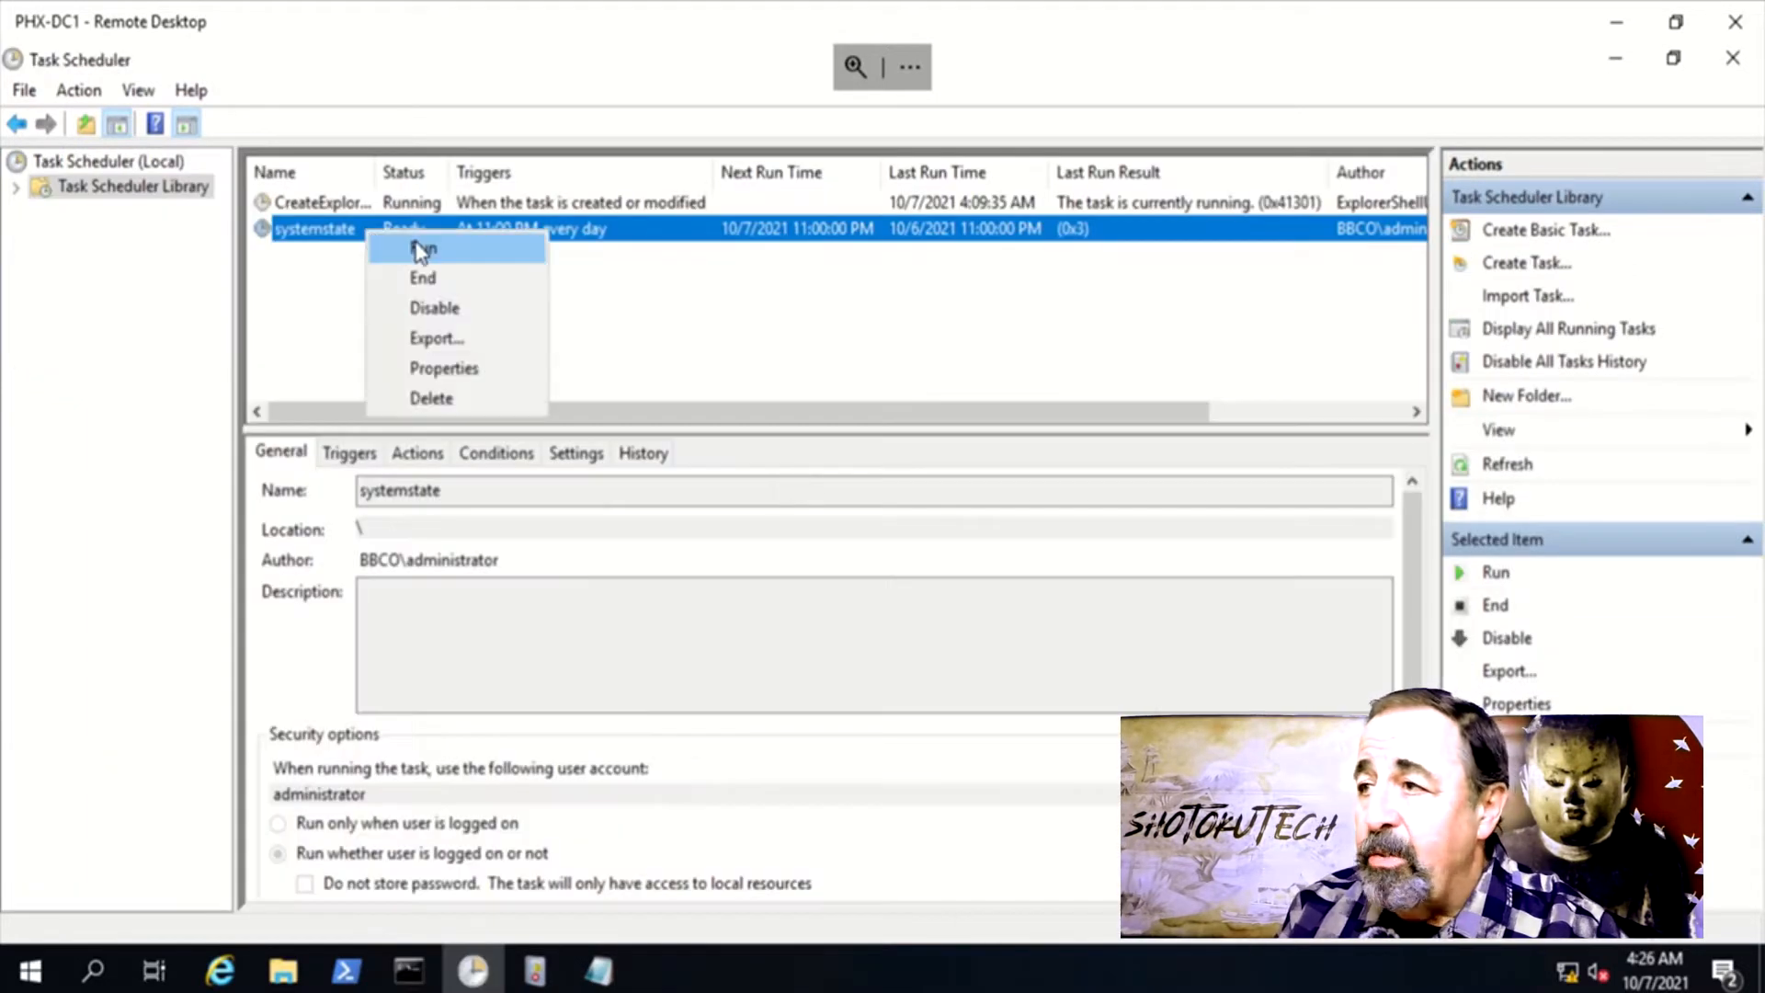
- Run the systemstate task now and refresh Event Viewer's Application log for new events
left_click(423, 248)
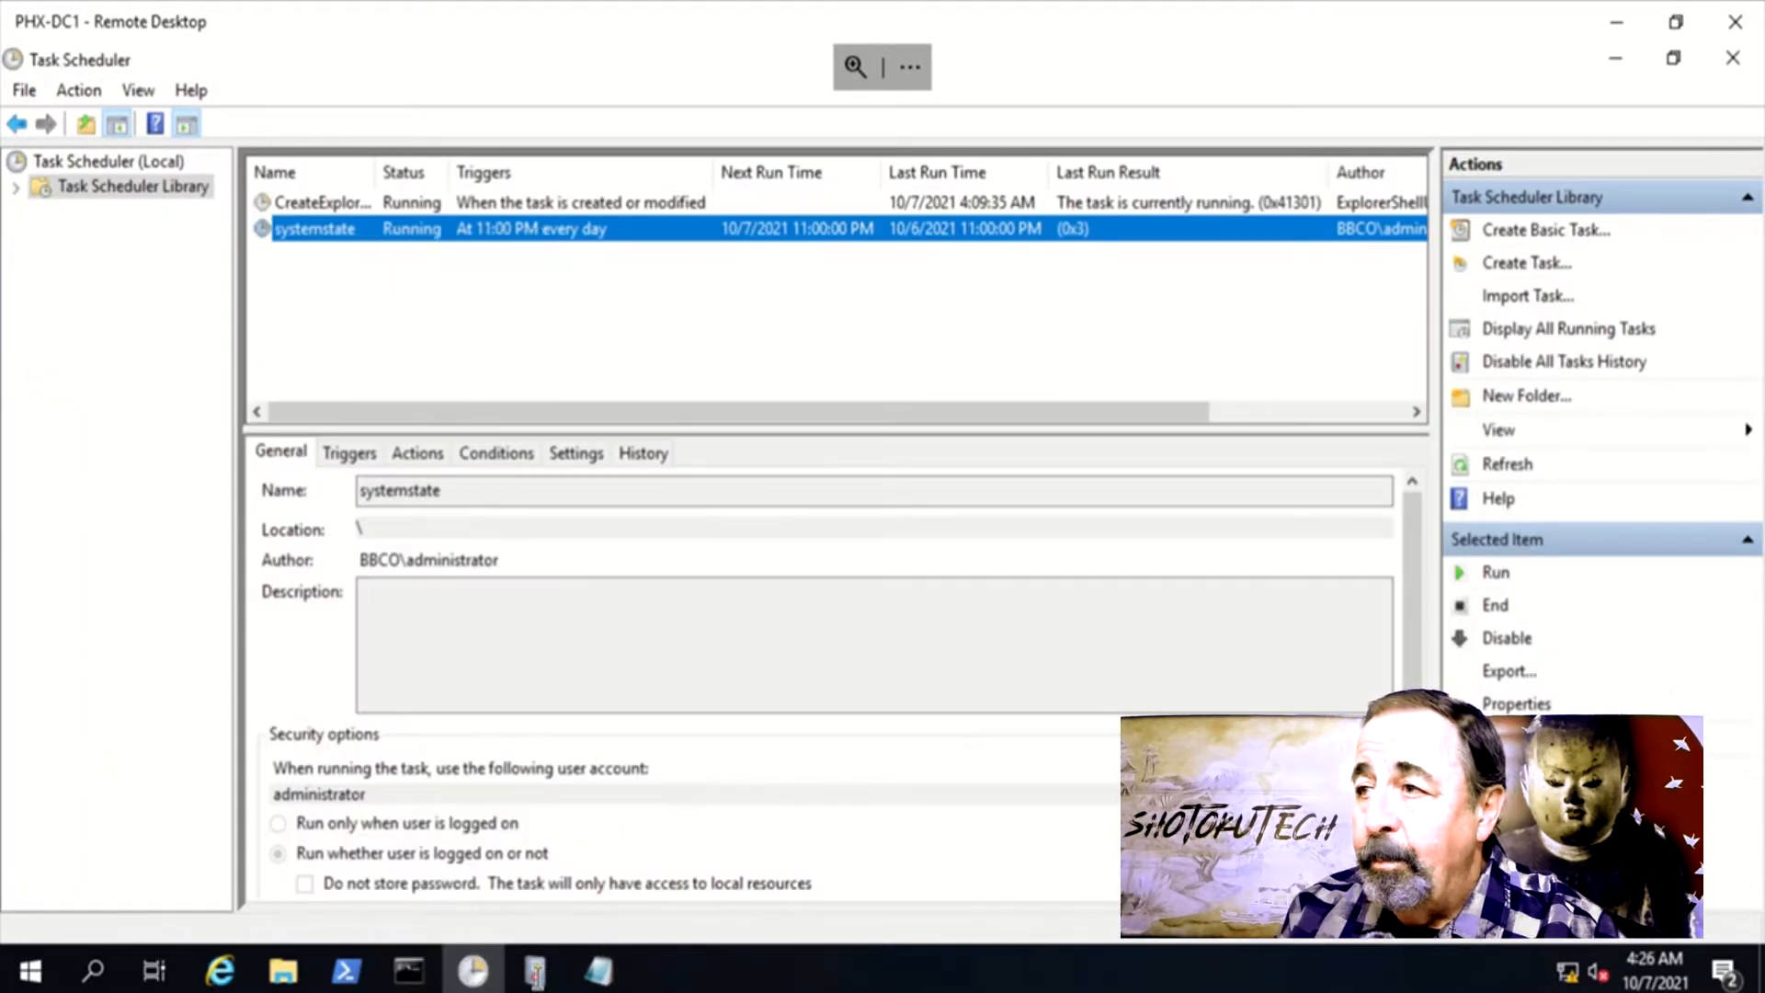
left_click(535, 971)
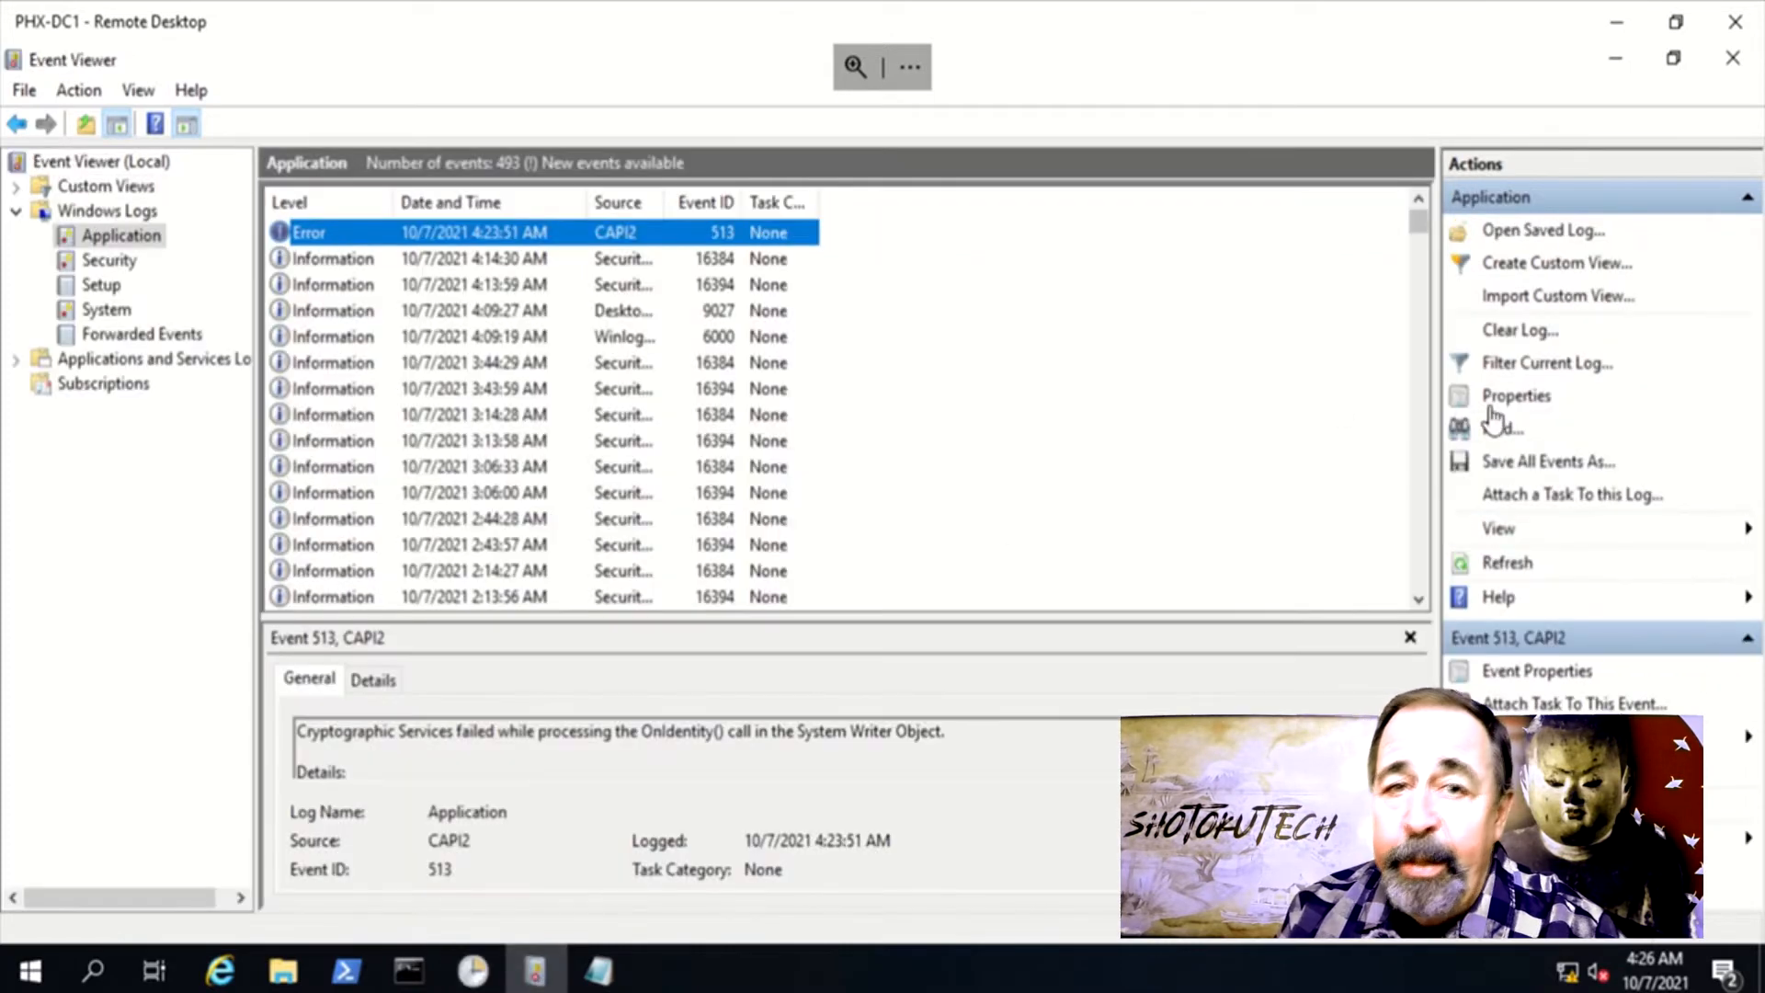
left_click(1508, 563)
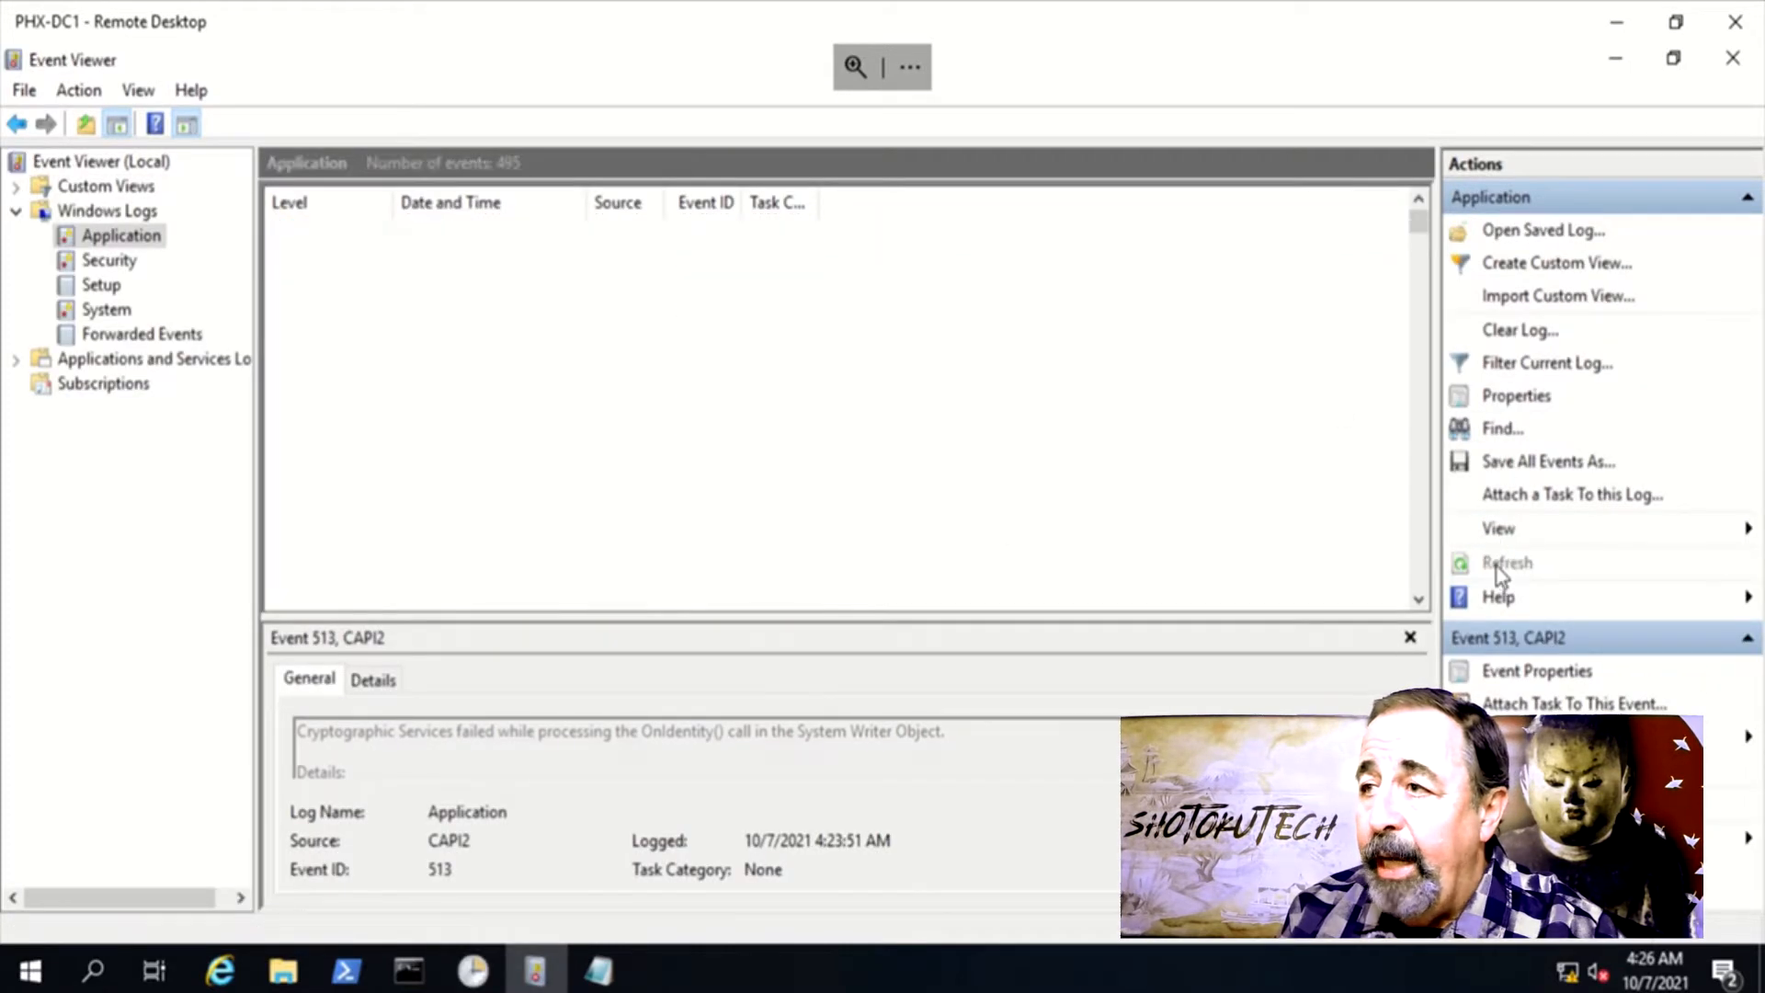
left_click(1508, 562)
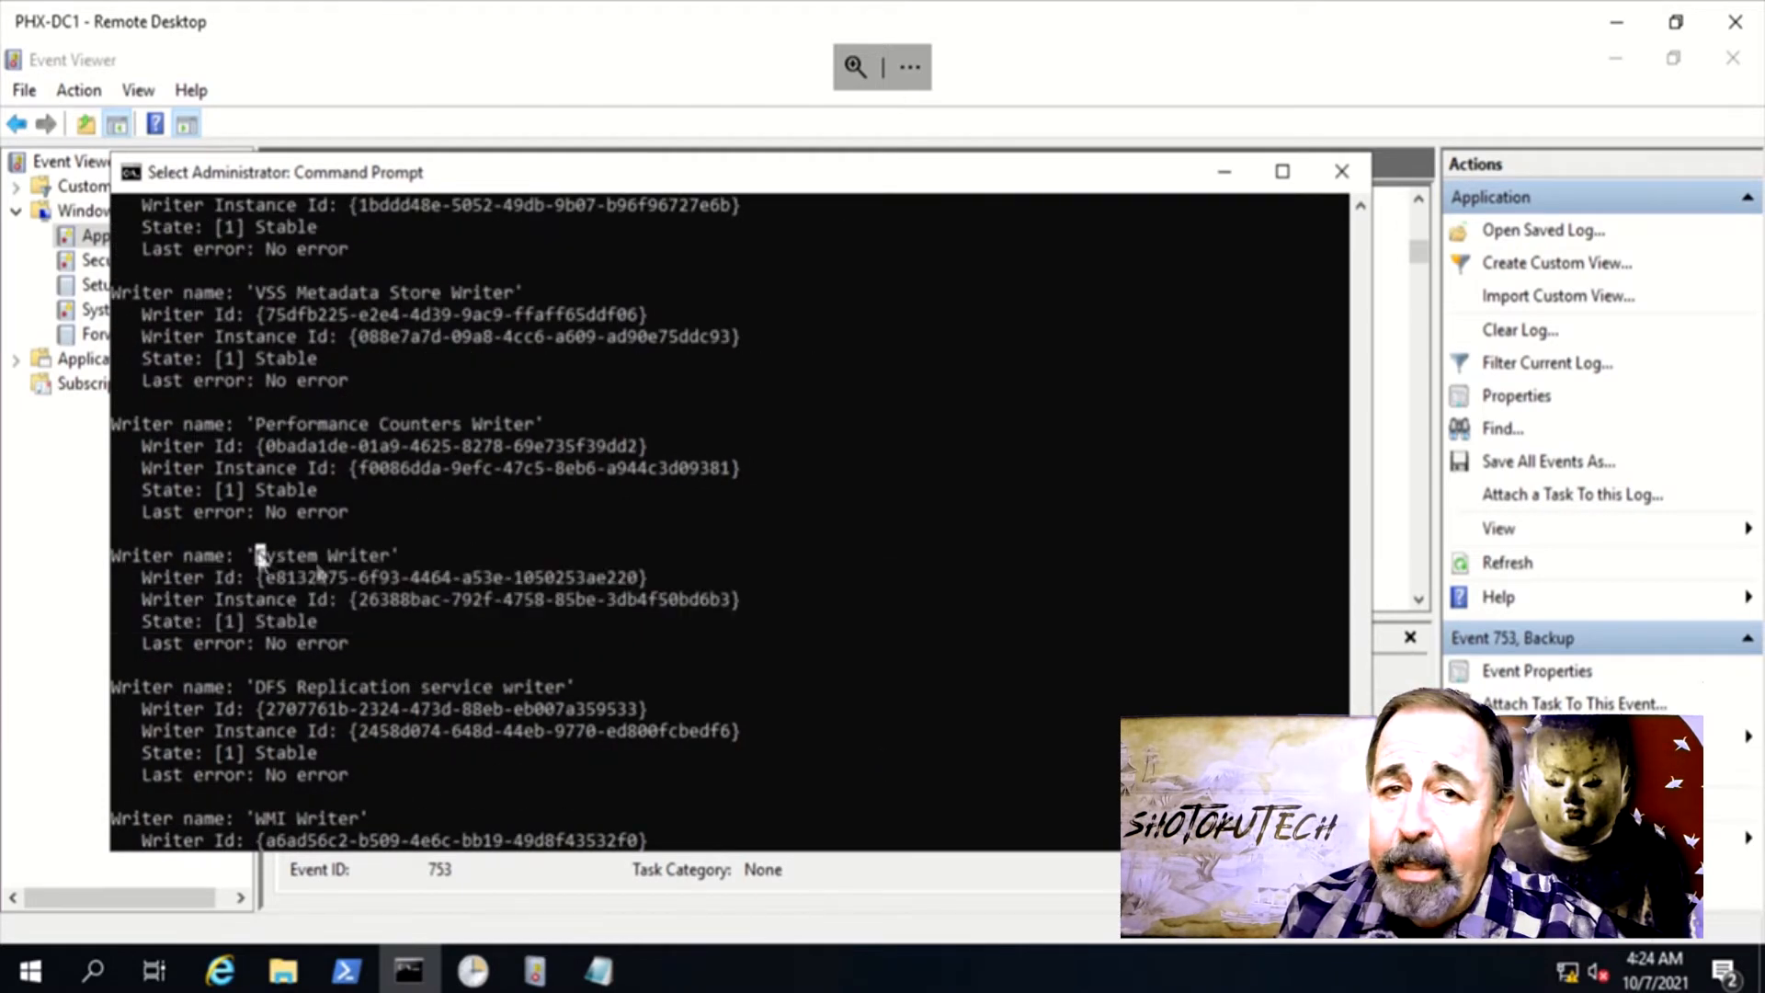
- Highlight the System Writer entry in the vssadmin list writers output showing it stable with no error
left_click_drag(256, 554, 366, 645)
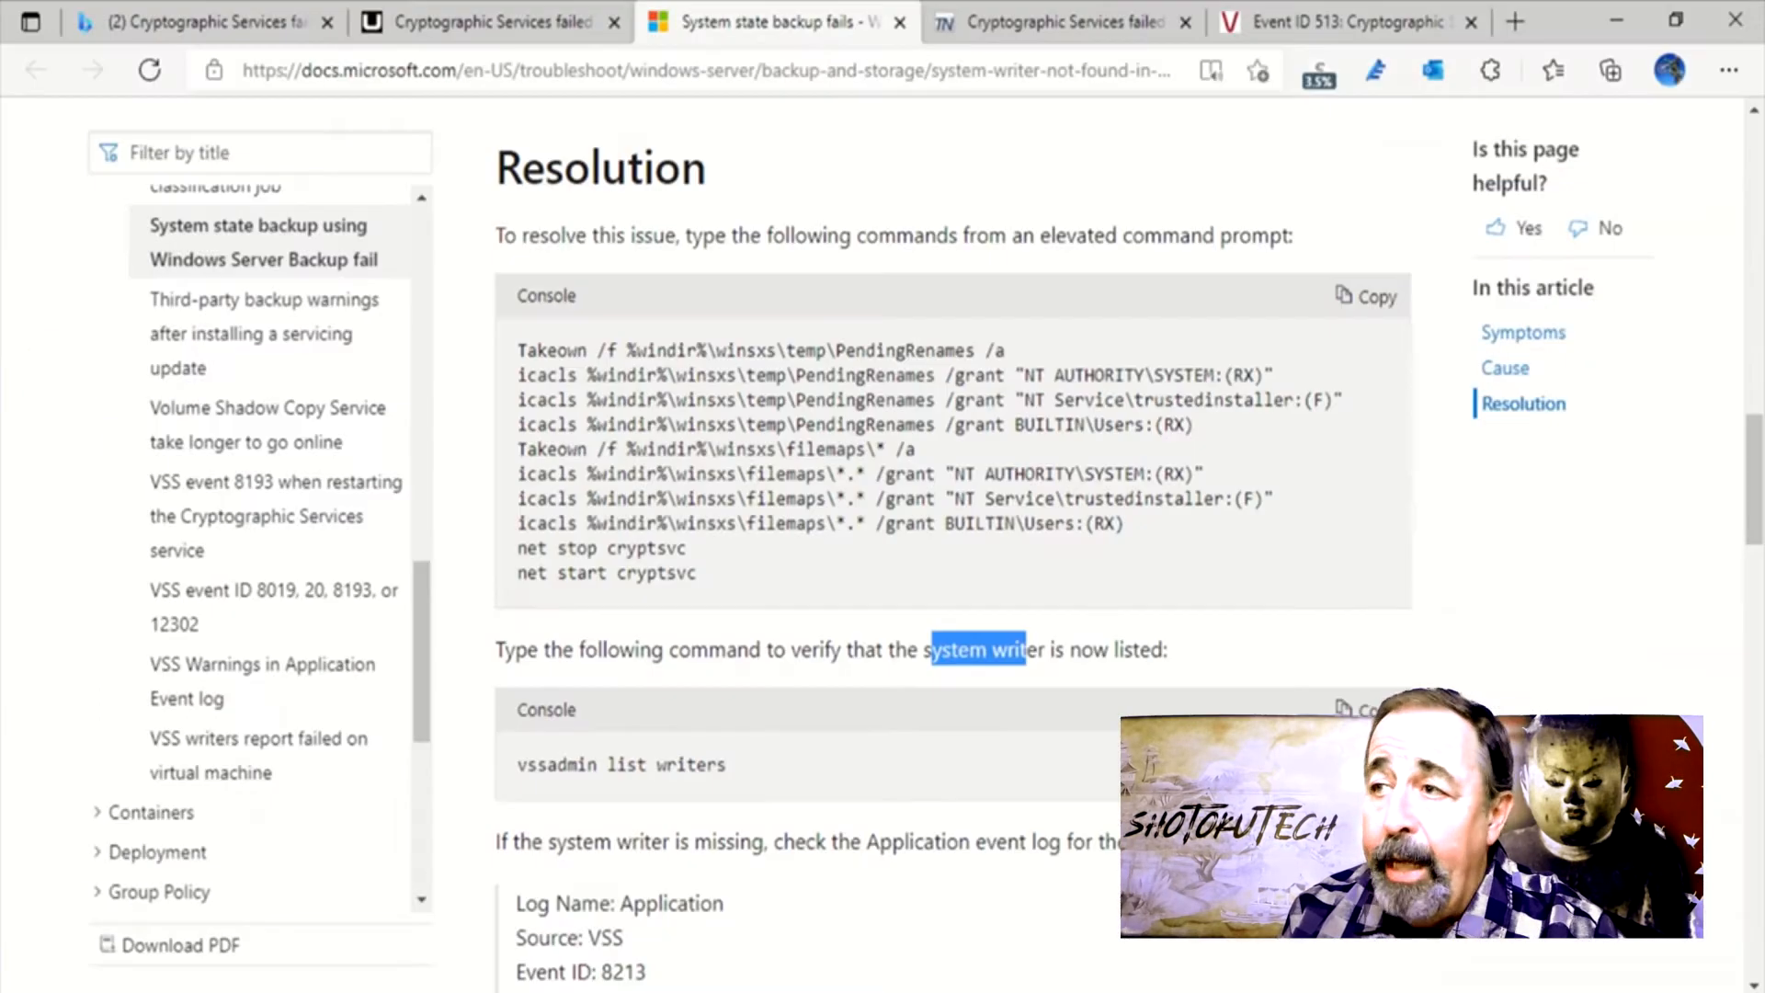
- Switch to the Unitrends CAPI2 513 article and scroll to its sc sdshow mslldp instructions
scroll("down", 3)
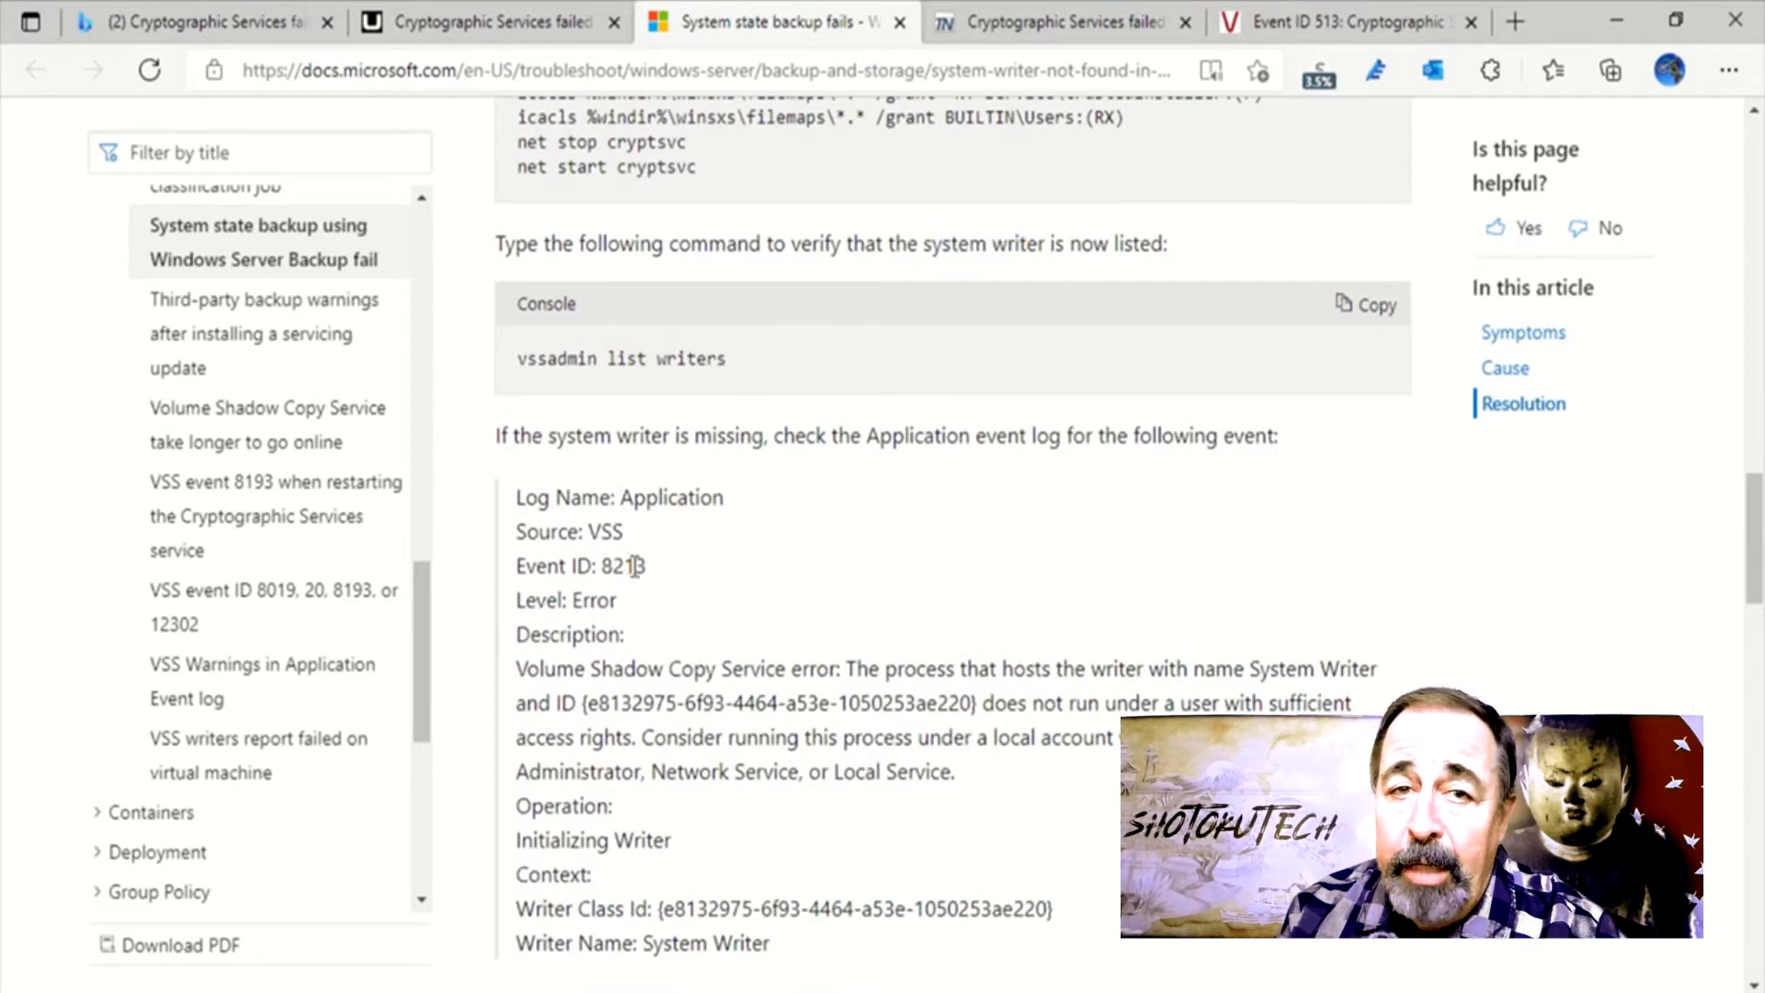
left_click(417, 22)
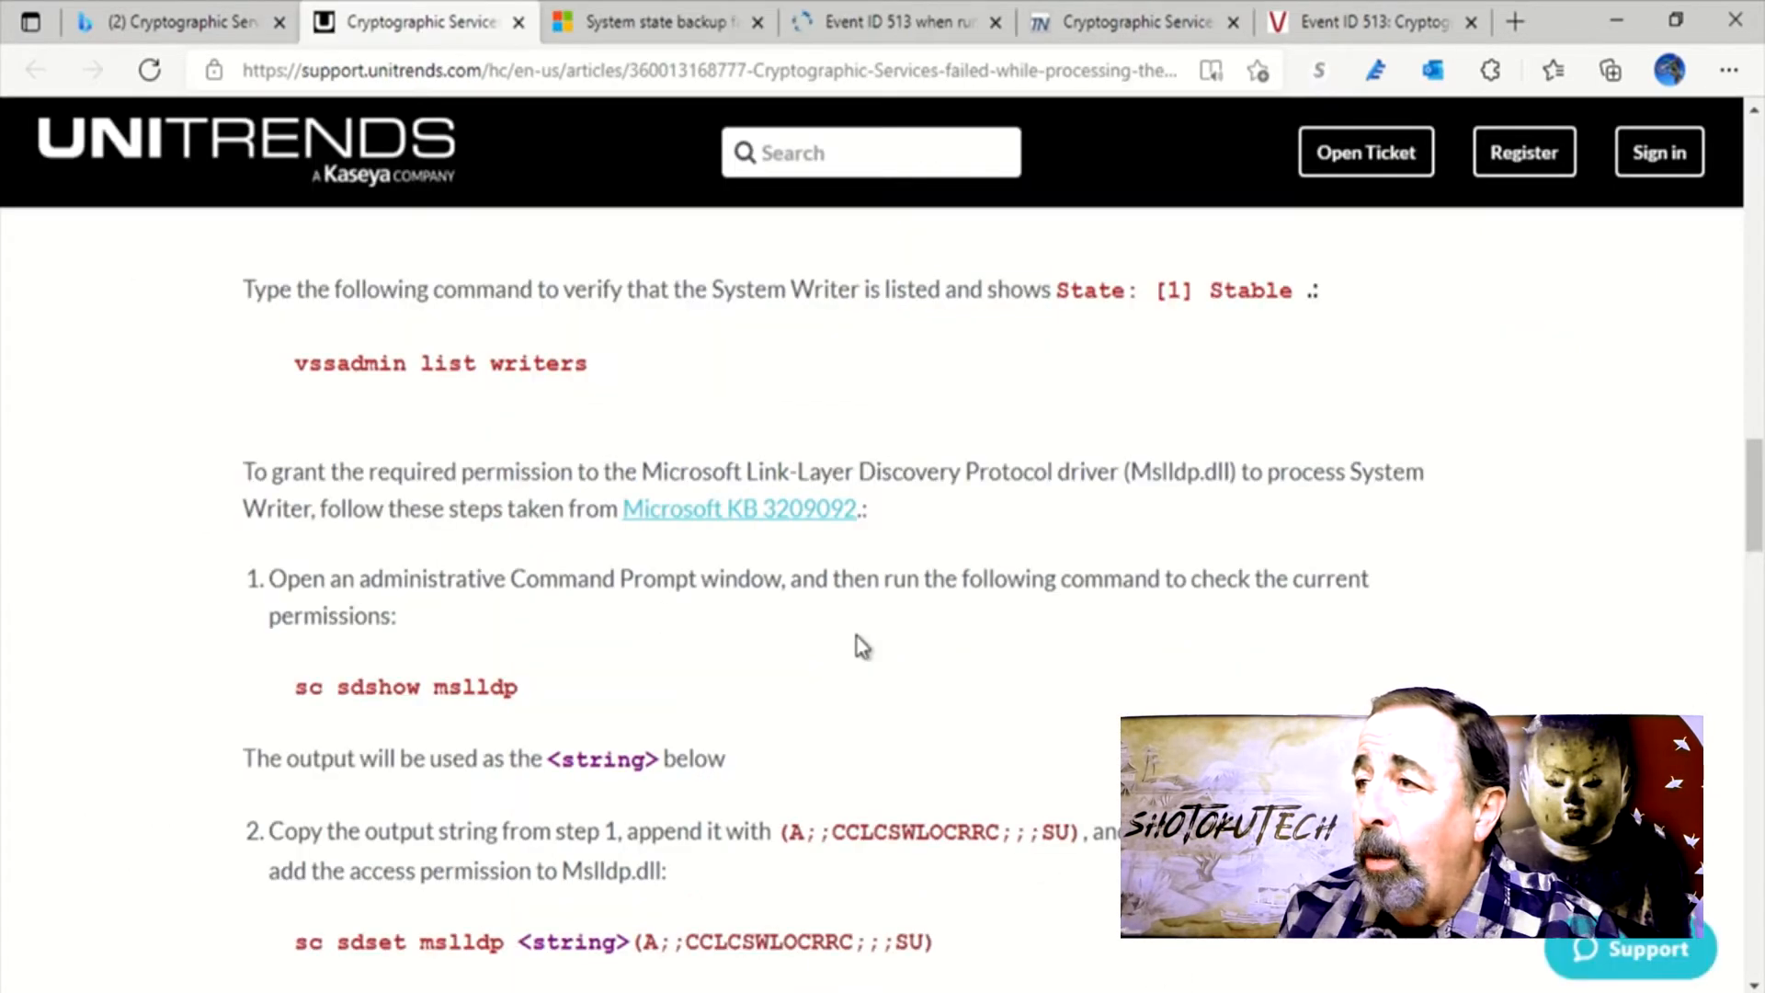
scroll("down", 3)
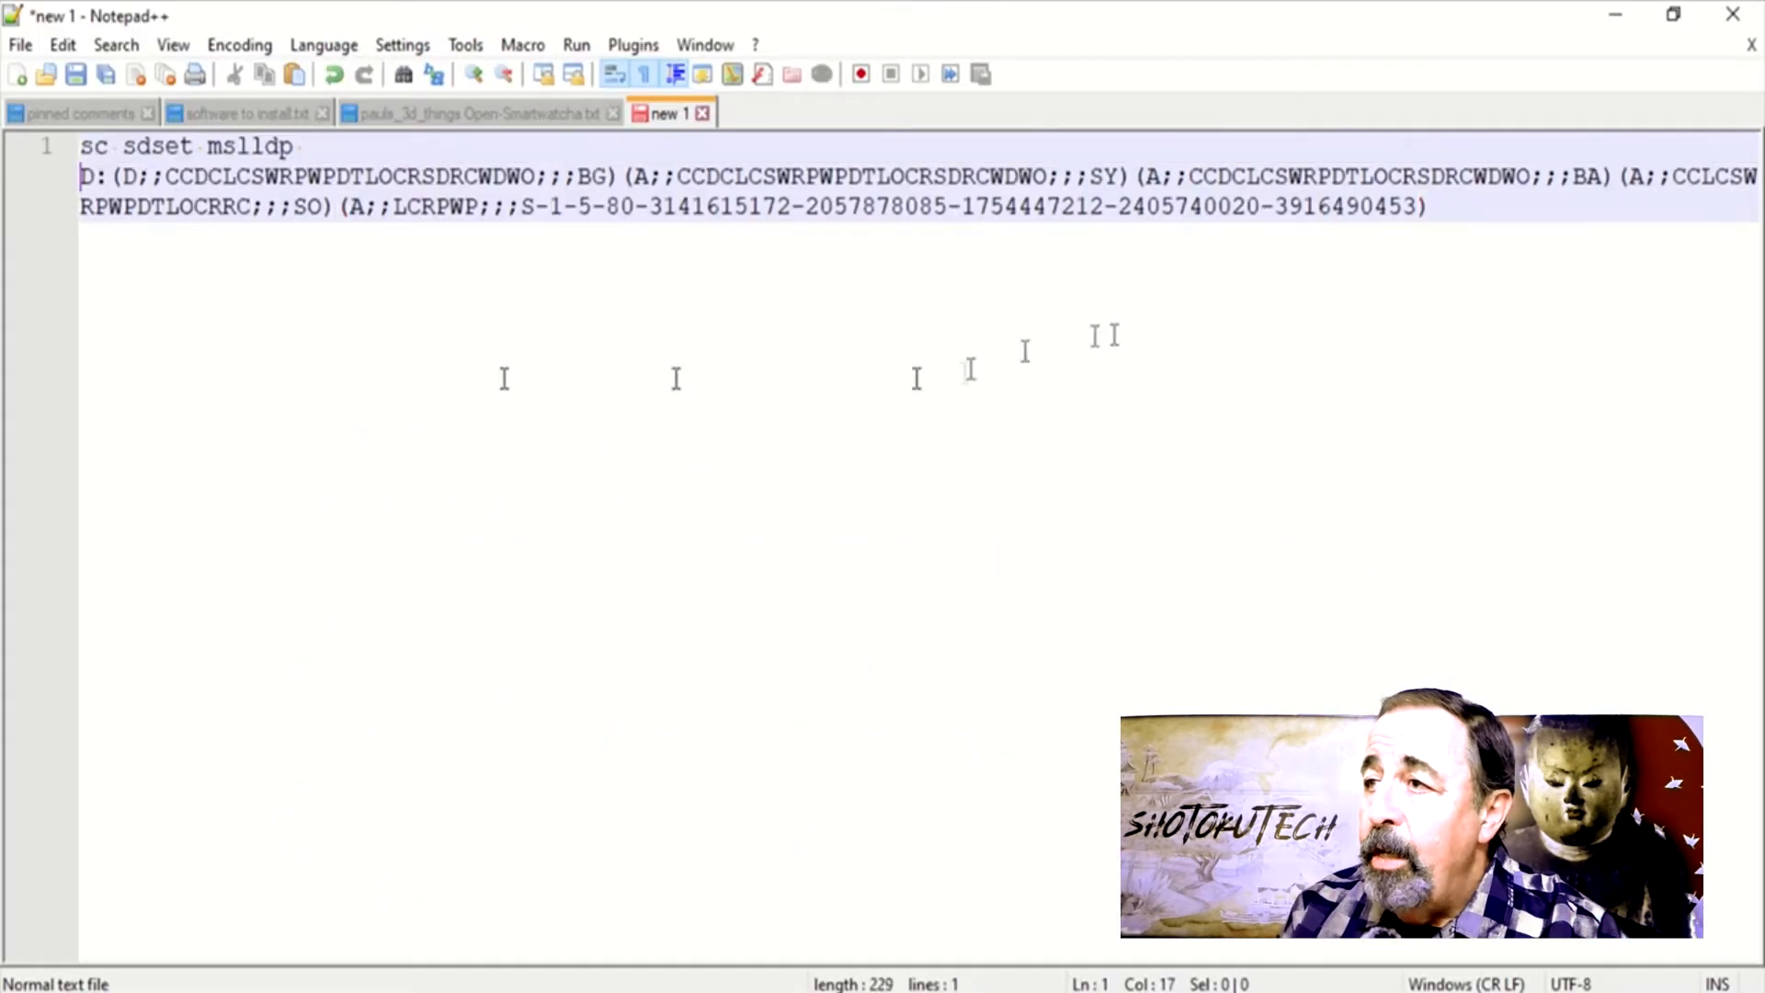
- Return to the Unitrends tab to take the permission string for the sc sdset mslldp command
left_click(418, 22)
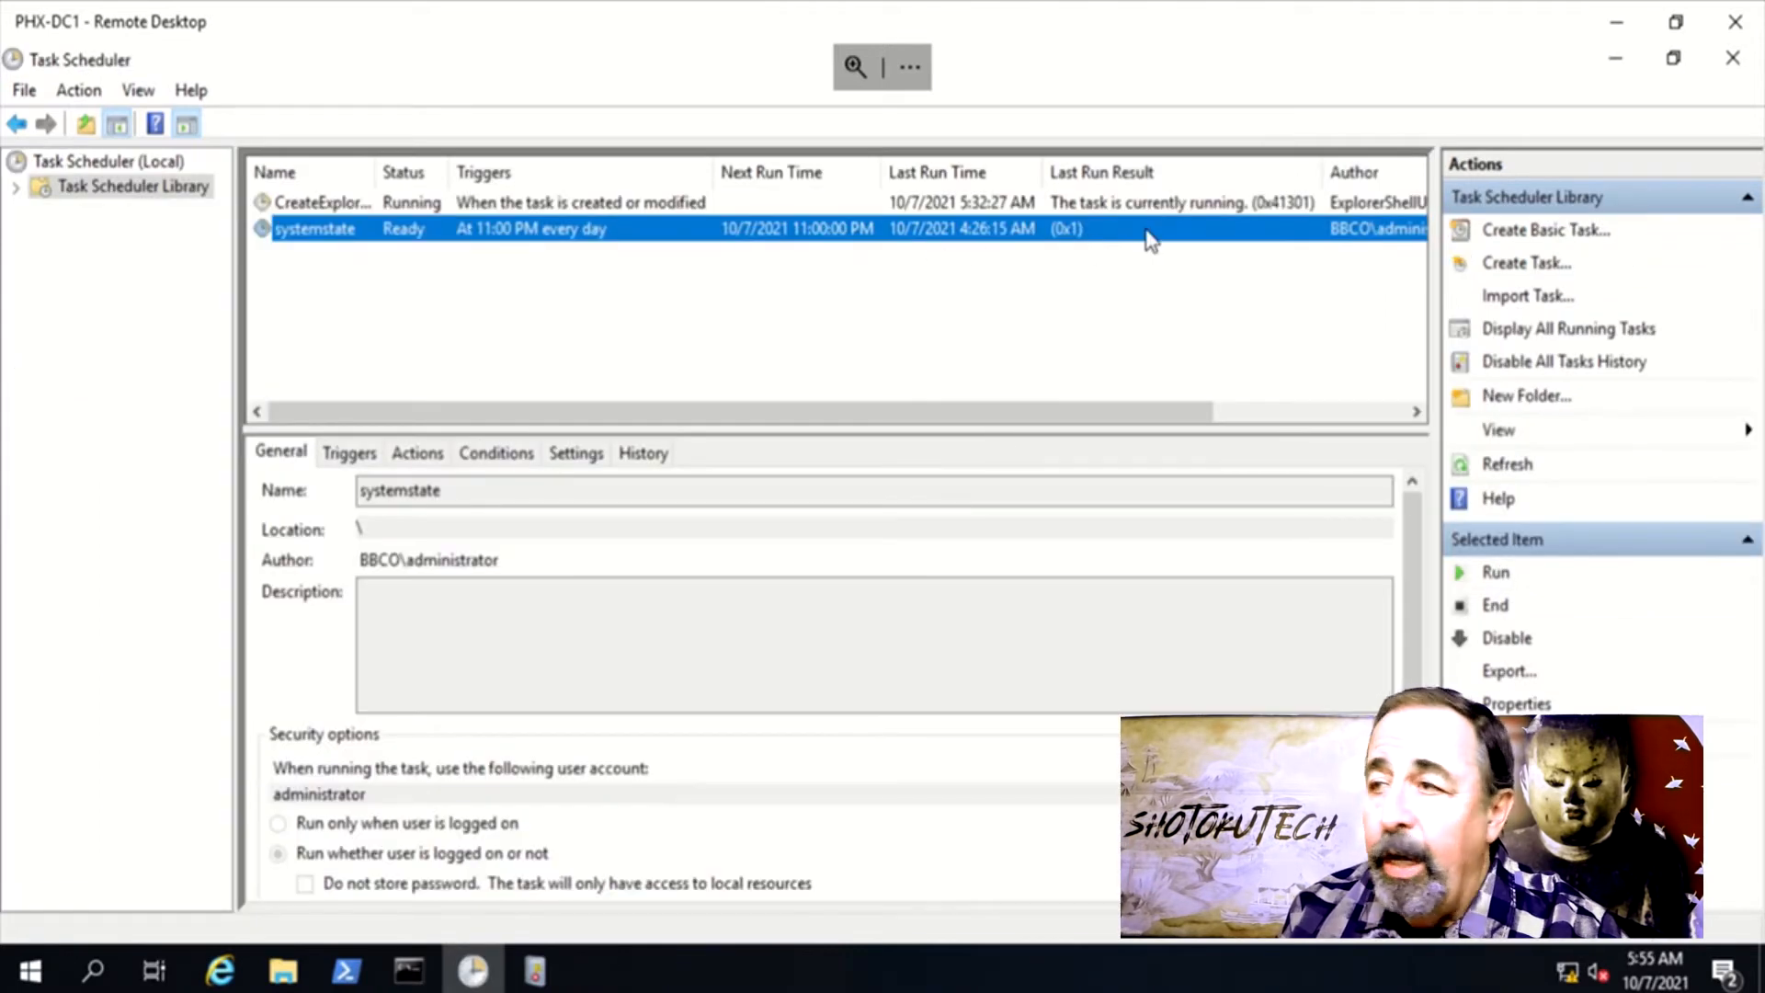
- Run the systemstate task and select the newest Backup event showing Block Level Backup Engine started
right_click(314, 228)
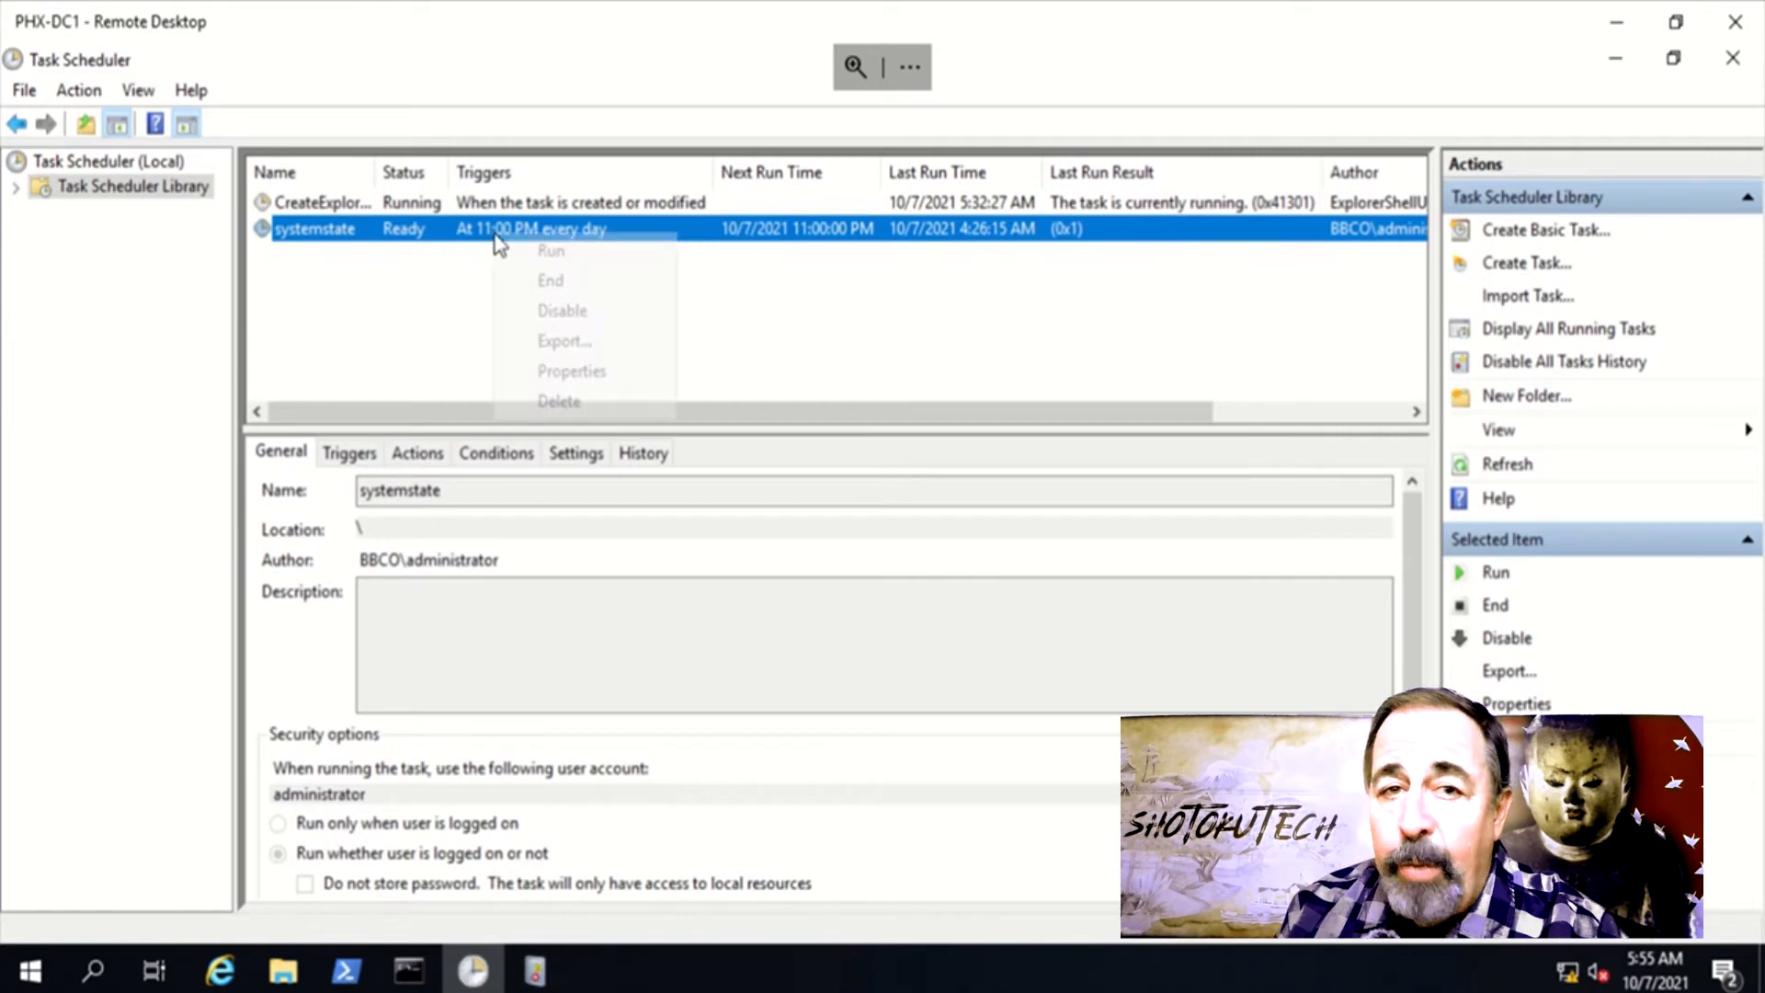
left_click(550, 250)
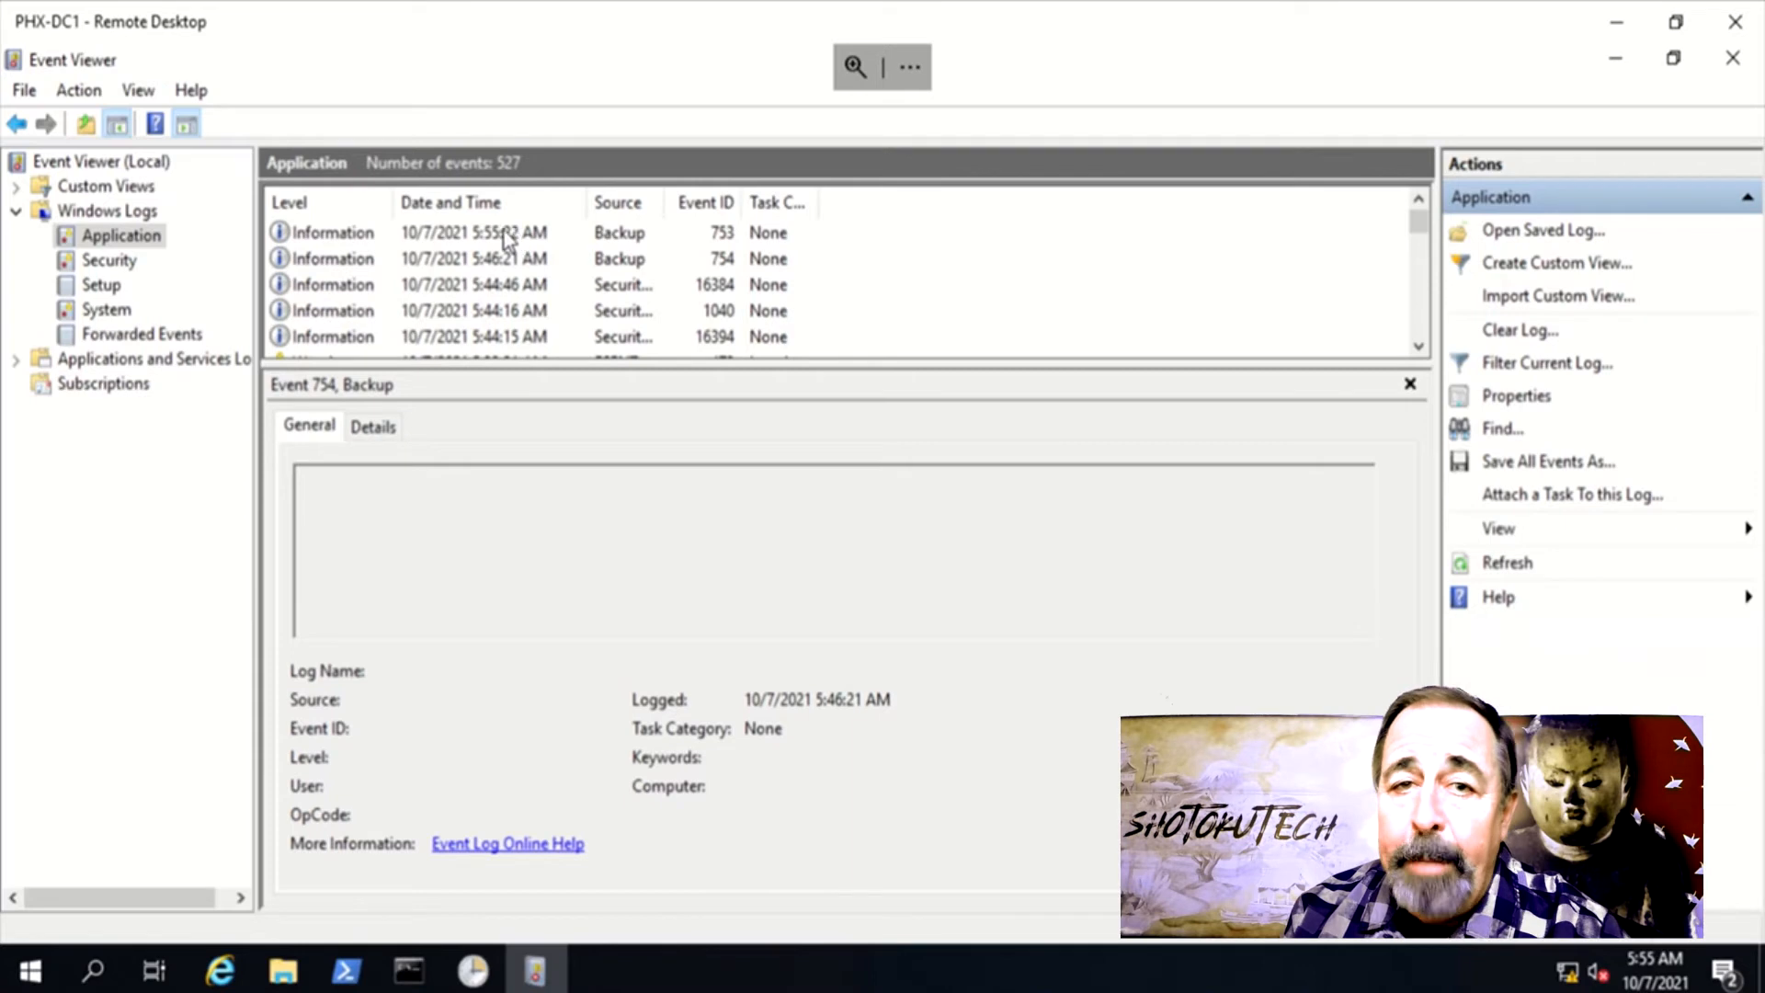
left_click(472, 232)
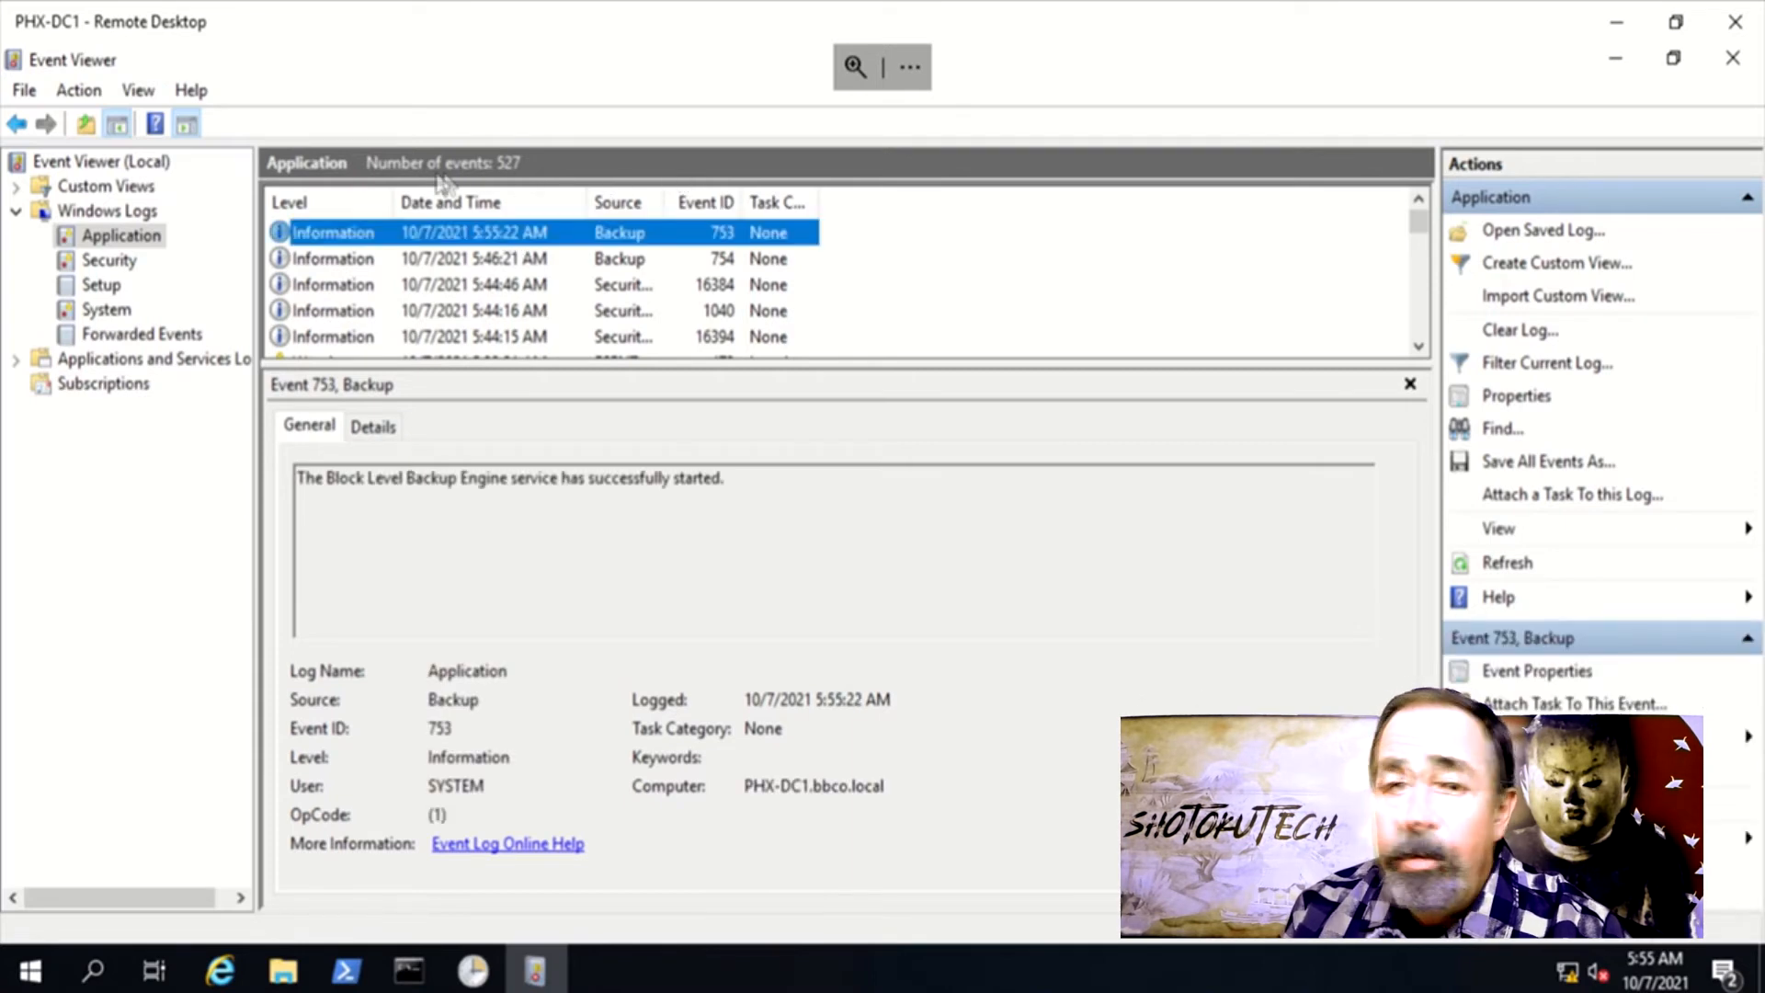
mouse_move(1517, 575)
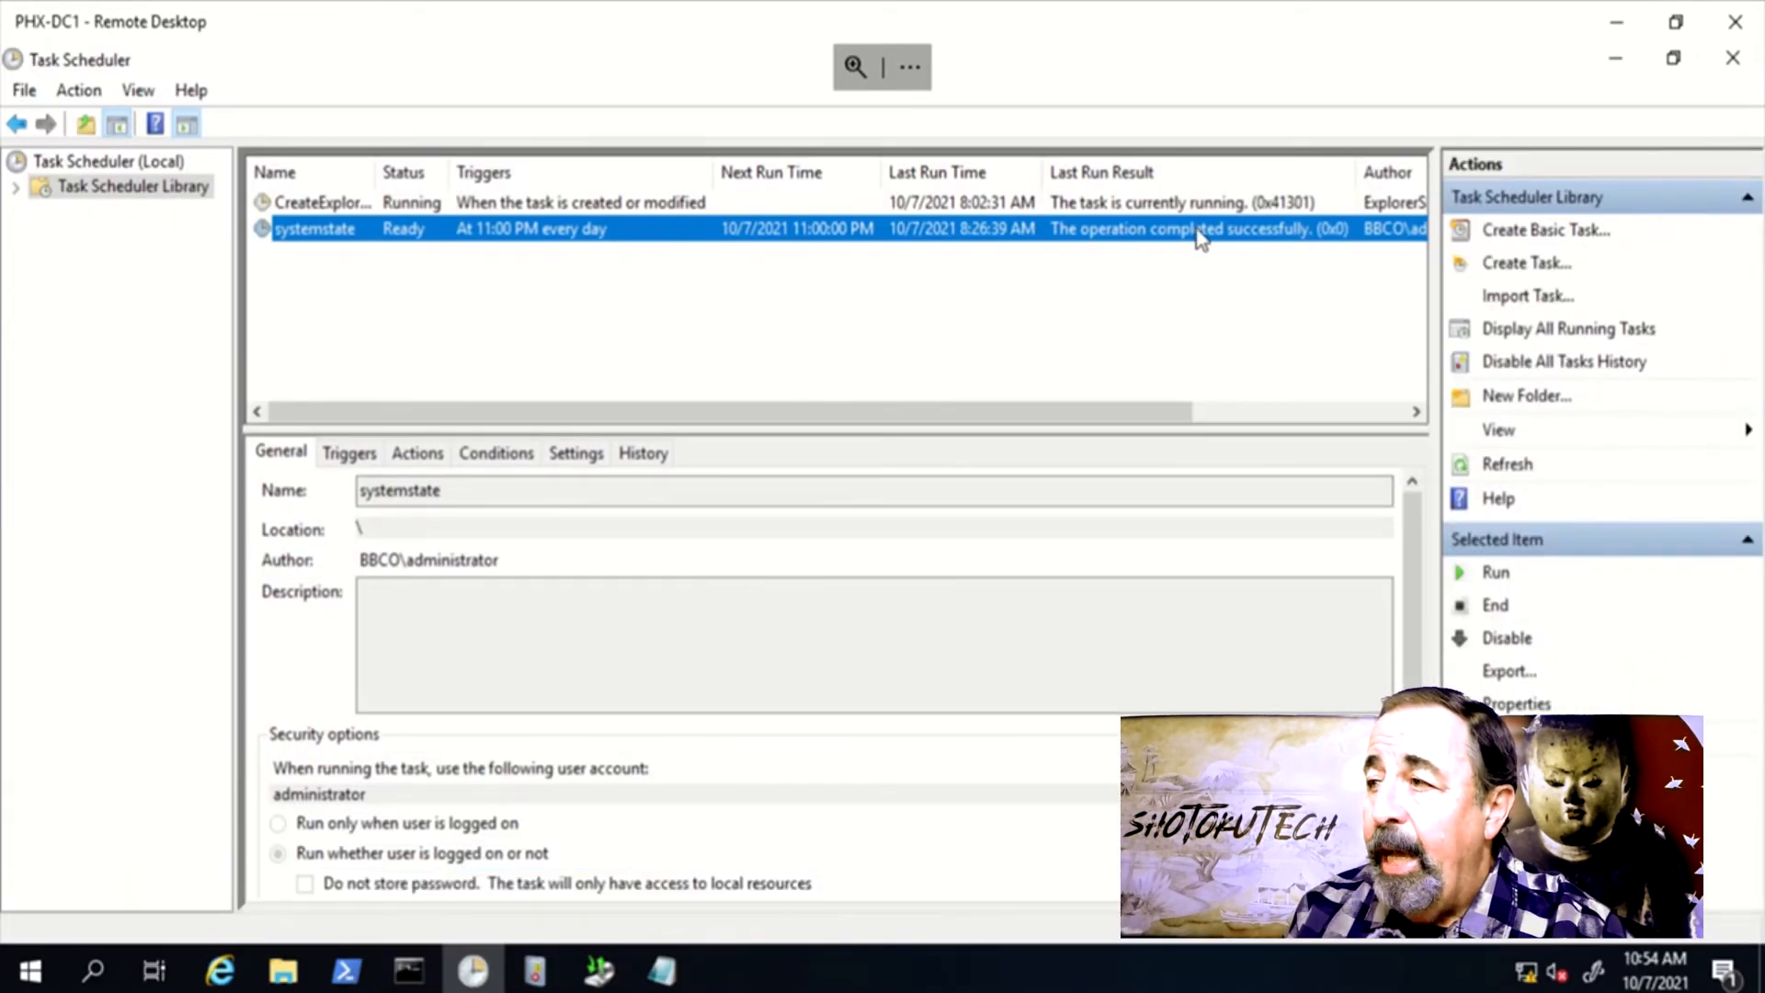
mouse_move(1140, 244)
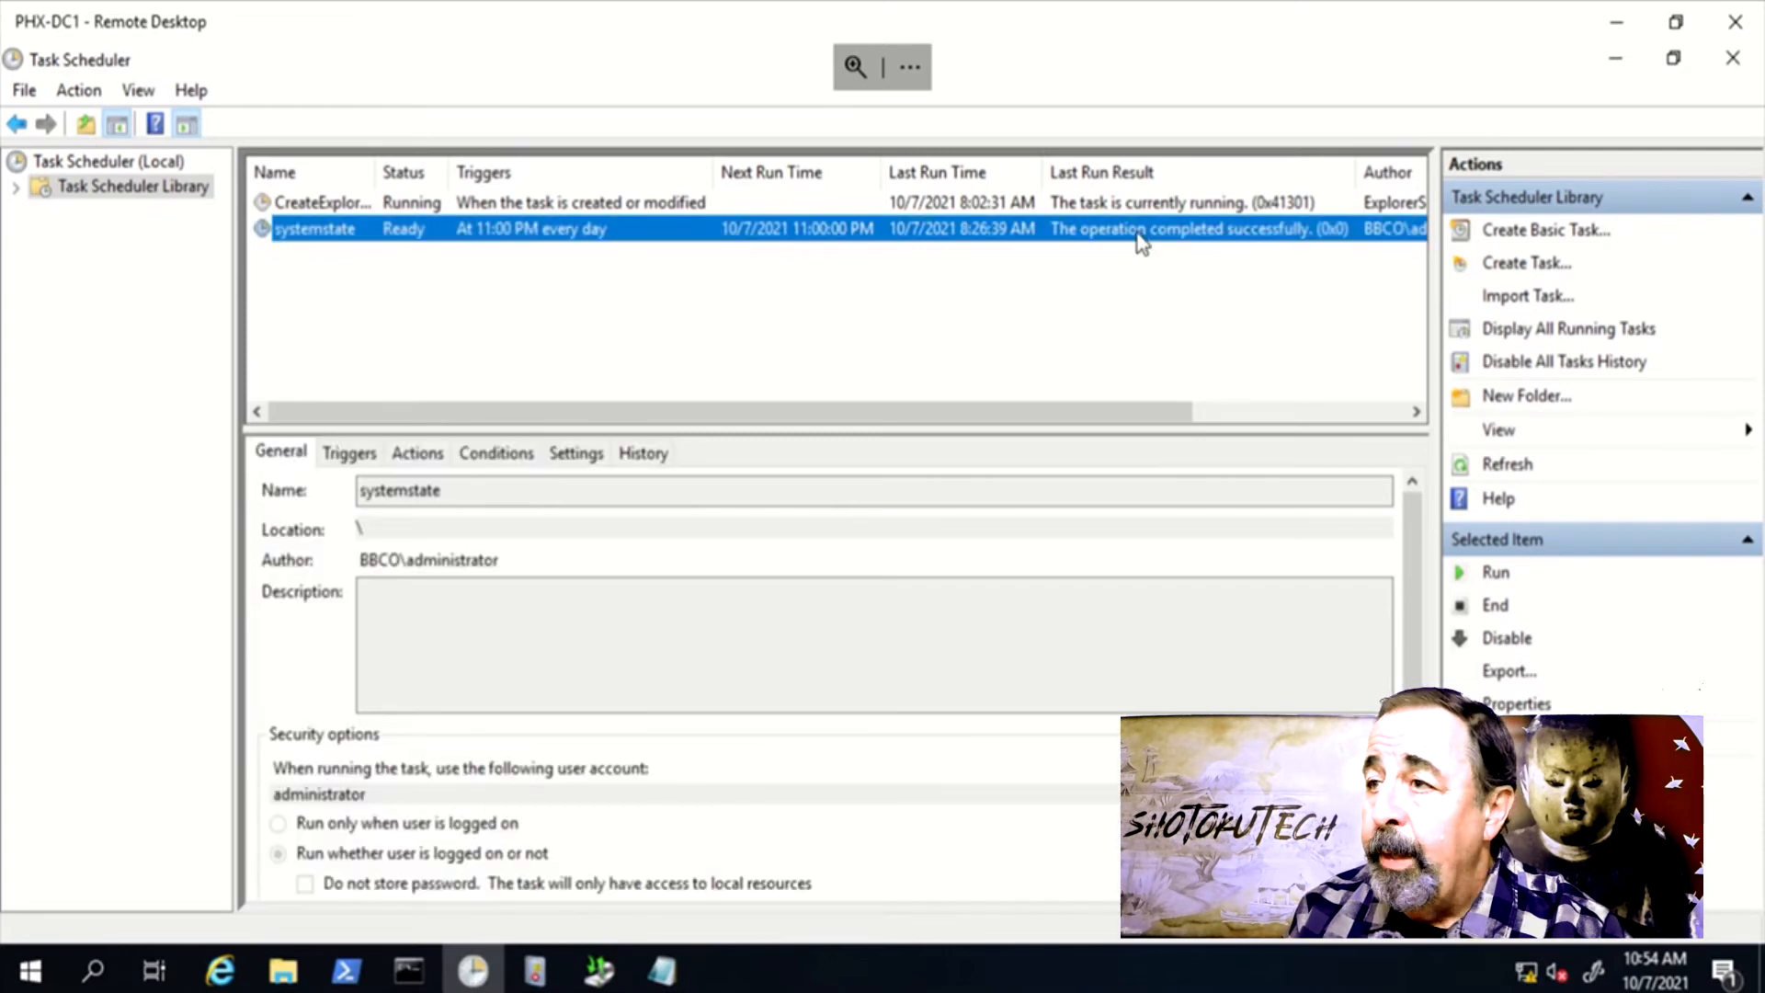
- Start Recover from Local Backup and reach Select Backup Date showing the 10/7/2021 8:27 AM system state backup
left_click(598, 969)
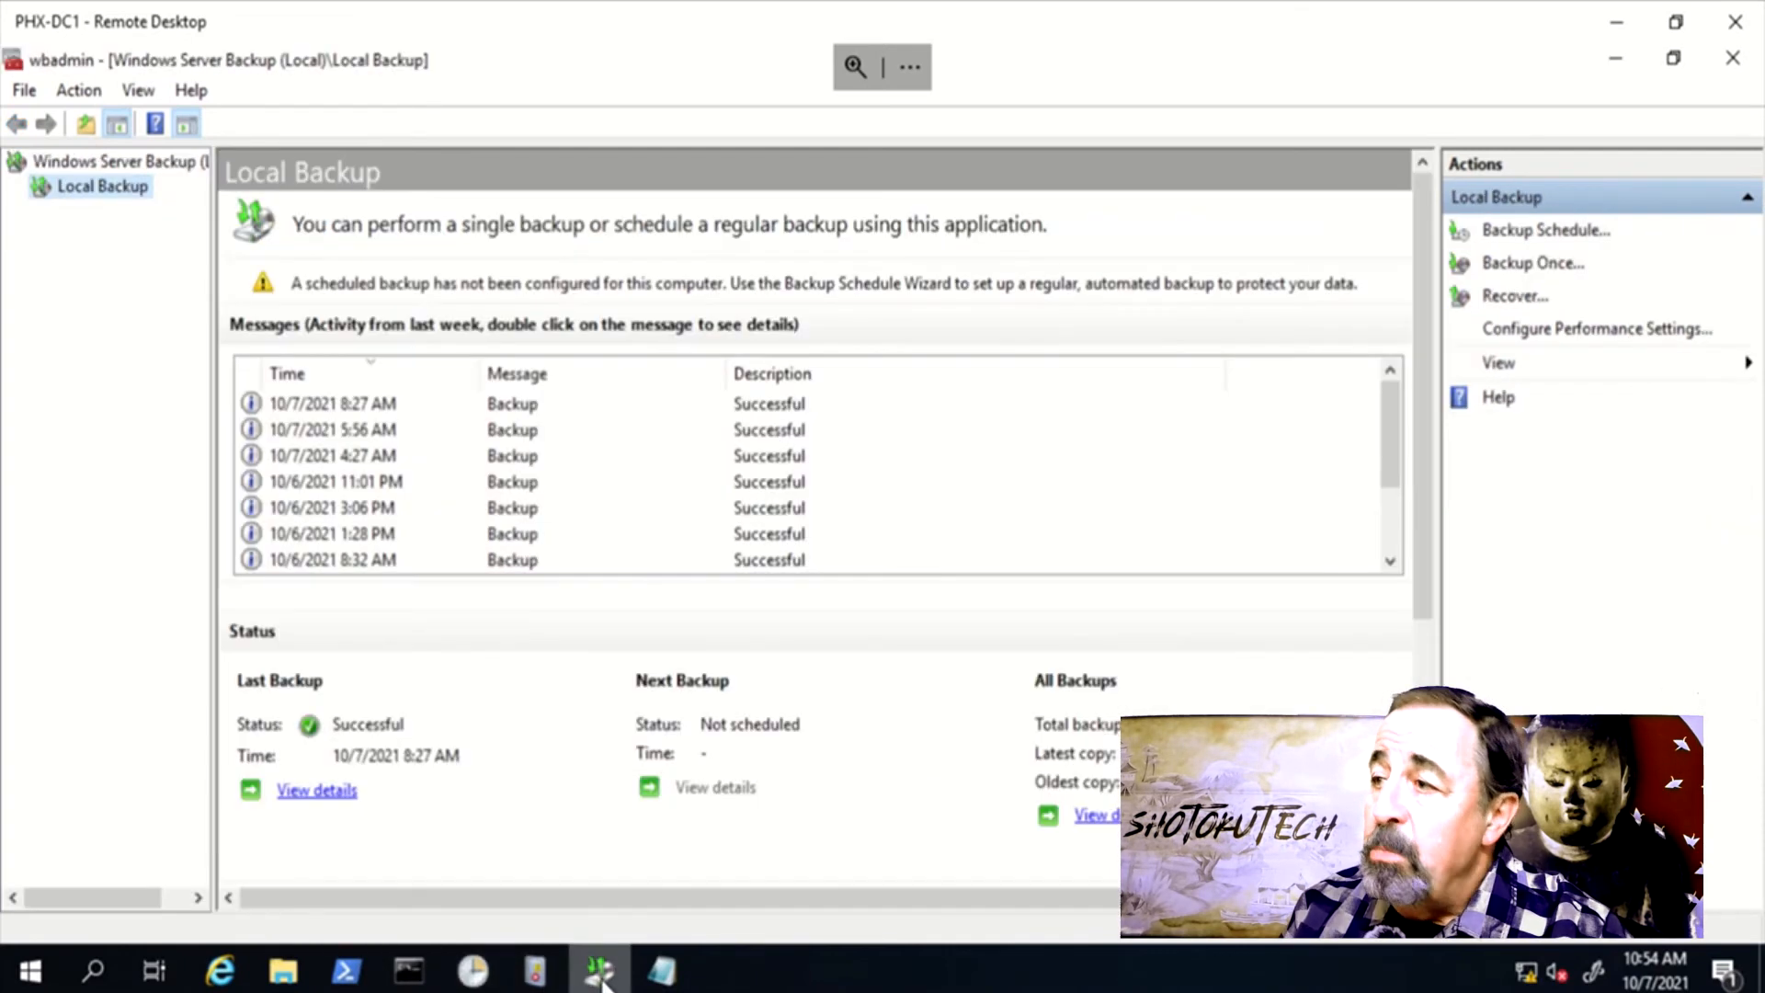
right_click(101, 186)
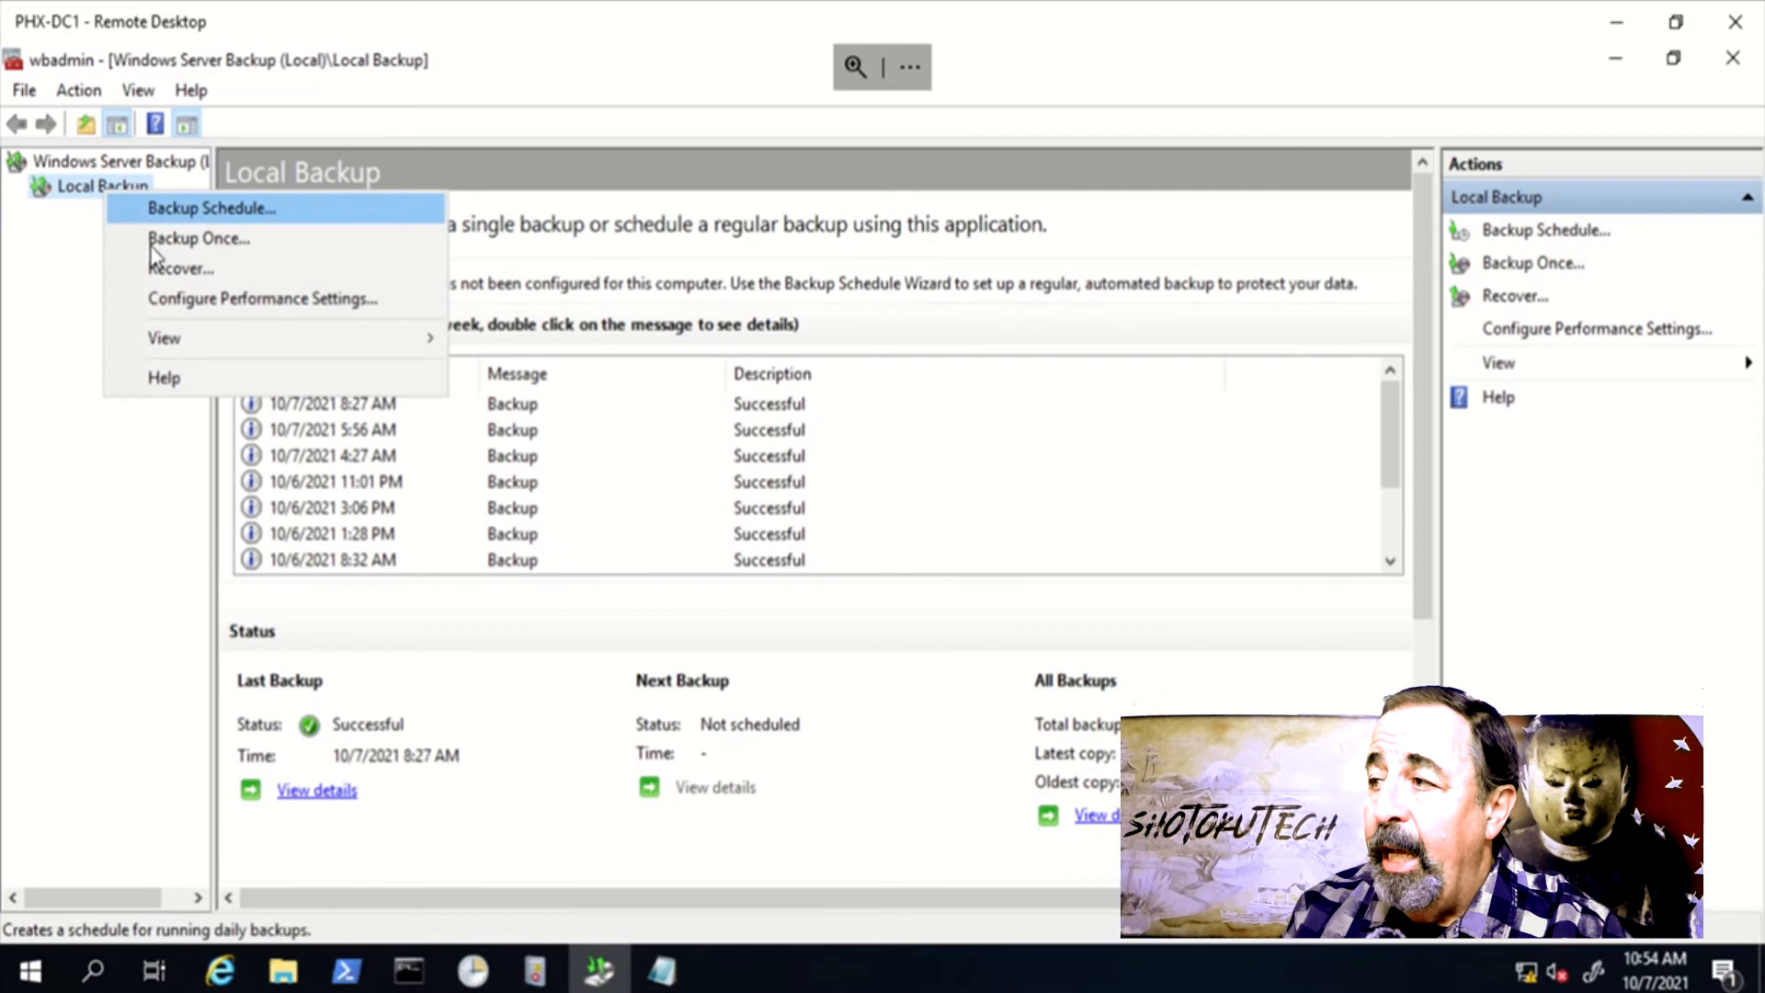
left_click(180, 269)
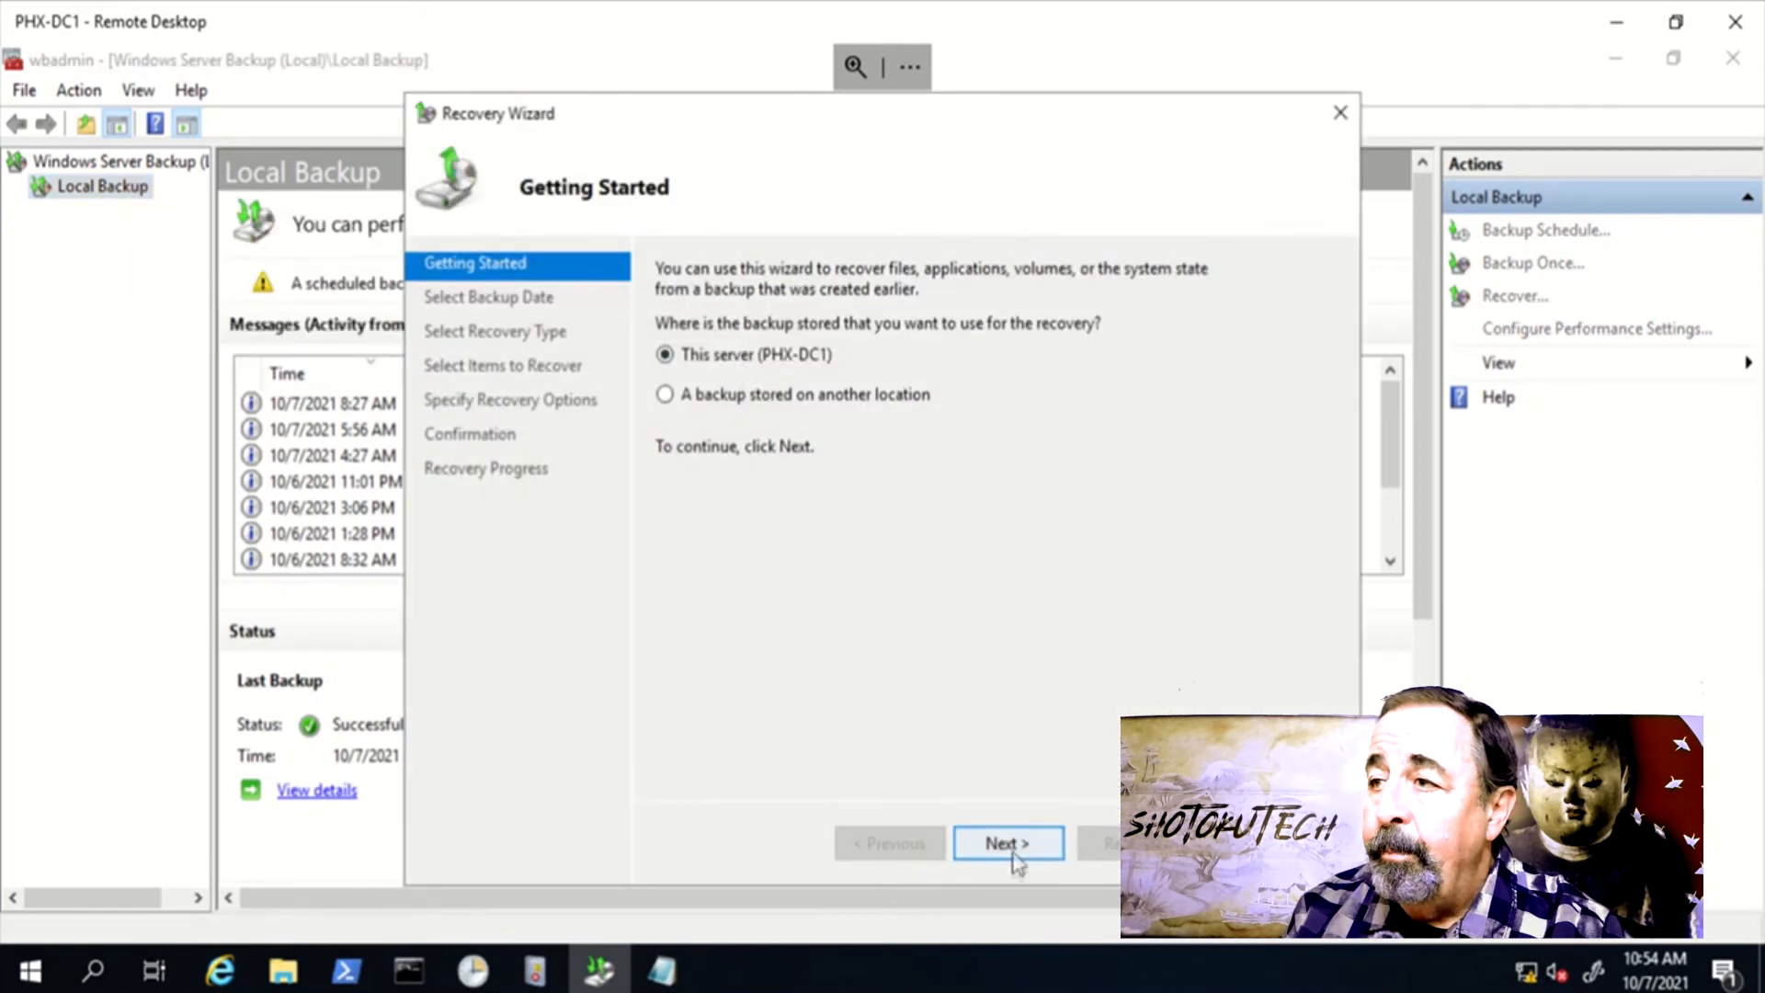
left_click(1008, 844)
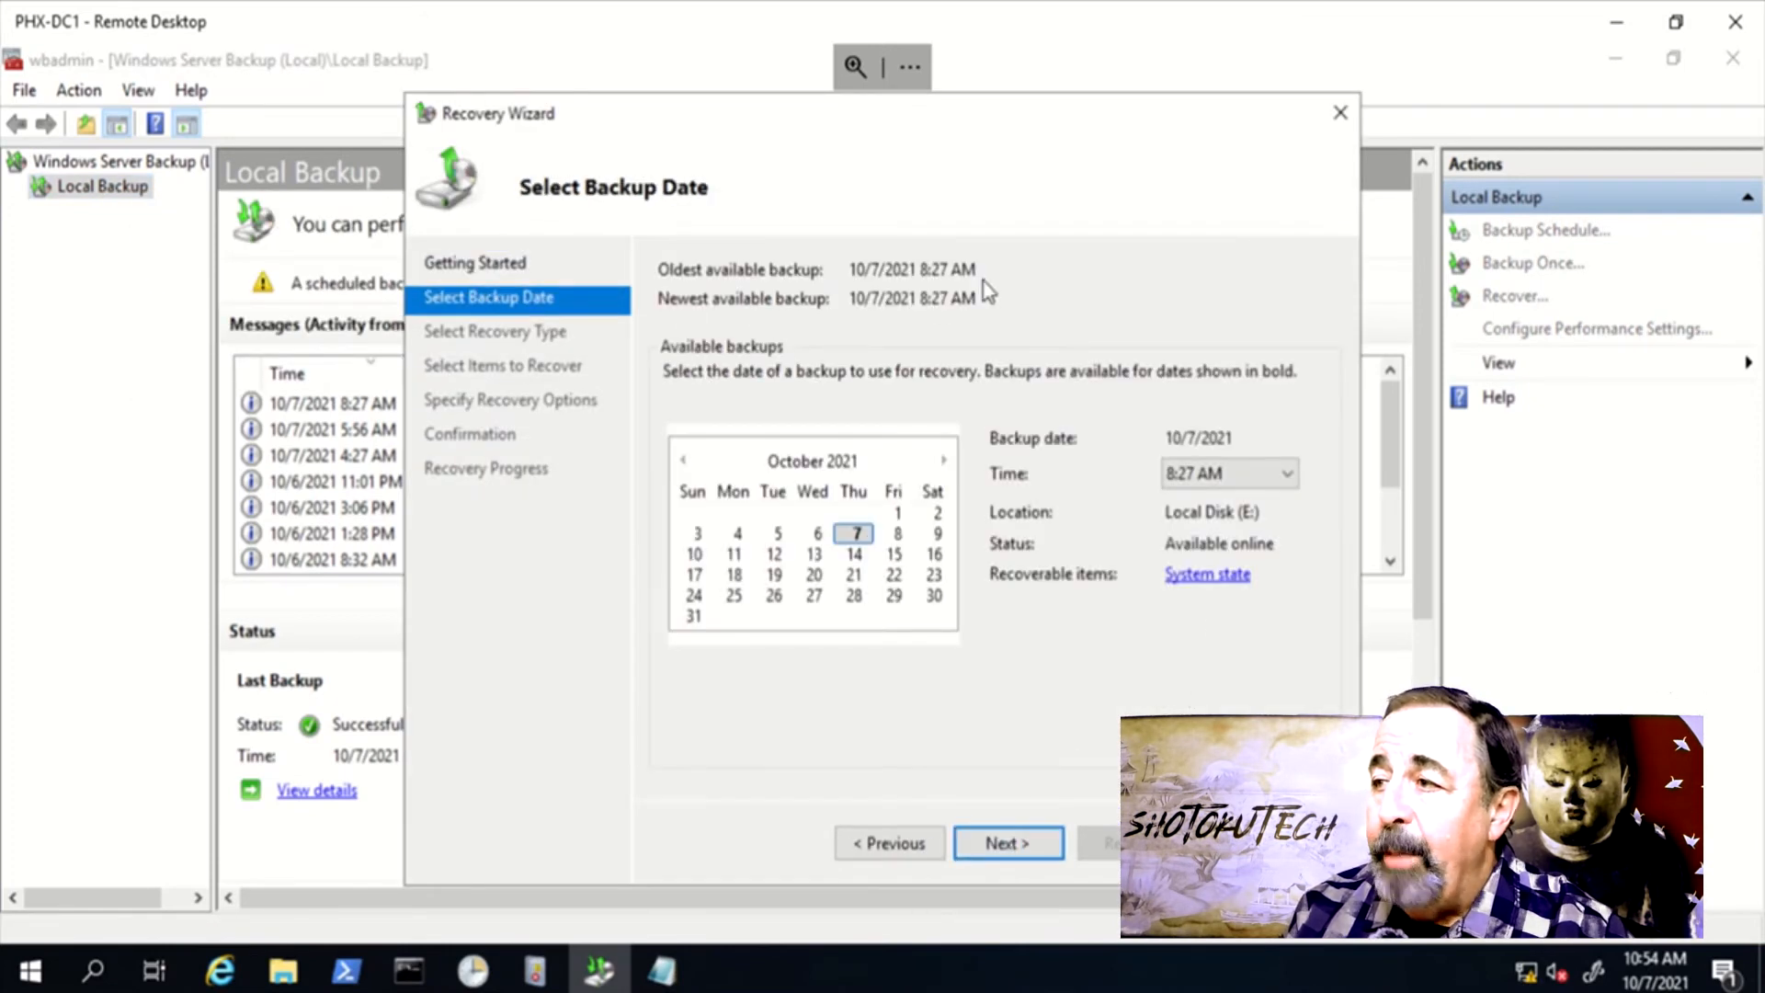
mouse_move(1090, 359)
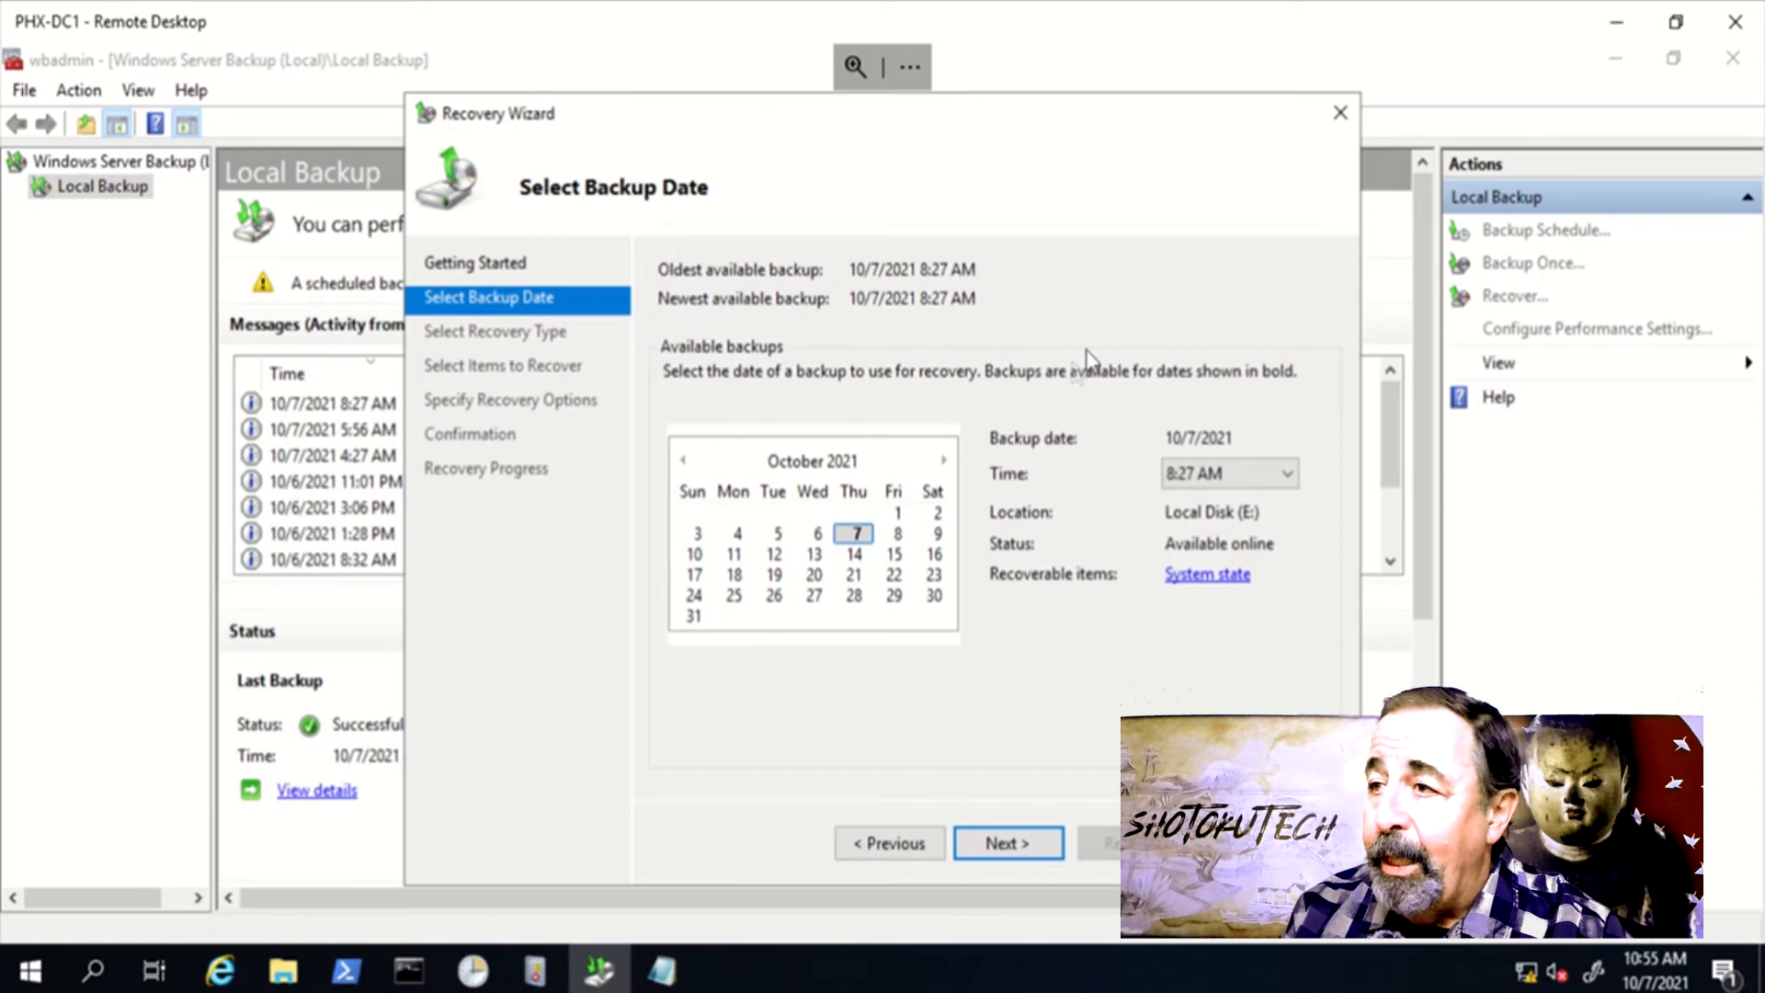
left_click(1340, 112)
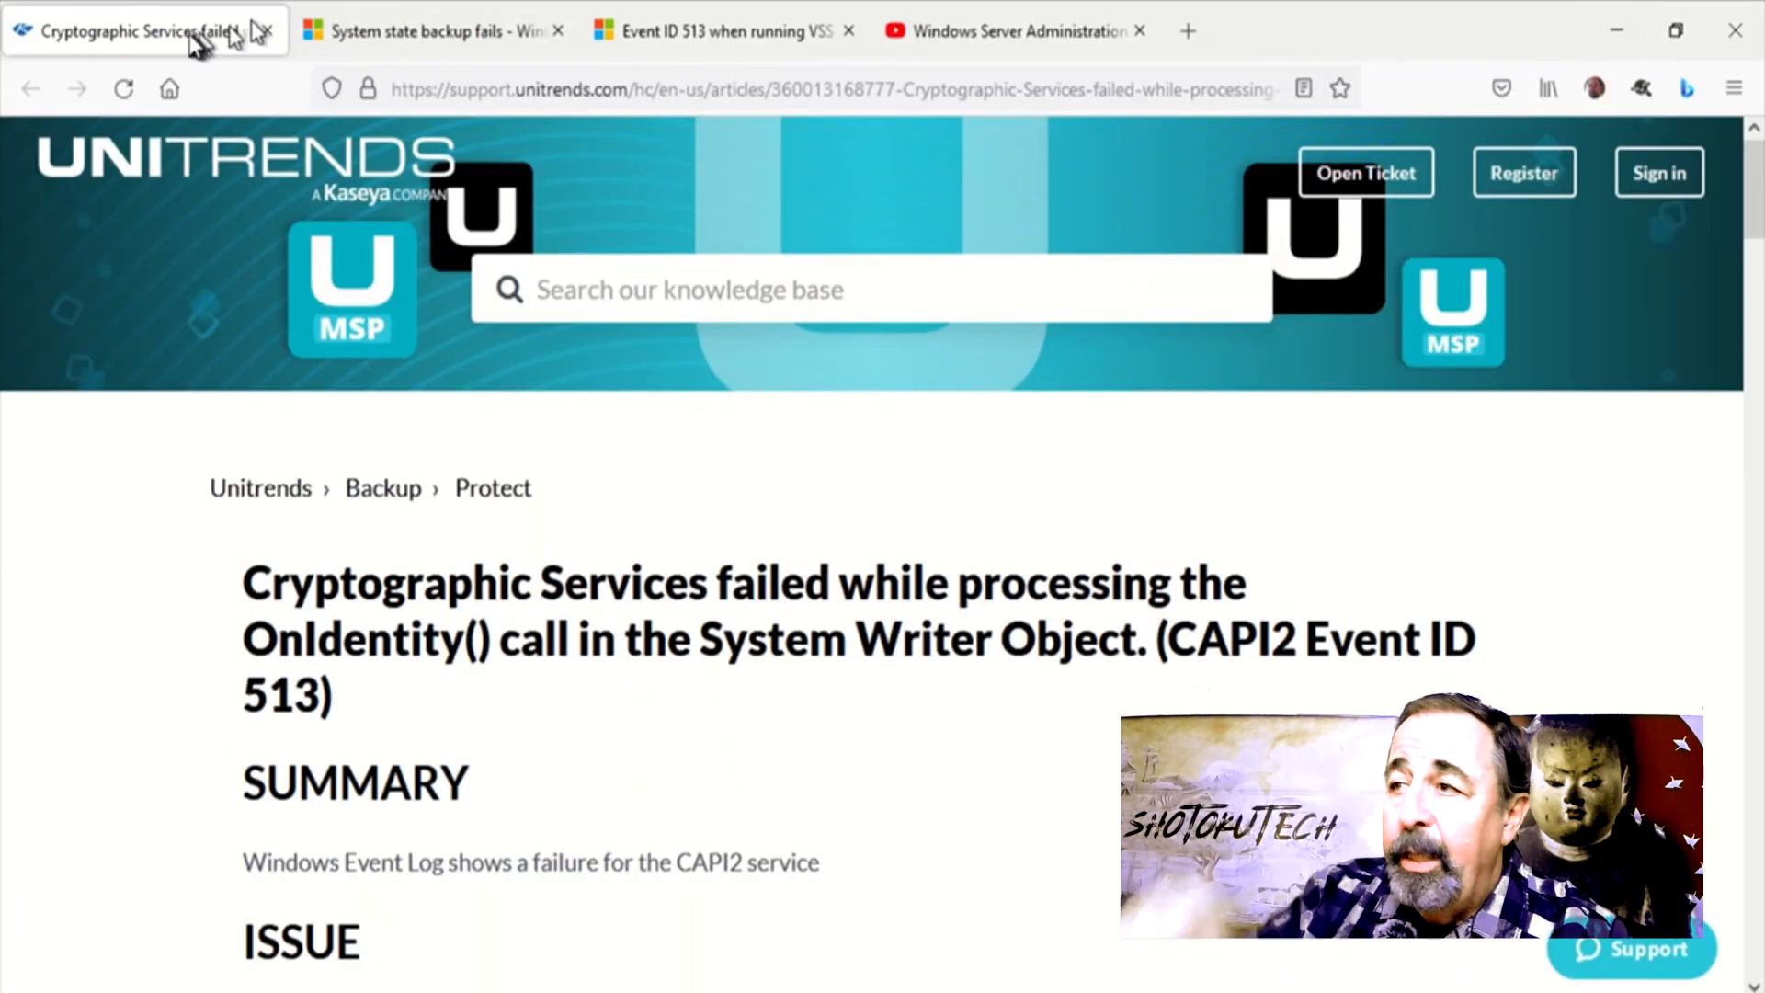
- Revisit the Microsoft Docs and Event ID 513 articles, then browse the Windows Server Administration playlist
left_click(428, 31)
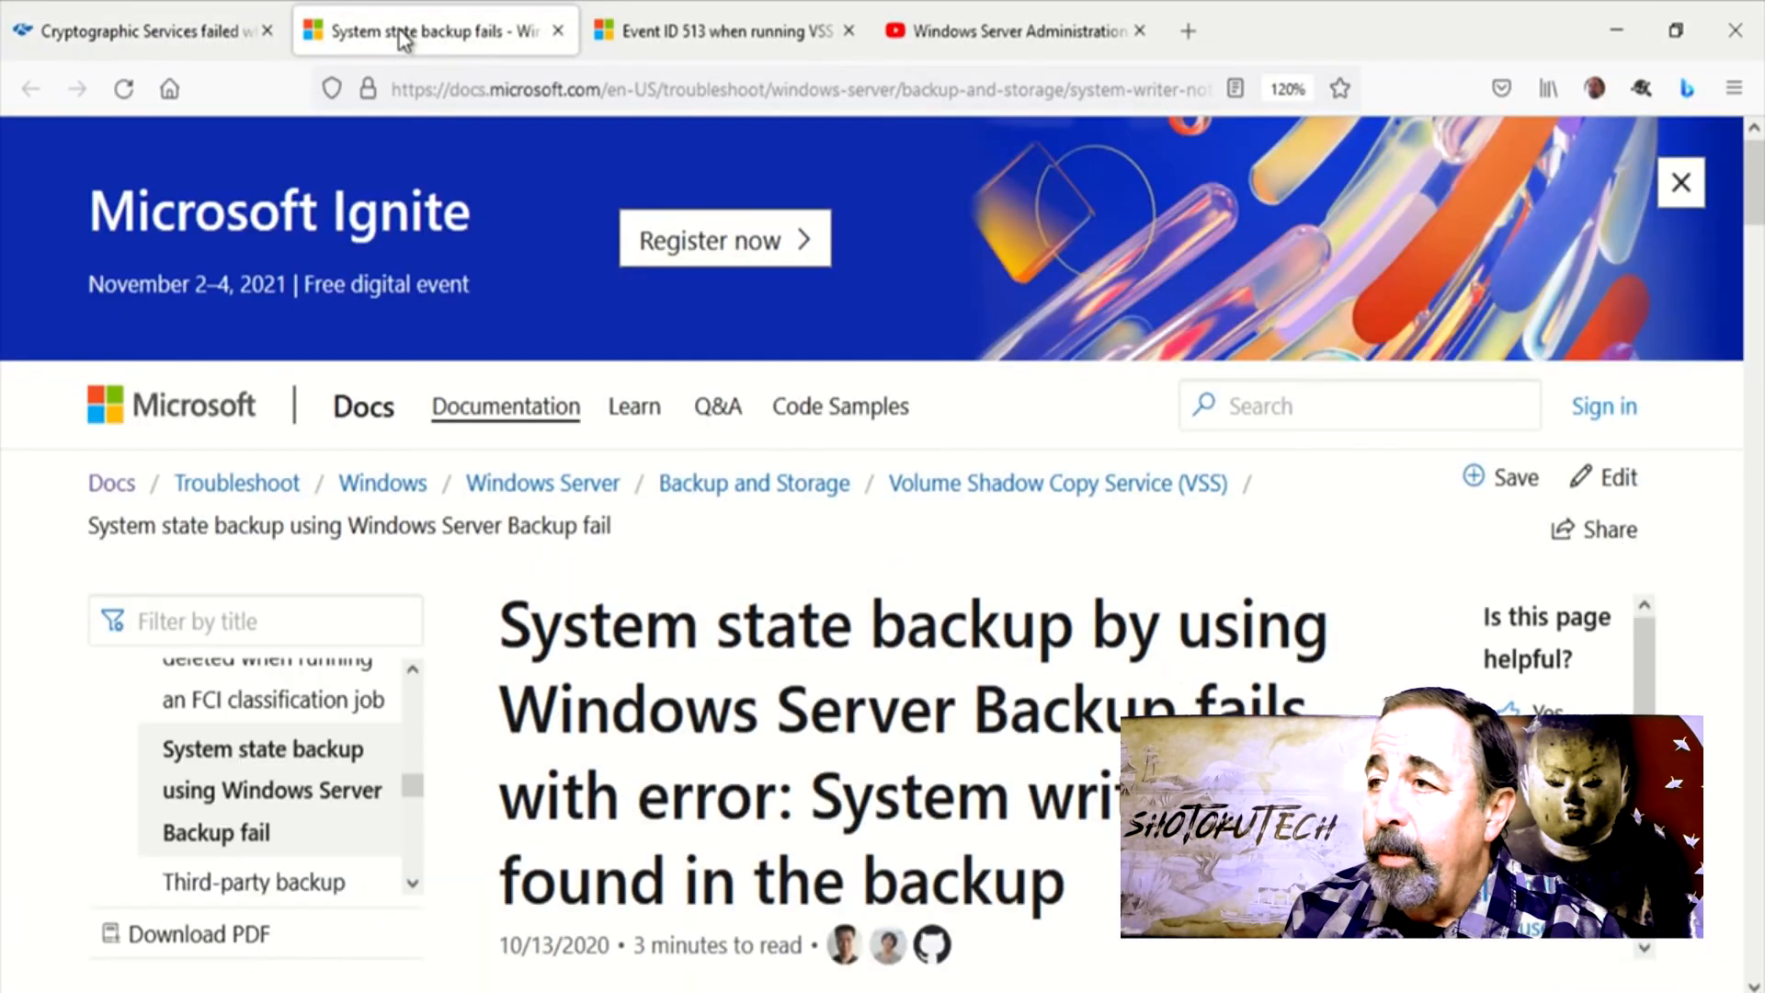
left_click(721, 32)
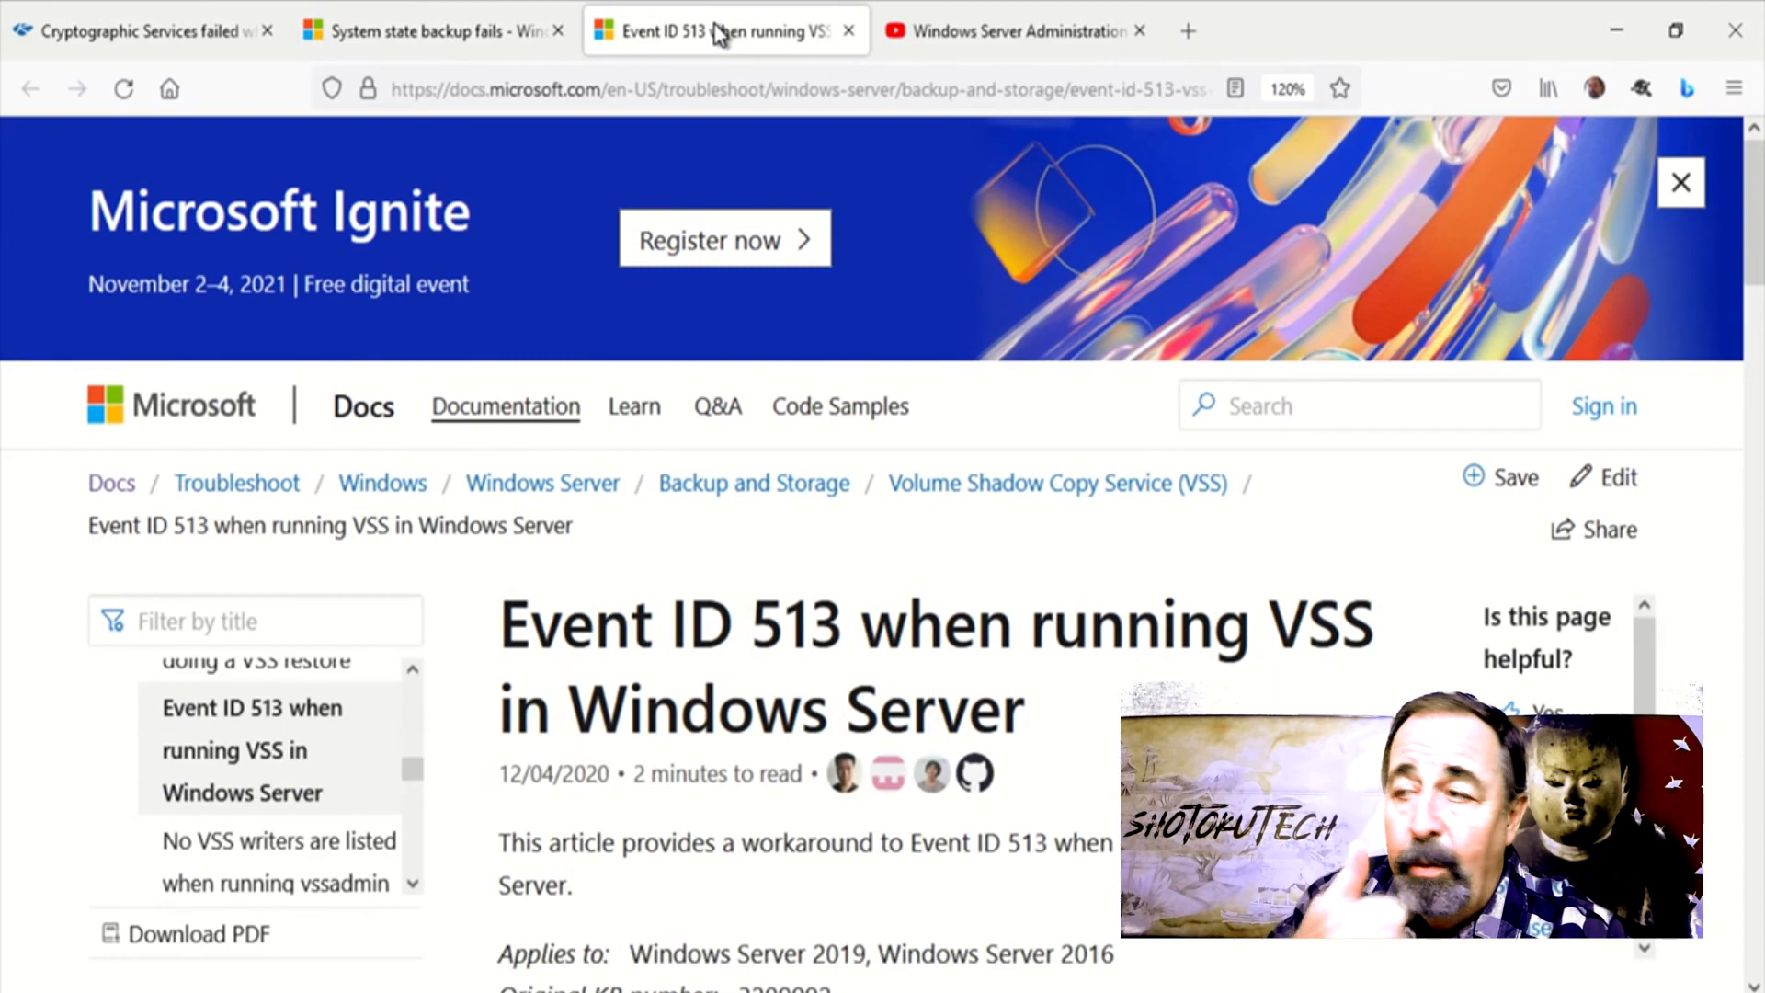
left_click(1008, 31)
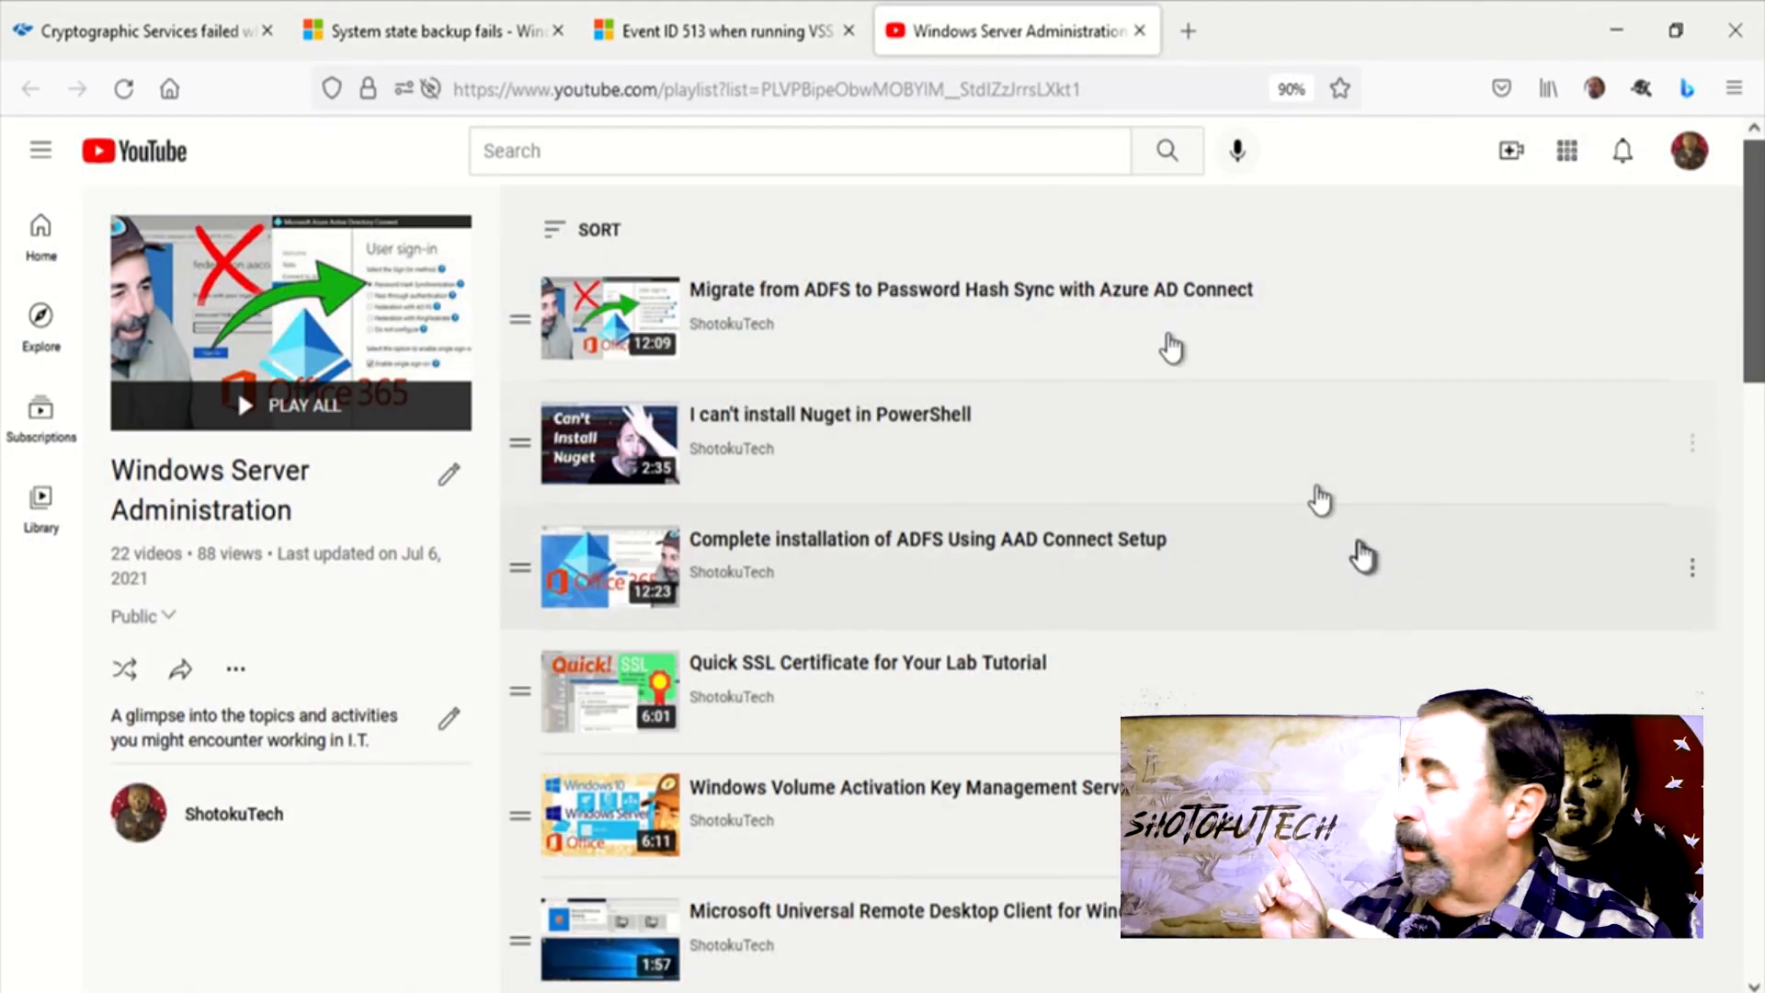
scroll("down", 3)
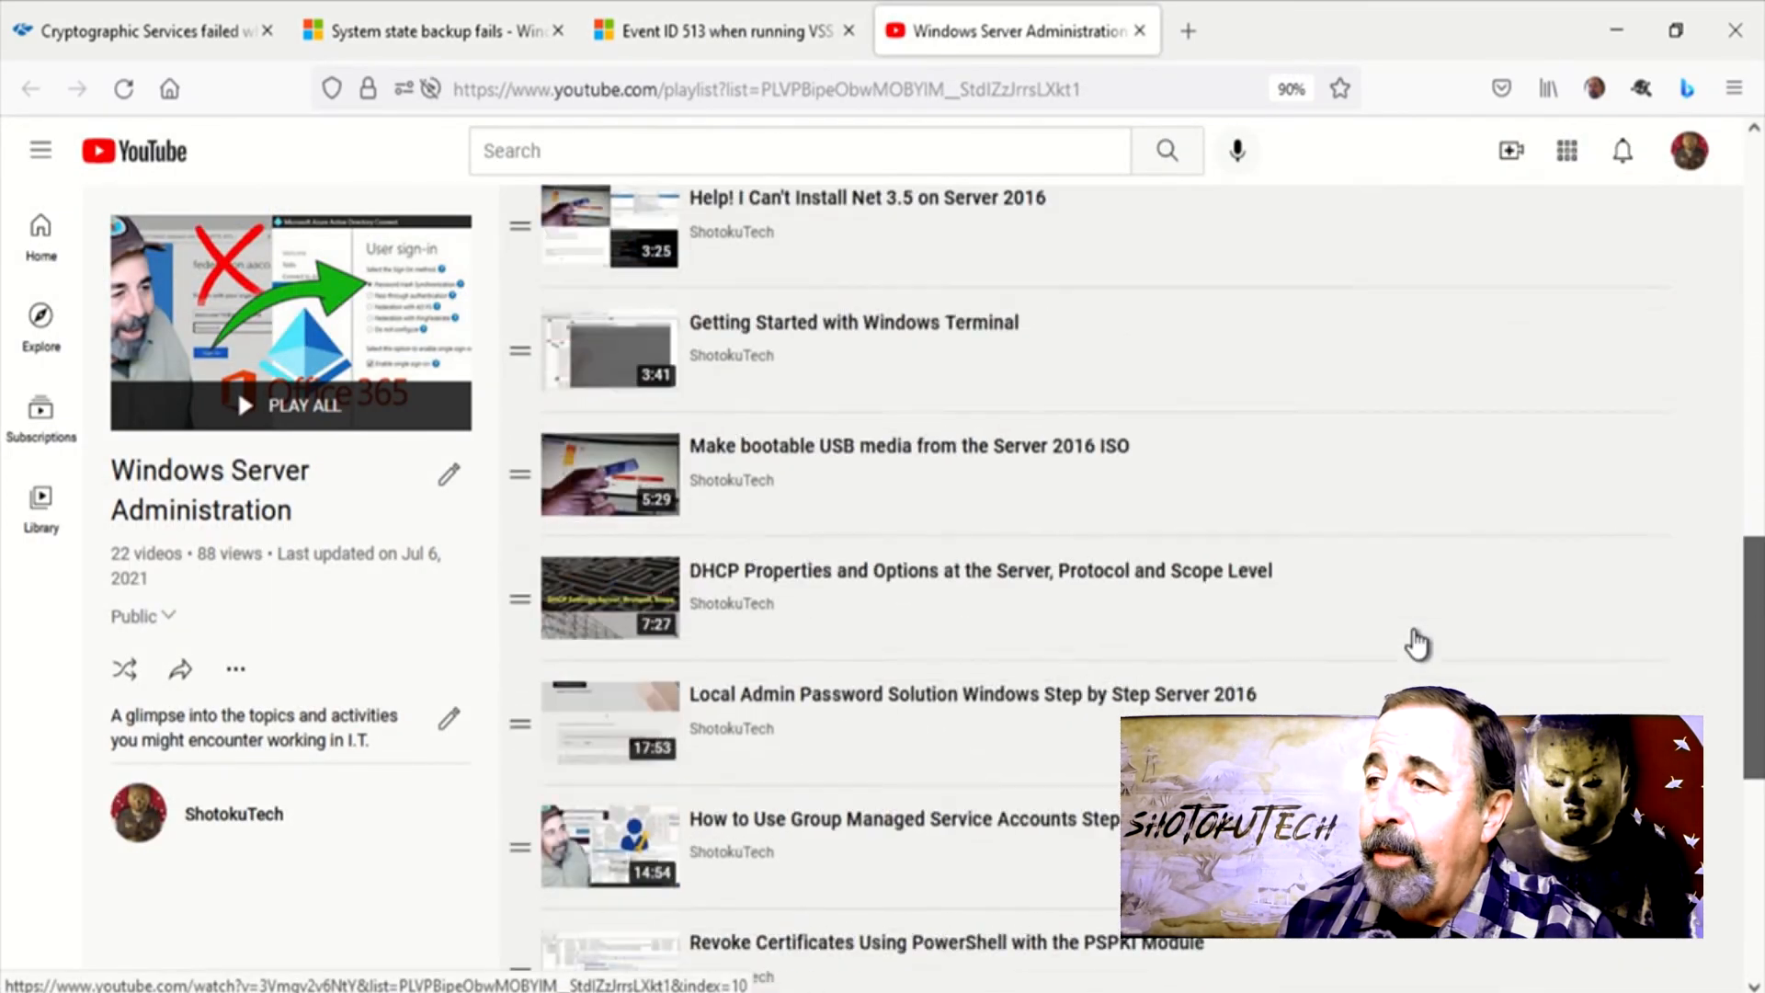
scroll("down", 3)
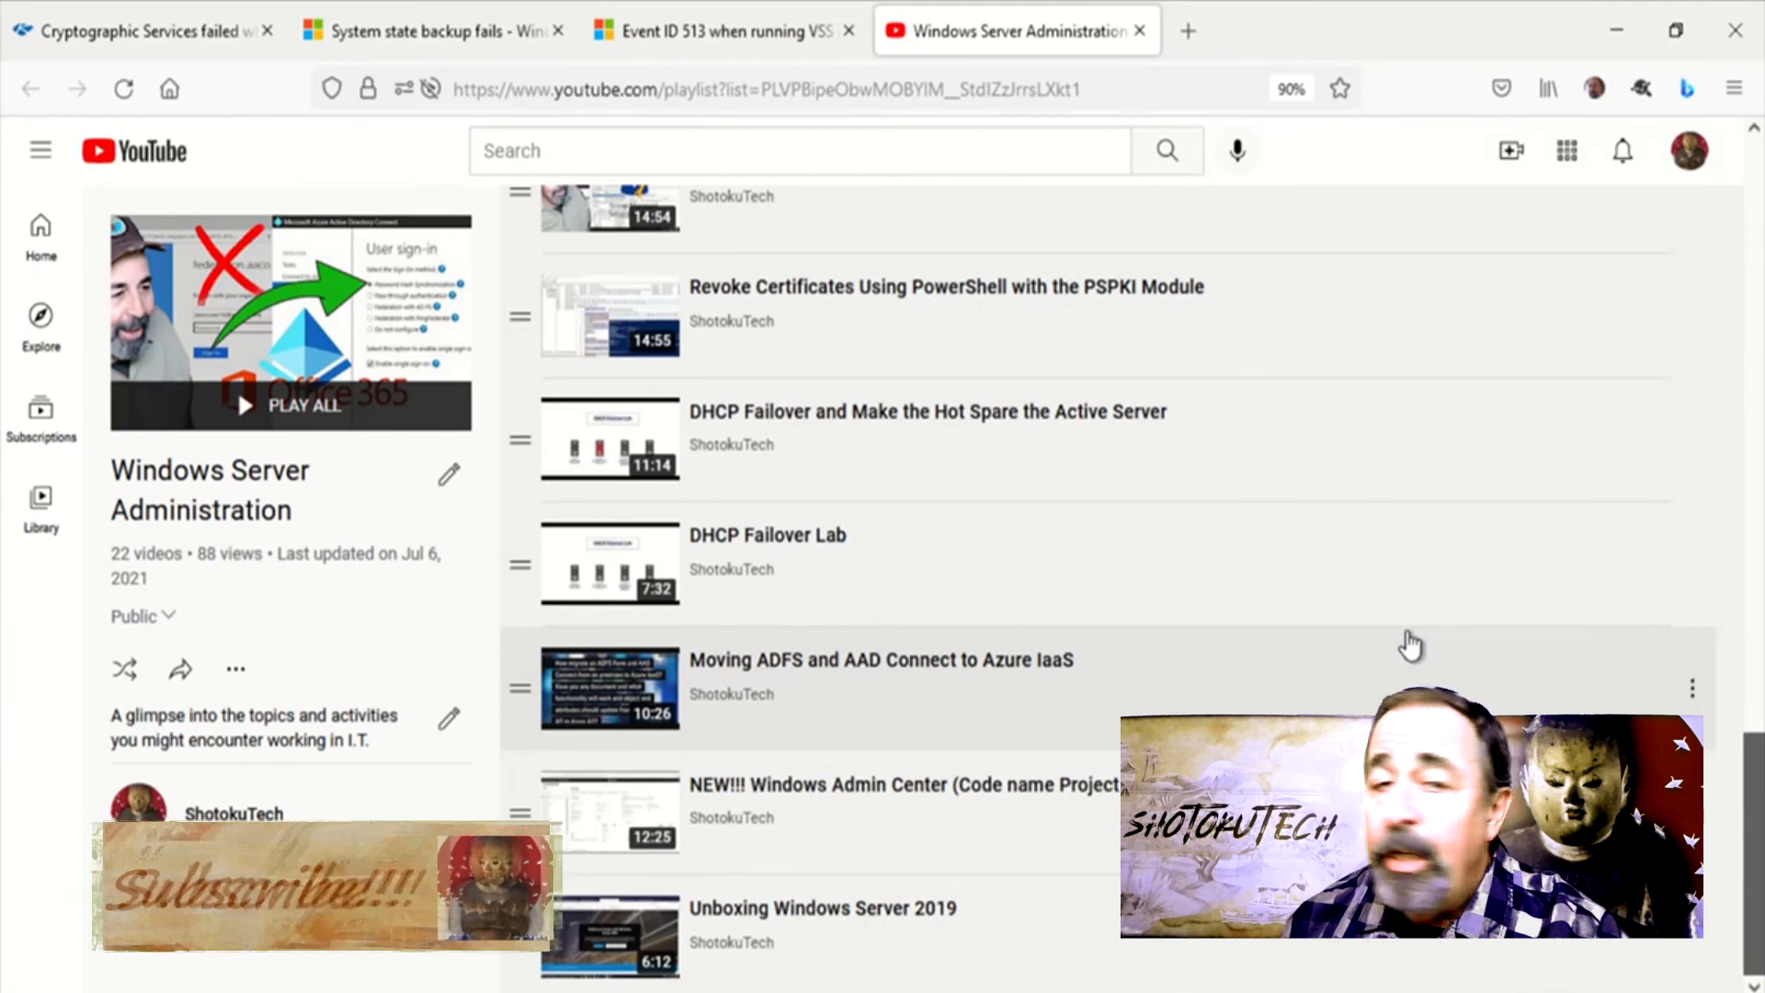